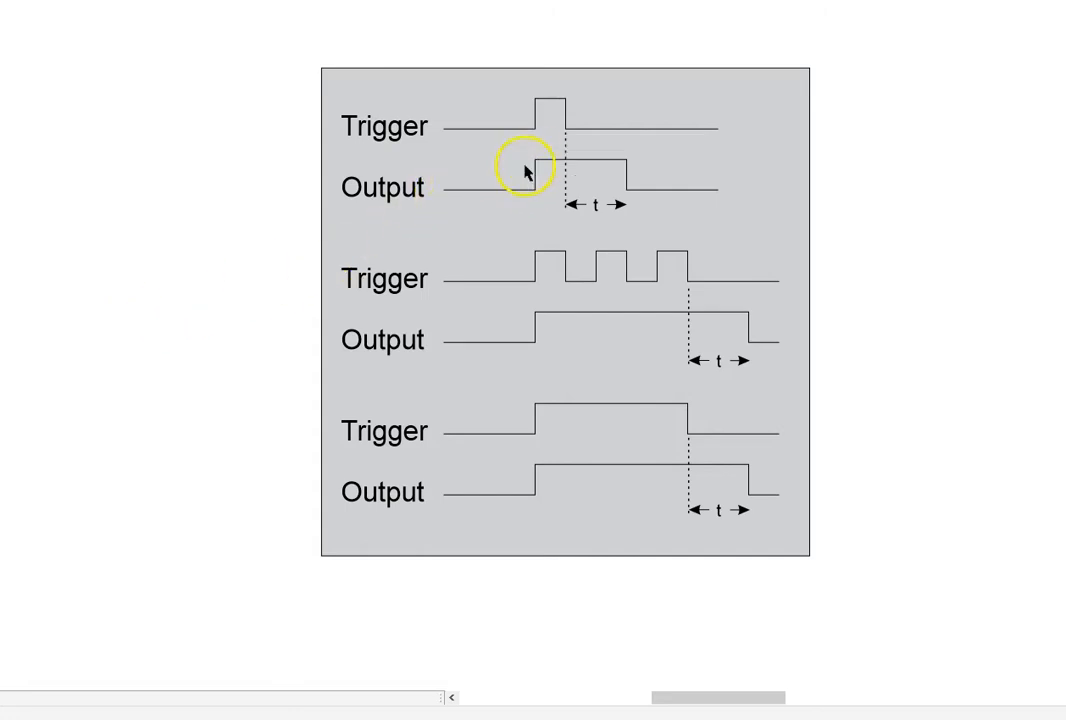
{"action": "mouse_move", "coordinate": [538, 172]}
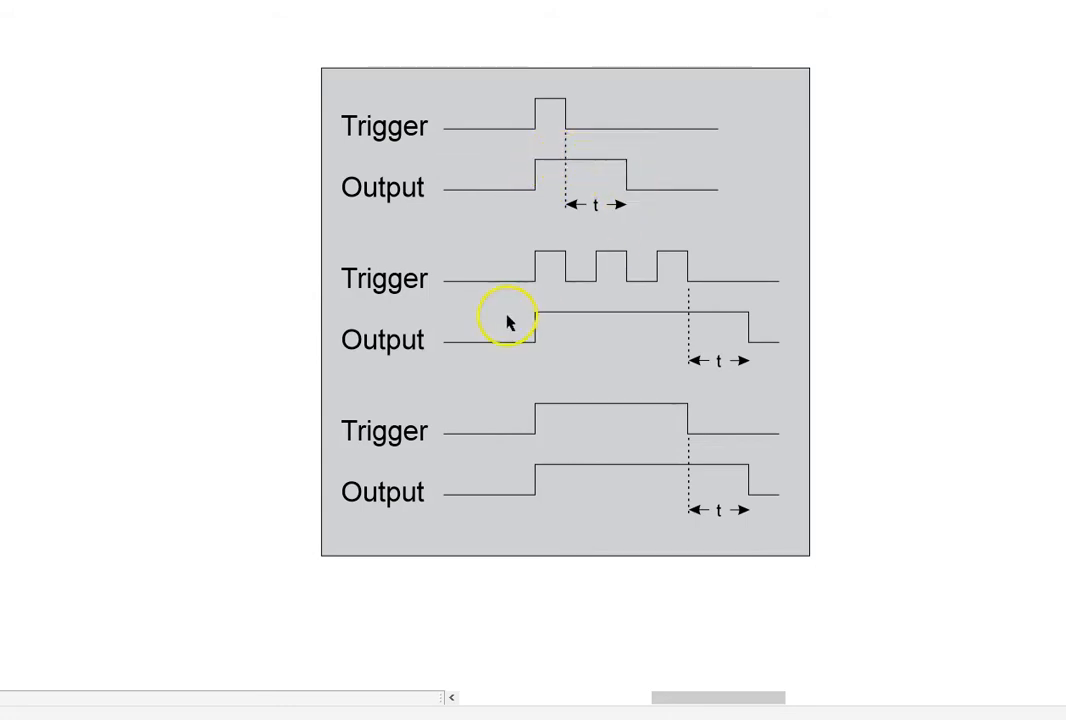
{"action": "mouse_move", "coordinate": [520, 290]}
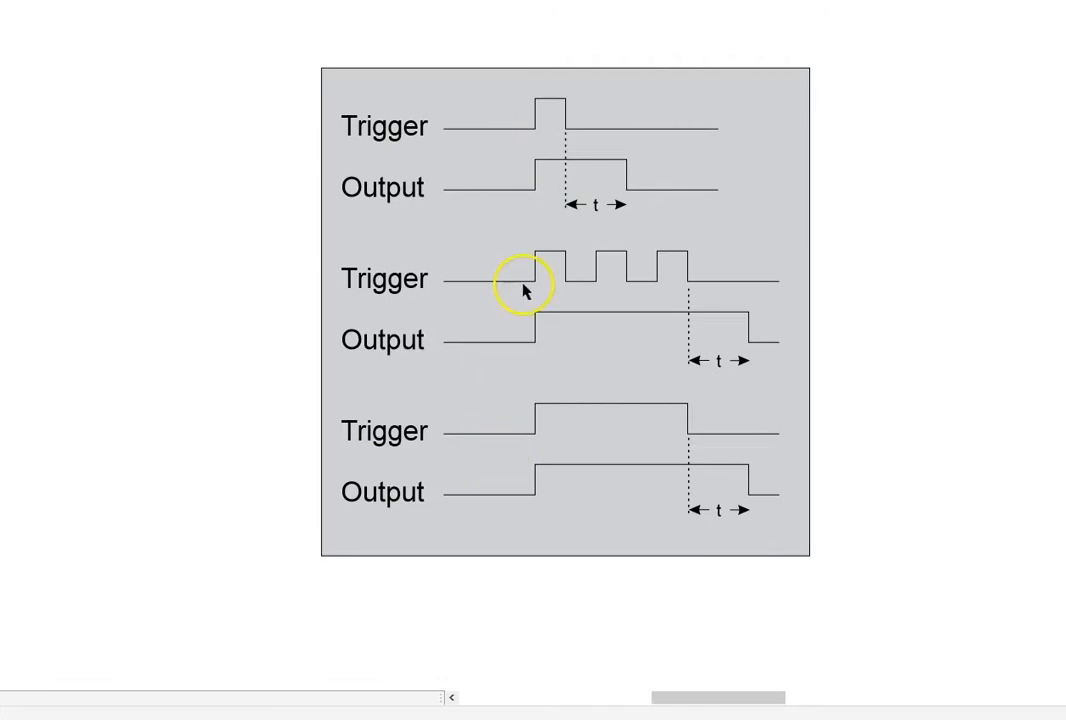
{"action": "mouse_move", "coordinate": [620, 325]}
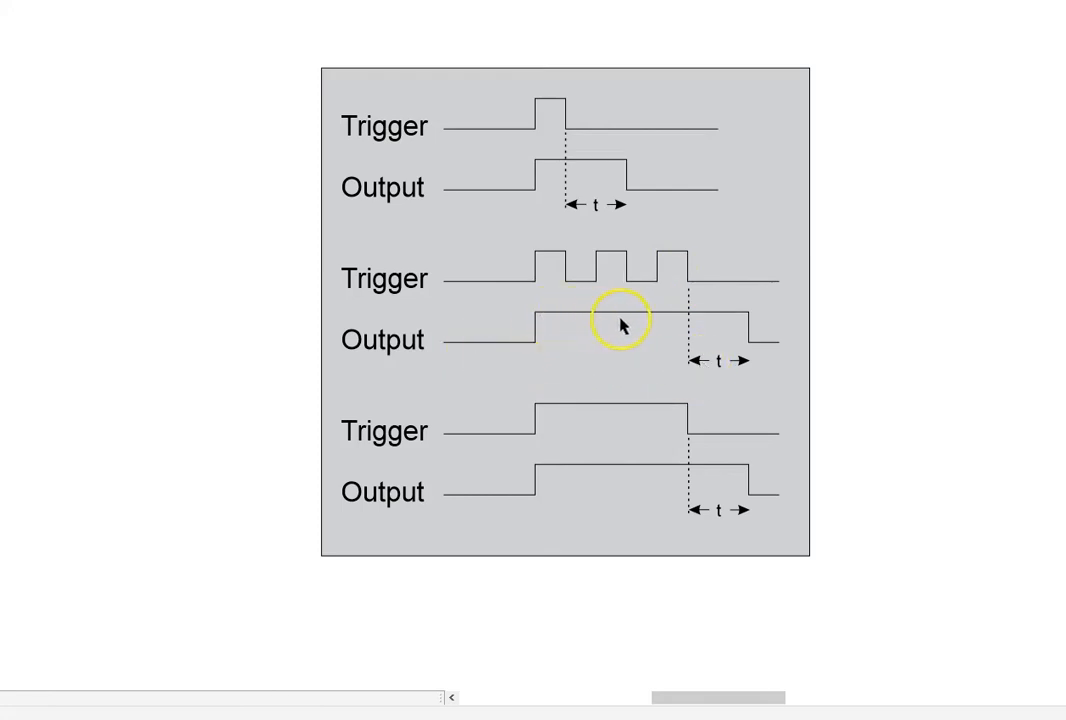
{"action": "mouse_move", "coordinate": [712, 318]}
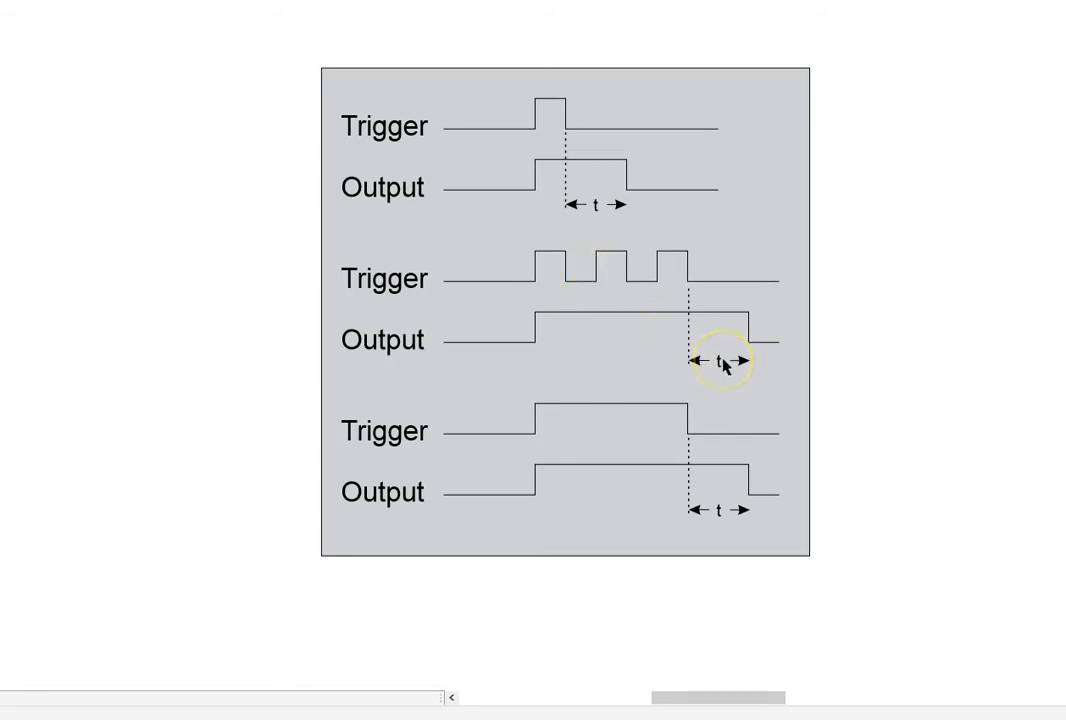
{"action": "mouse_move", "coordinate": [625, 410]}
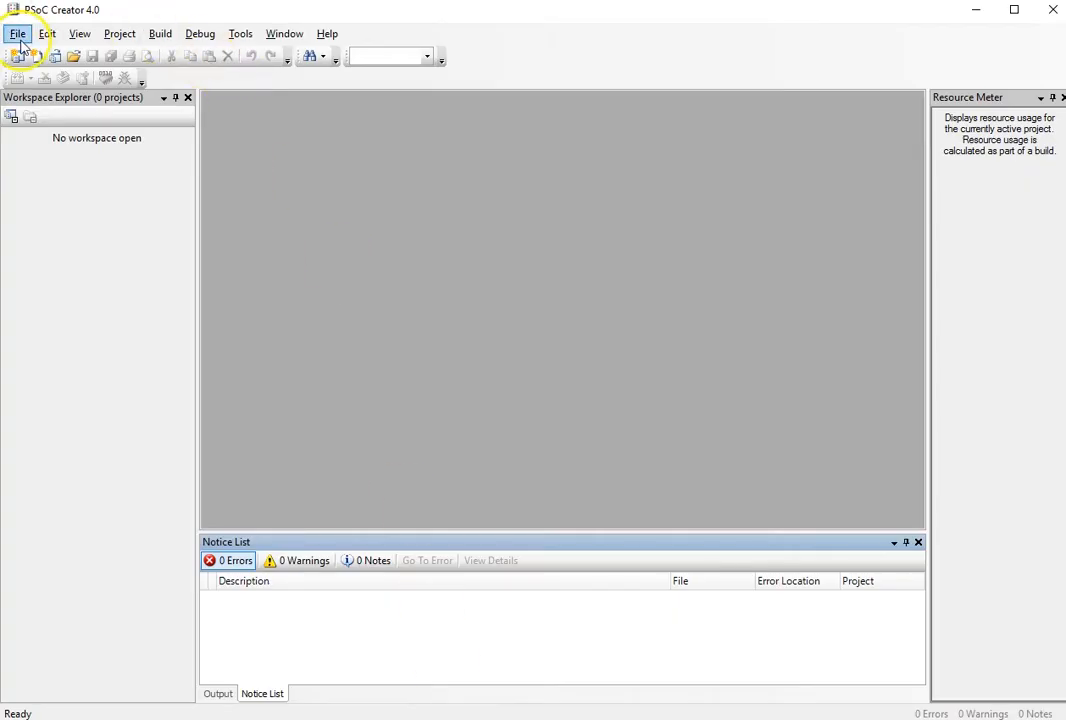
Start a new project for the CY8CKIT-059 (PSoC 5LP) target kit.
{"action": "left_click", "coordinate": [42, 53]}
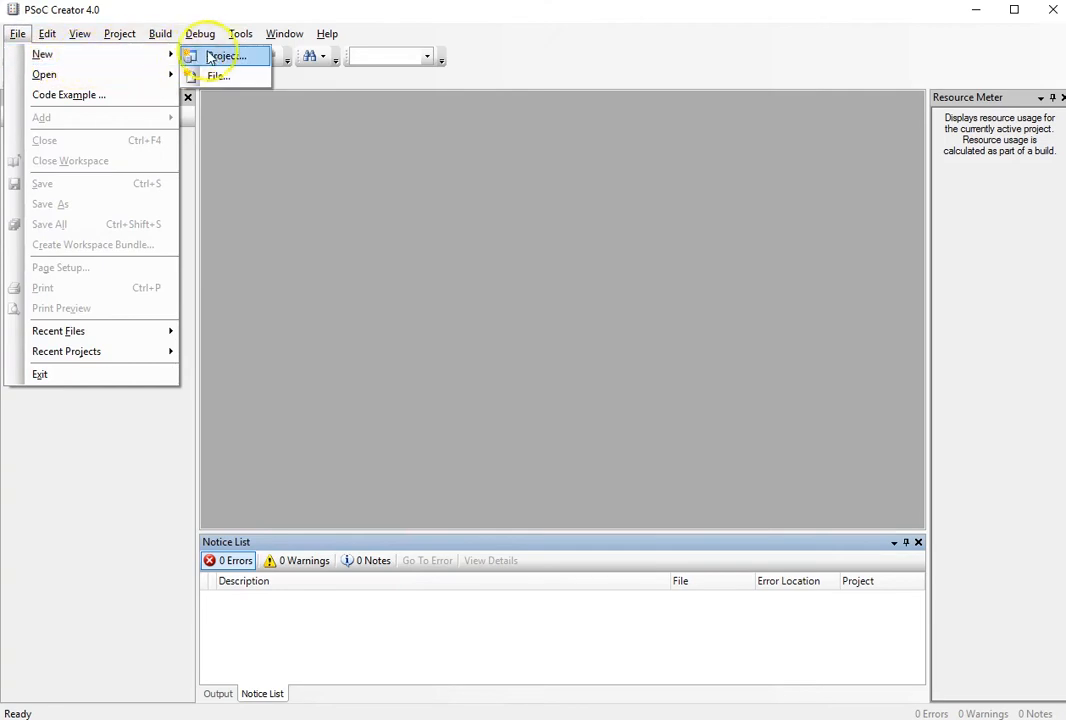
{"action": "left_click", "coordinate": [222, 56]}
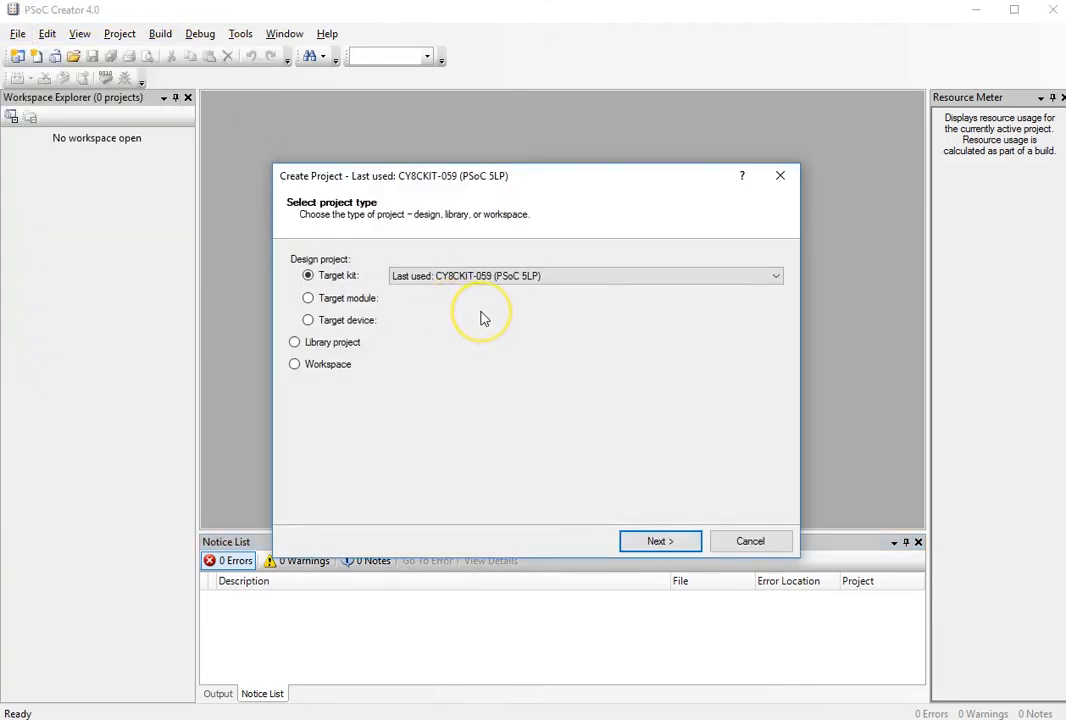
{"action": "mouse_move", "coordinate": [484, 318]}
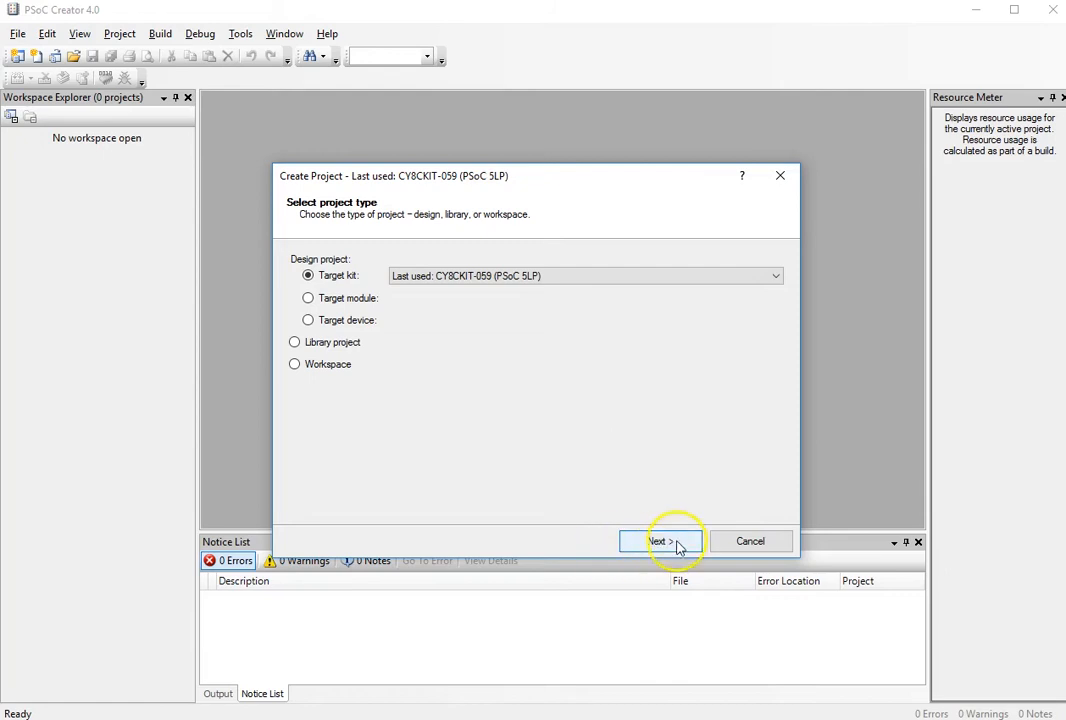
{"action": "left_click", "coordinate": [660, 541]}
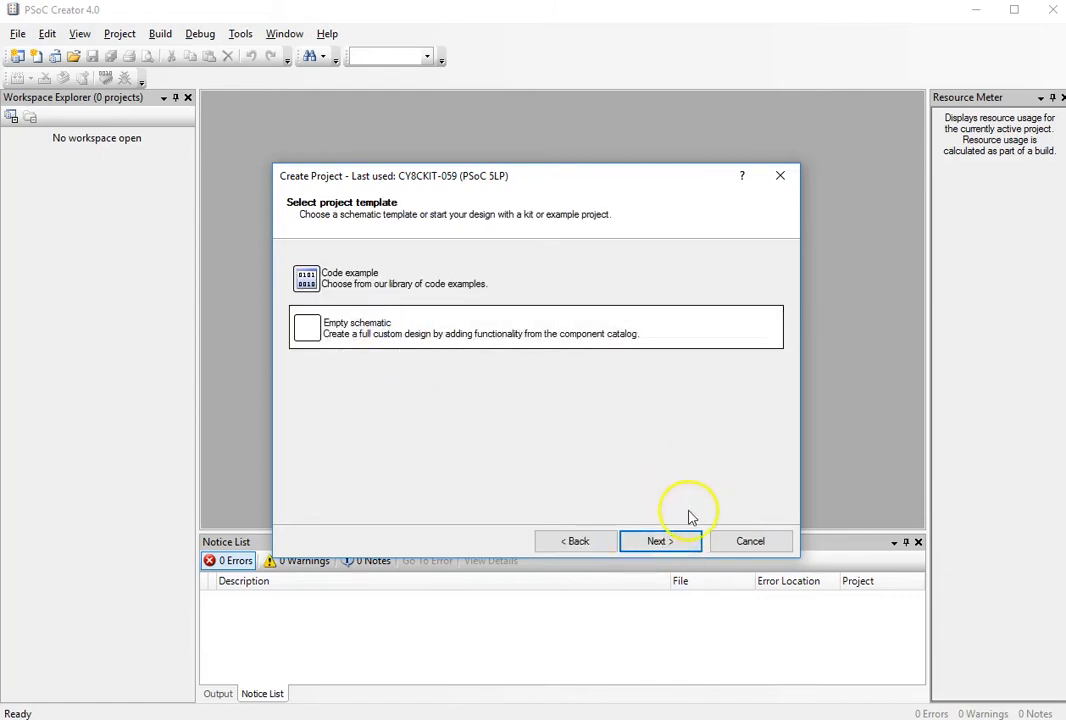
Create an empty-schematic workspace and project, both named PulseExt.
{"action": "left_click", "coordinate": [660, 541]}
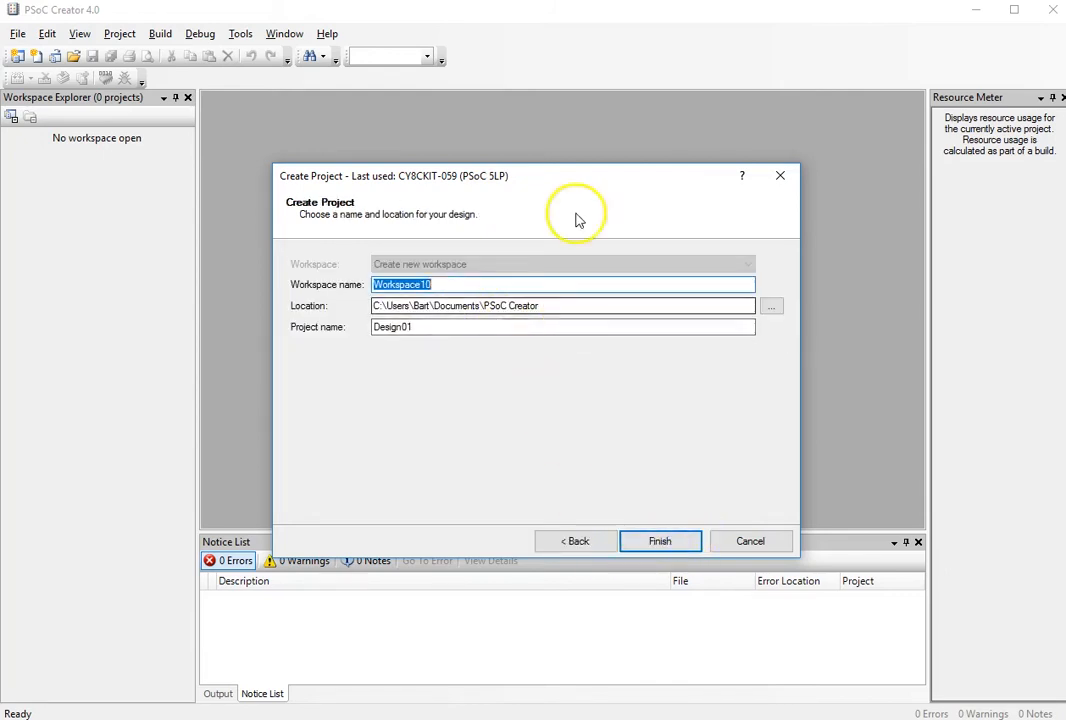
{"action": "type", "text": "Puls"}
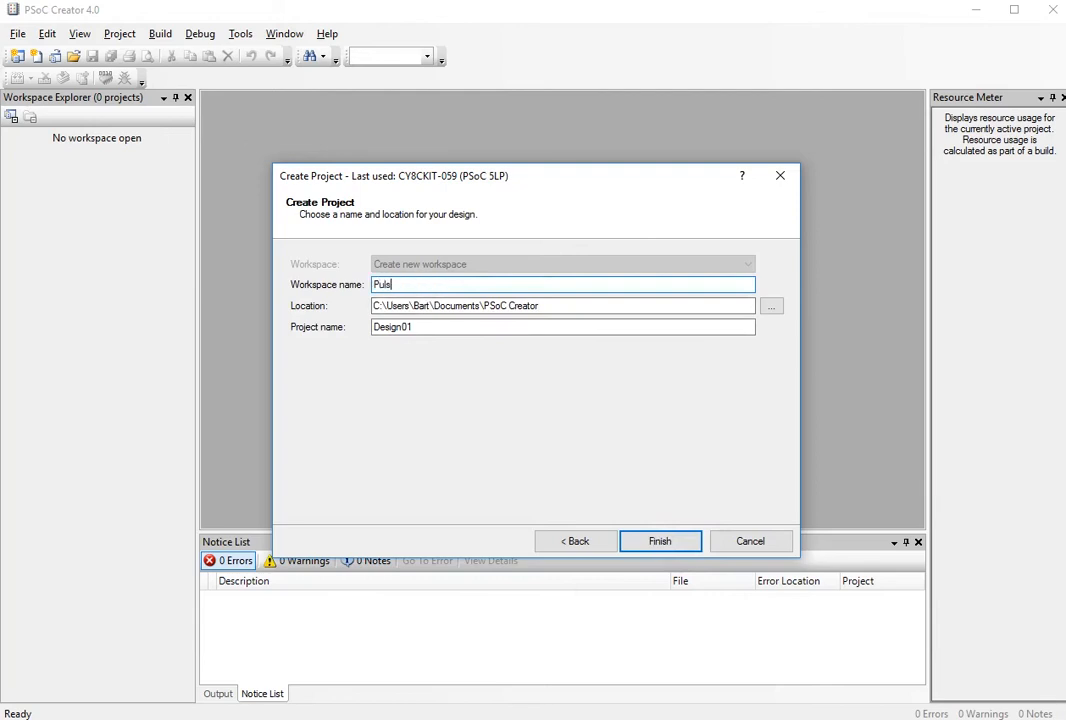
{"action": "type", "text": "eExt"}
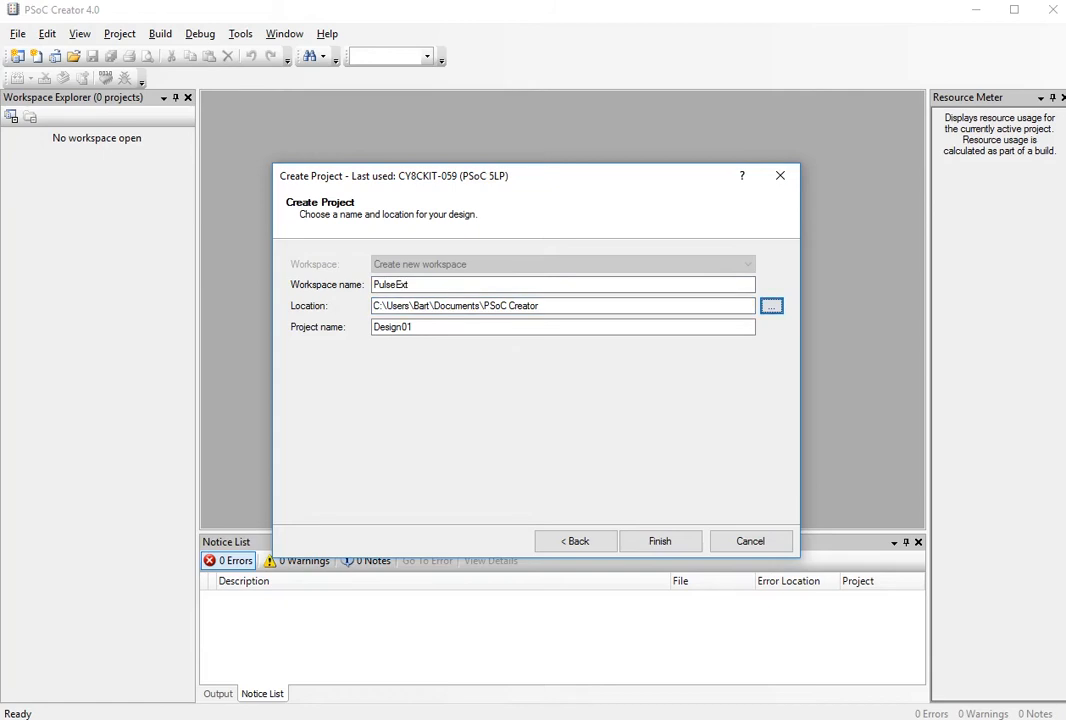
{"action": "type", "text": "PuleExt"}
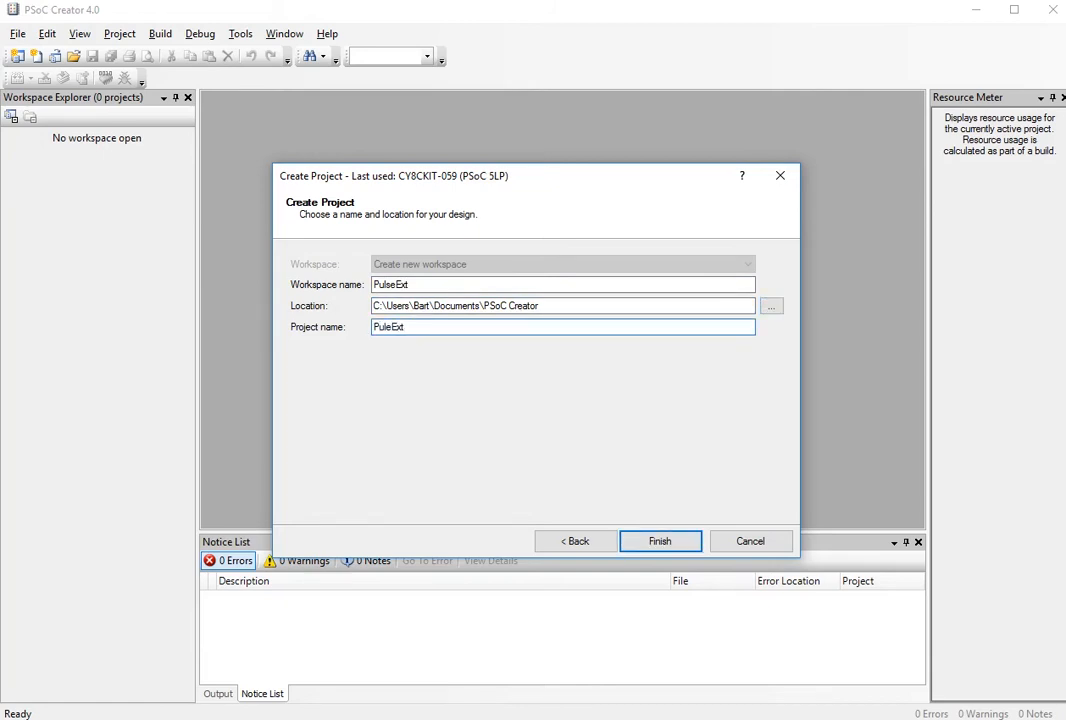
{"action": "left_click", "coordinate": [385, 327]}
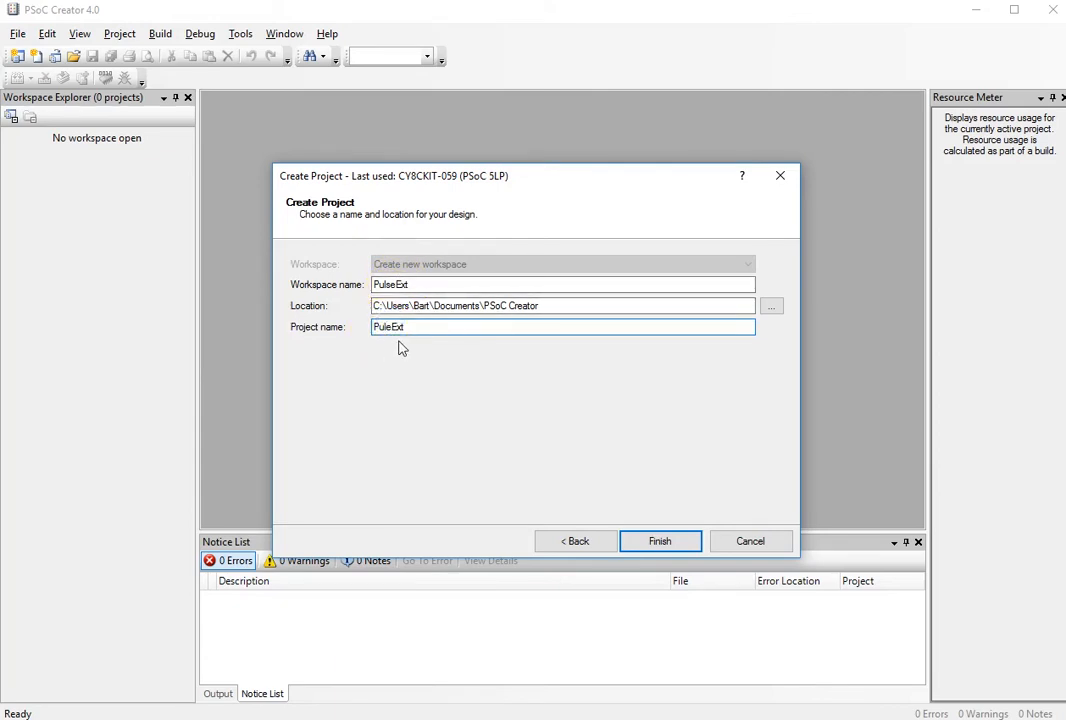
{"action": "left_click", "coordinate": [660, 541]}
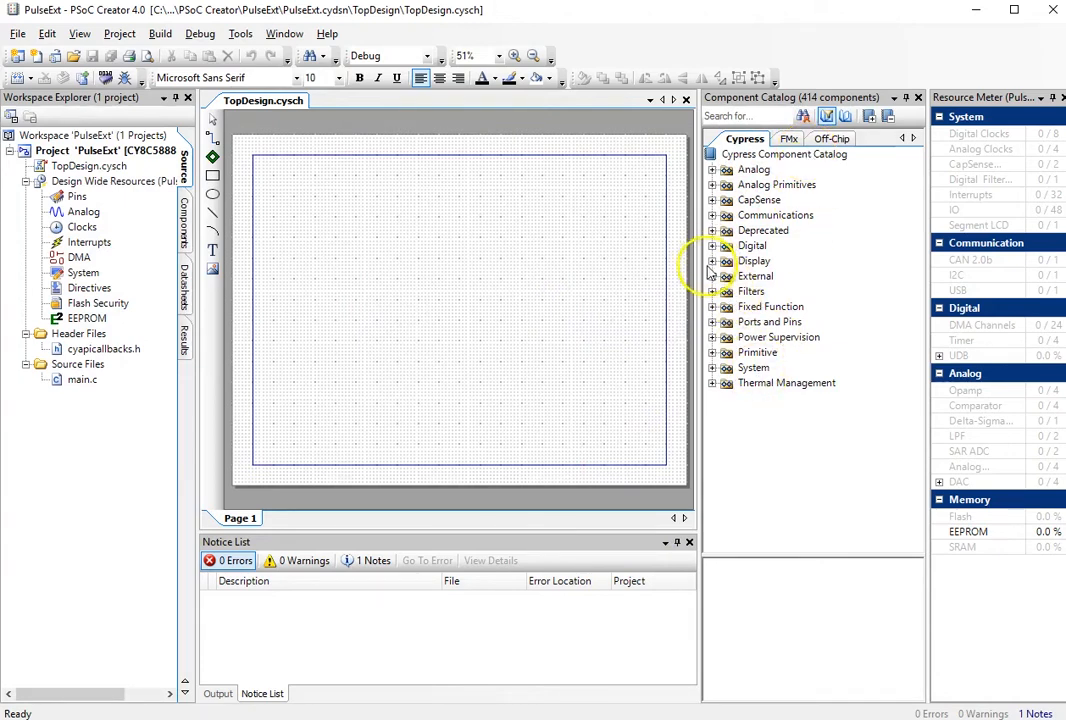
Expand the Display group and browse the Digital Logic components in the catalog.
{"action": "left_click", "coordinate": [713, 261]}
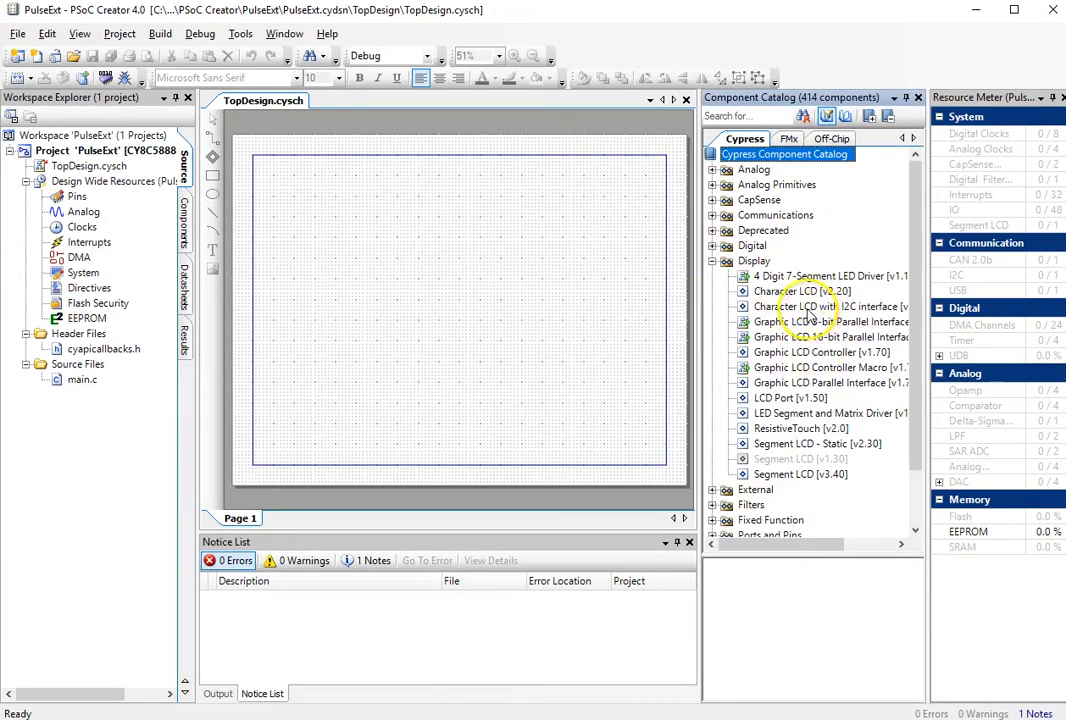
{"action": "left_click", "coordinate": [712, 245]}
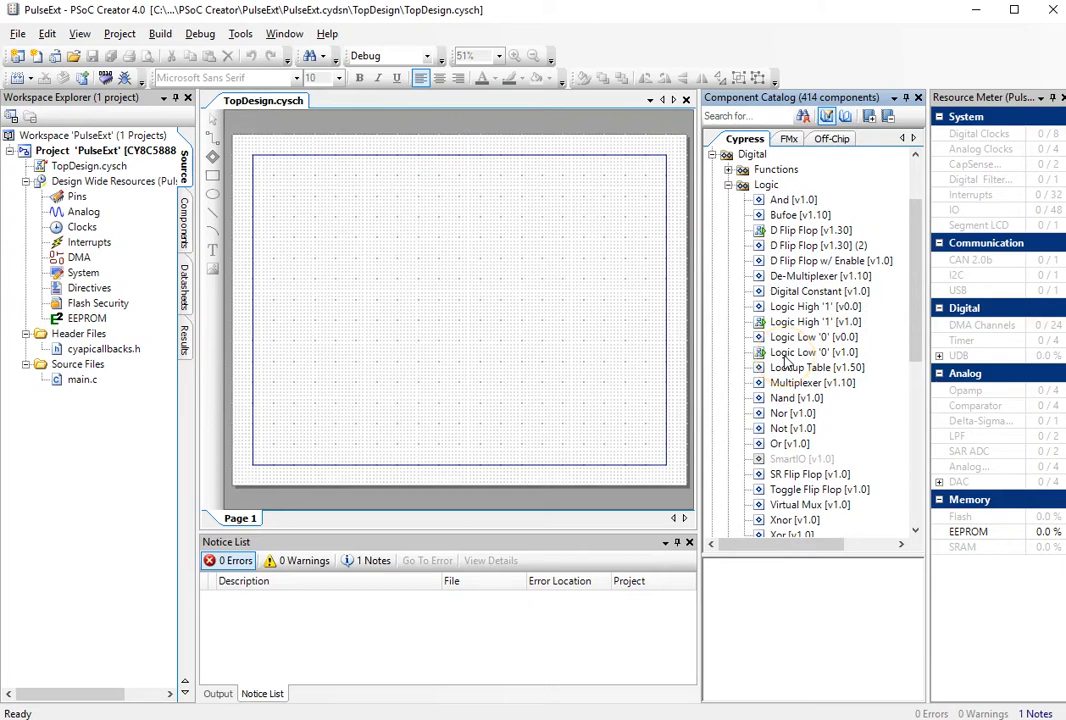
{"action": "mouse_move", "coordinate": [184, 235]}
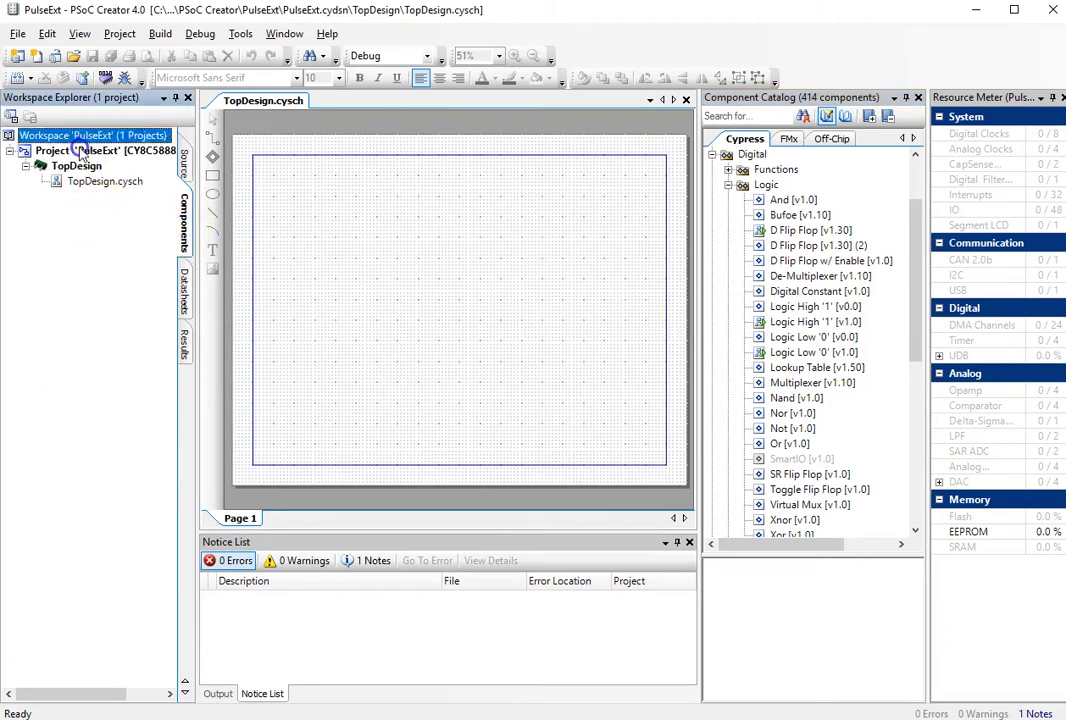
Add a Symbol Wizard component item named PulseExt to project PulseExt.
{"action": "right_click", "coordinate": [52, 150]}
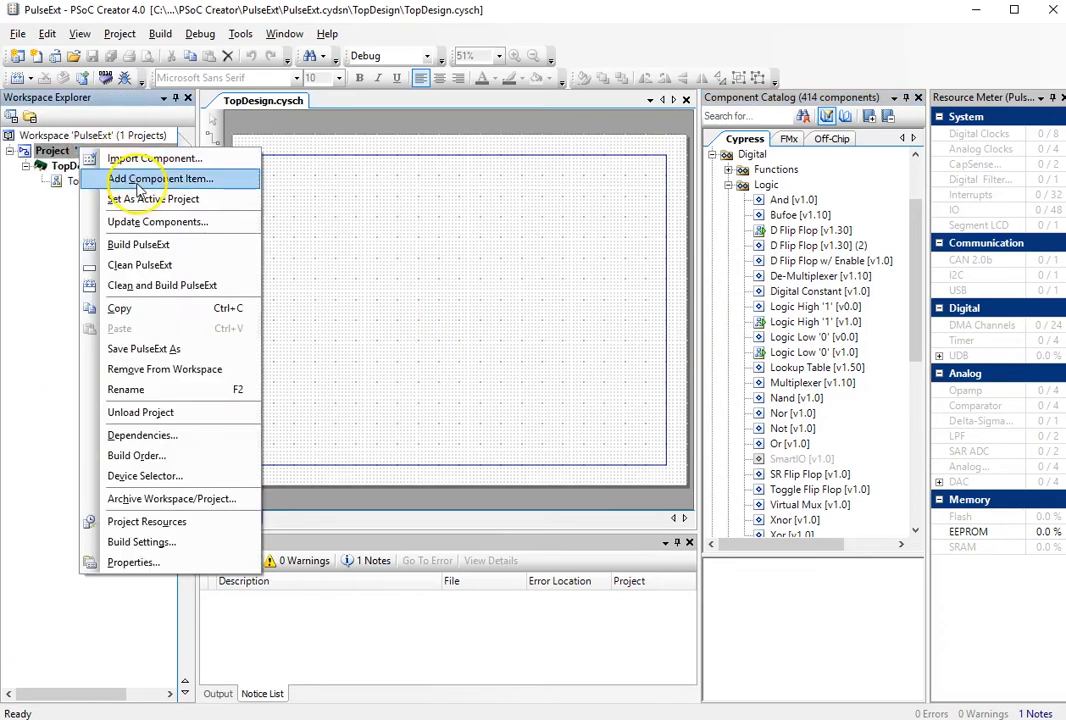
{"action": "left_click", "coordinate": [154, 178]}
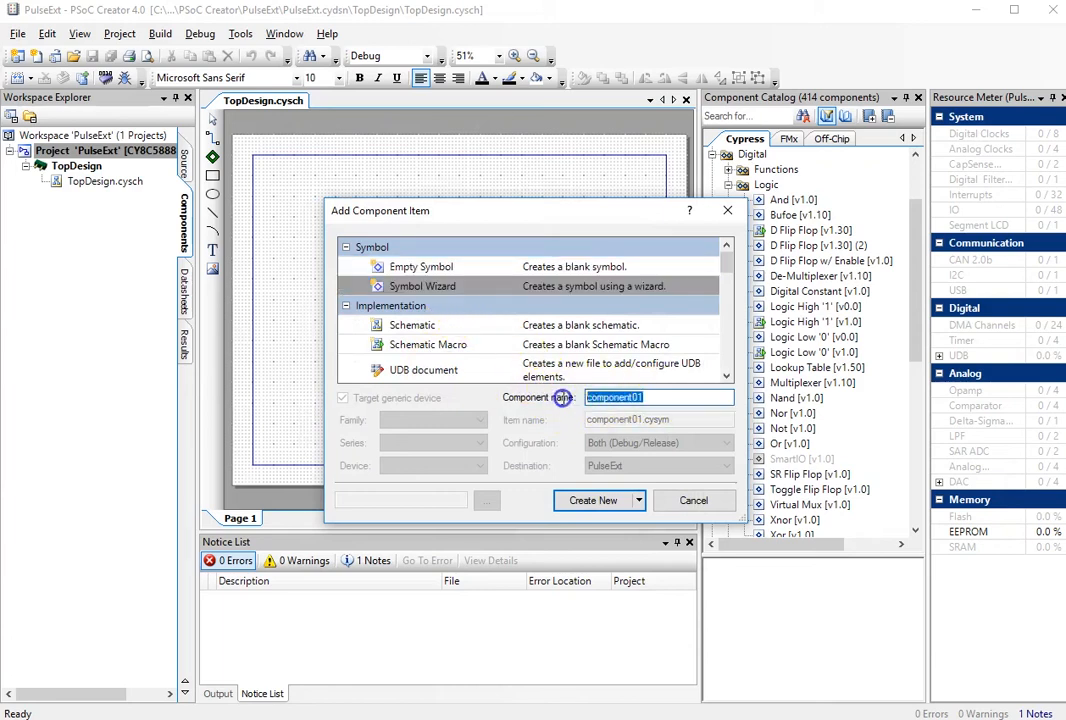
{"action": "type", "text": "PulseExt"}
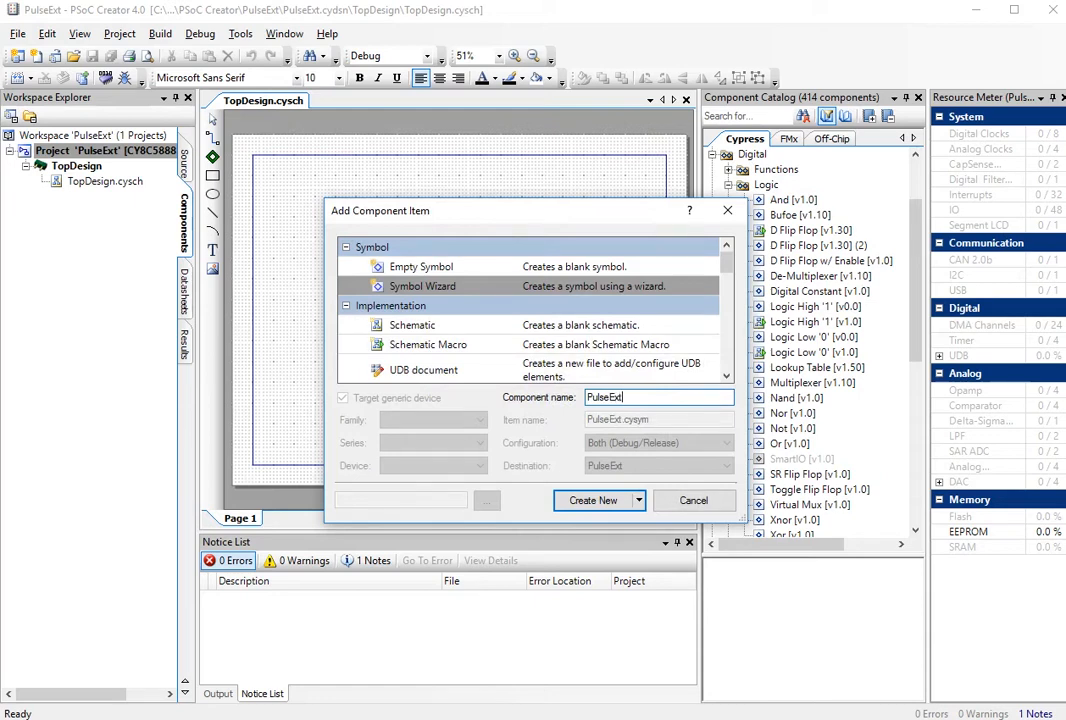
{"action": "left_click", "coordinate": [592, 500]}
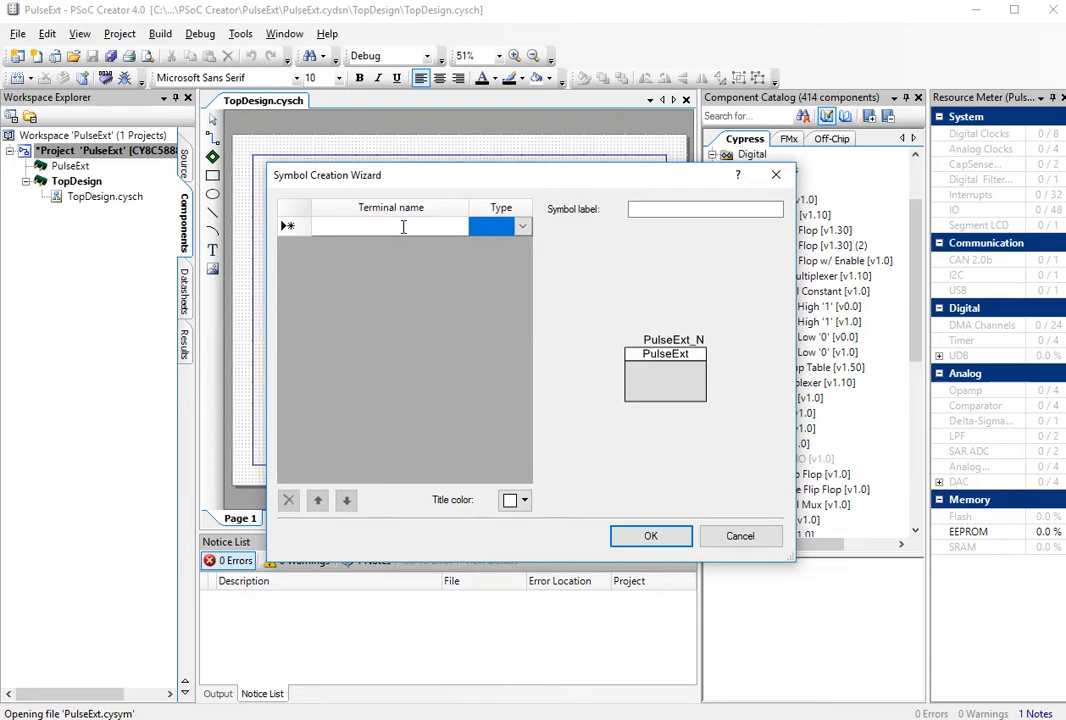
Define trigger and clock inputs, Q digital output, and the green label 'Pulse Extender'.
{"action": "type", "text": "trigger"}
{"action": "type", "text": "clock"}
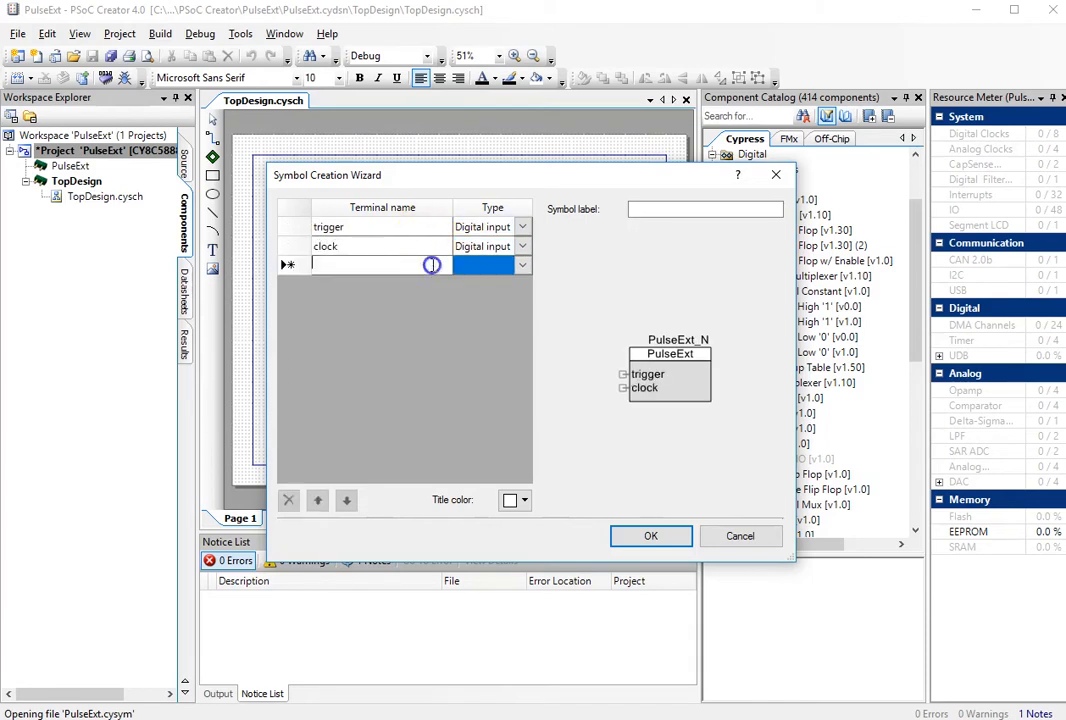
{"action": "type", "text": "Q"}
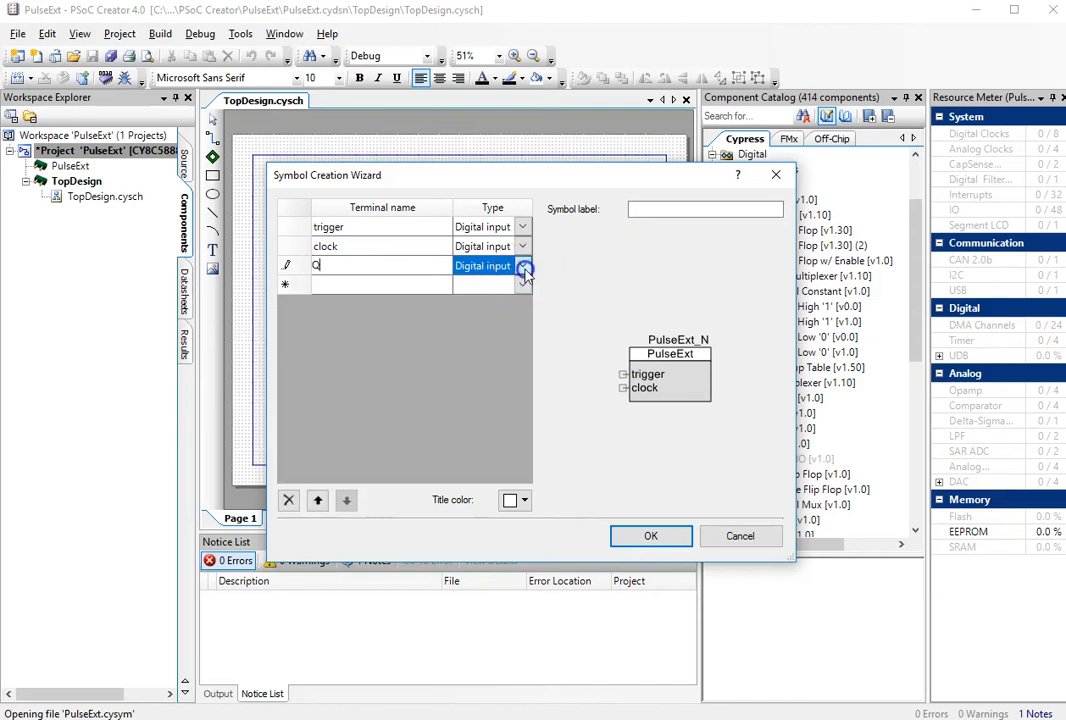
{"action": "left_click", "coordinate": [522, 266]}
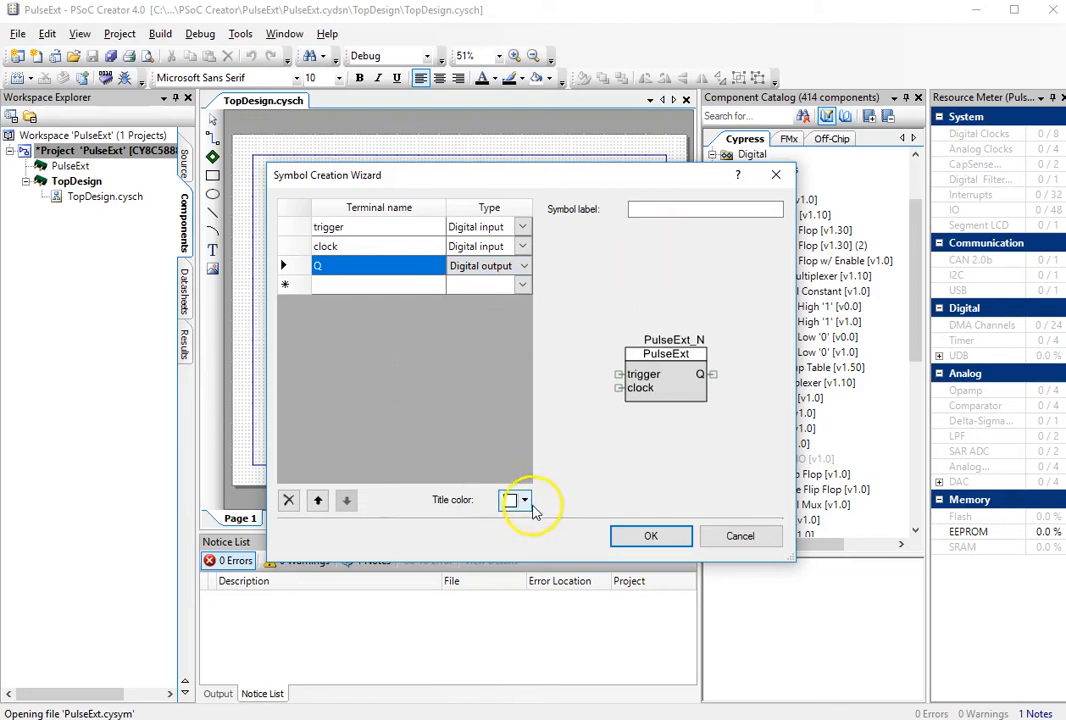
{"action": "left_click", "coordinate": [511, 500]}
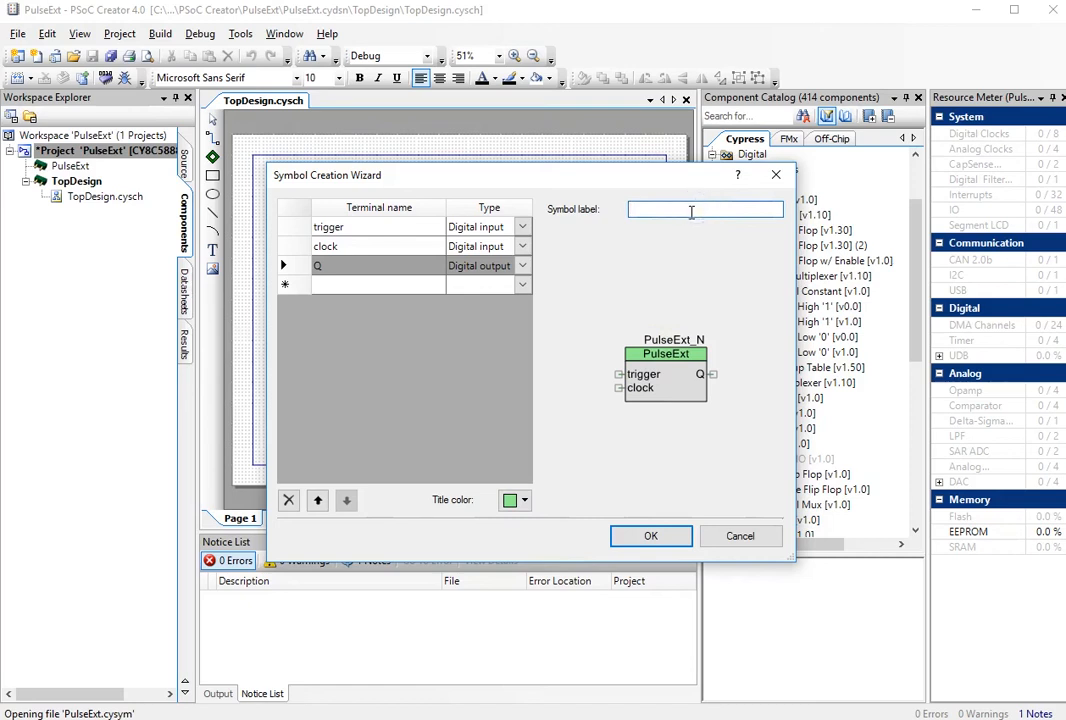
{"action": "type", "text": "P"}
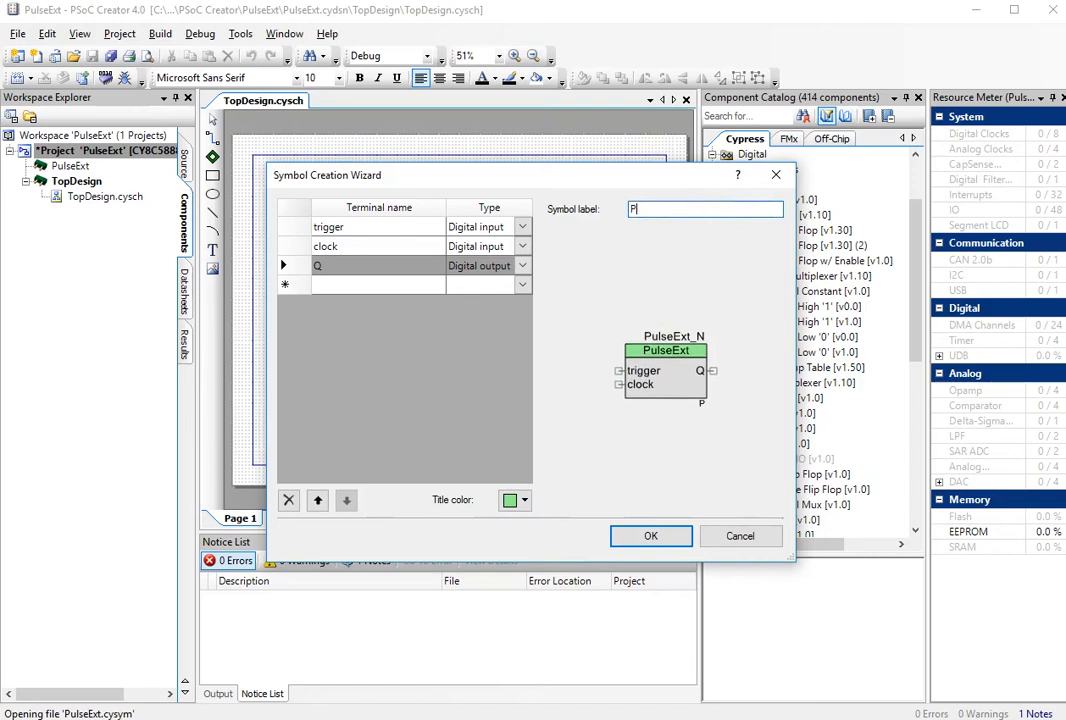
{"action": "type", "text": "ulse Extender"}
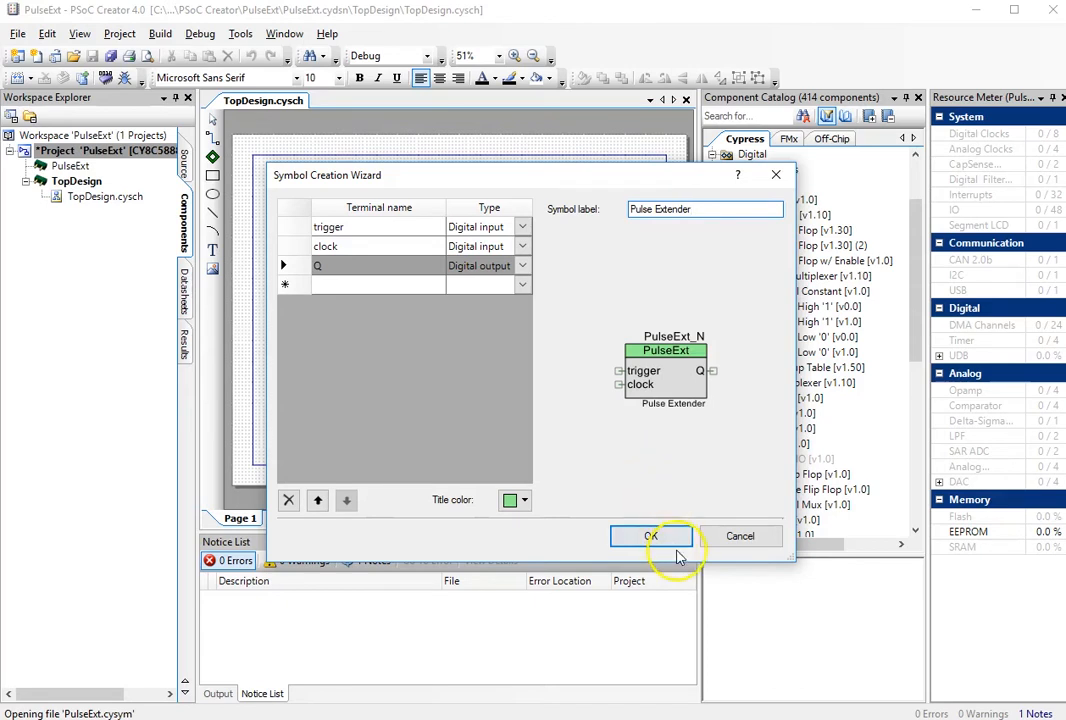
{"action": "left_click", "coordinate": [651, 536]}
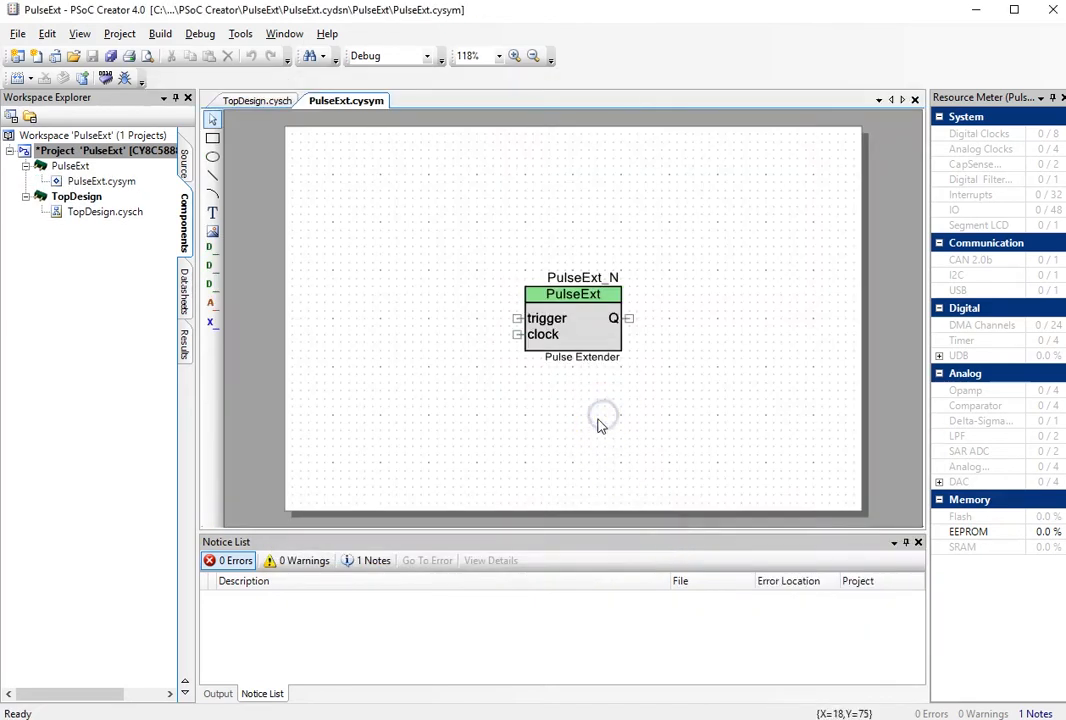
{"action": "mouse_move", "coordinate": [604, 421]}
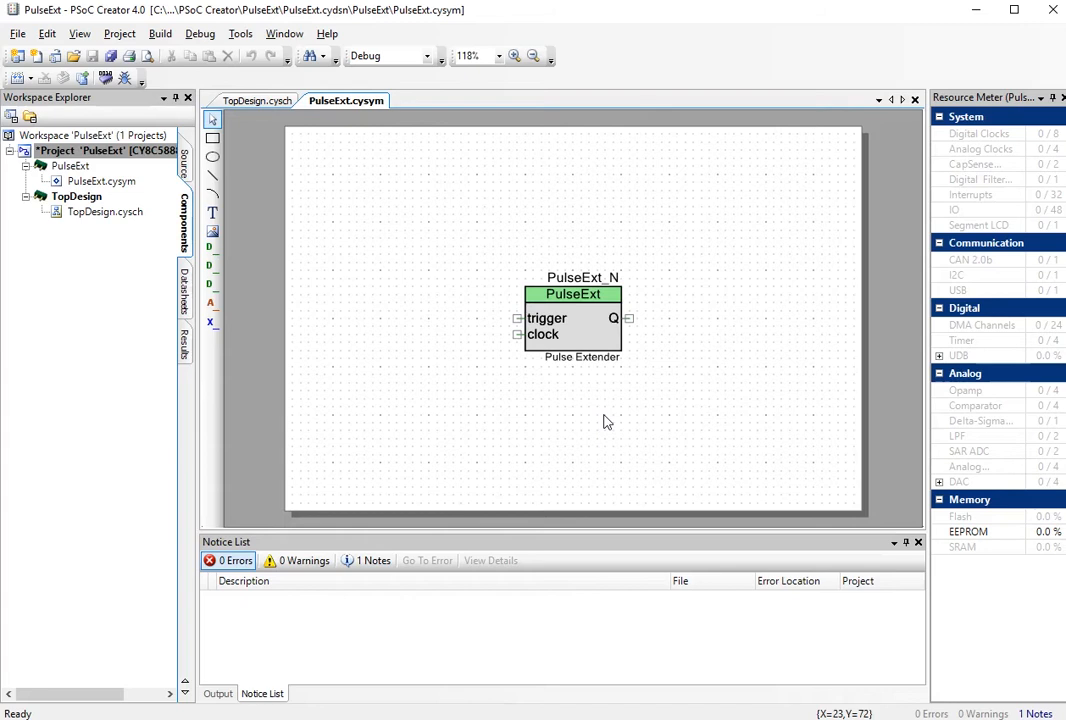
Open Symbol Parameters from the symbol canvas context menu.
{"action": "right_click", "coordinate": [607, 420]}
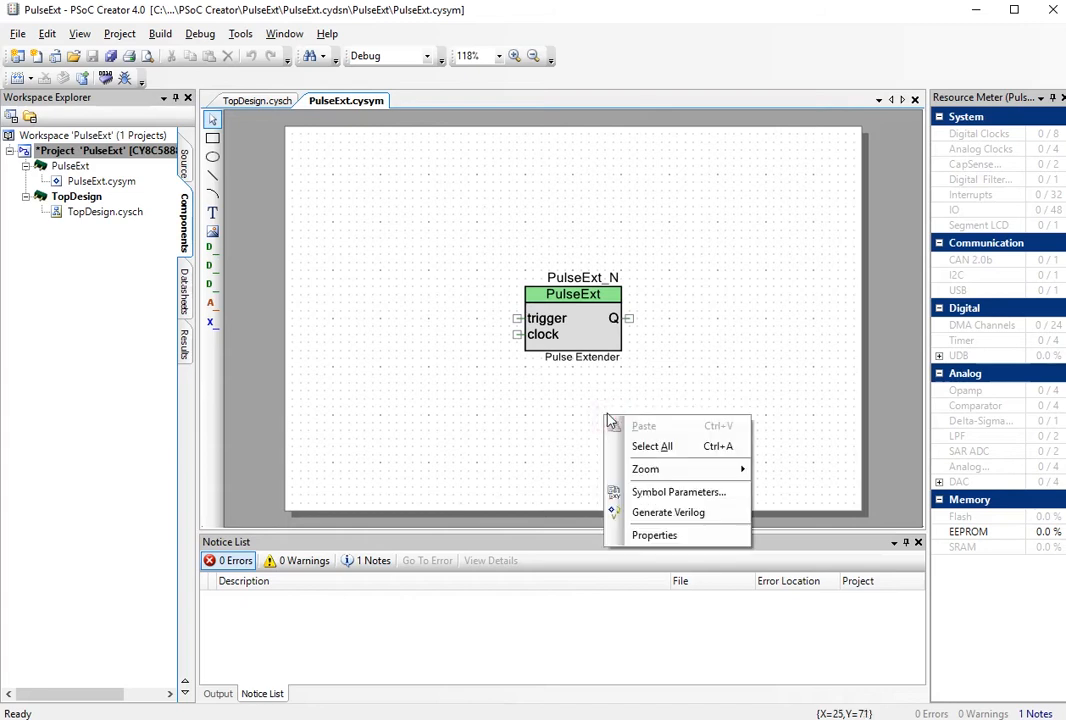
{"action": "mouse_move", "coordinate": [678, 491]}
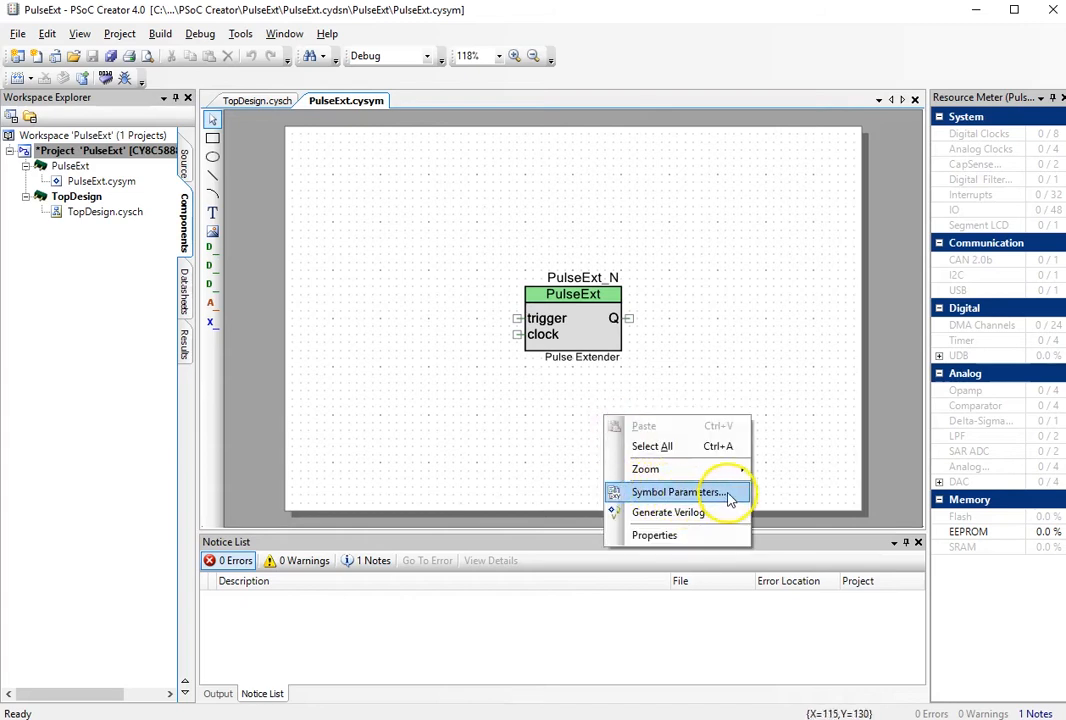
{"action": "left_click", "coordinate": [680, 491]}
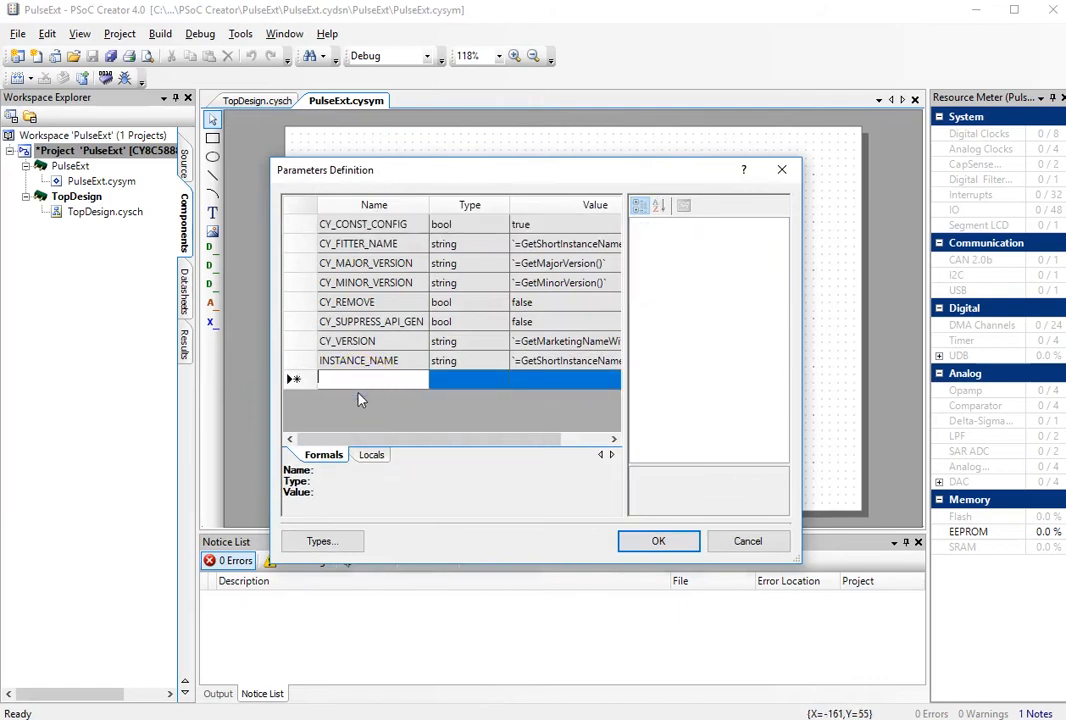
Add parameter duration as int8 with value 10, Hardware set to True.
{"action": "type", "text": "duration"}
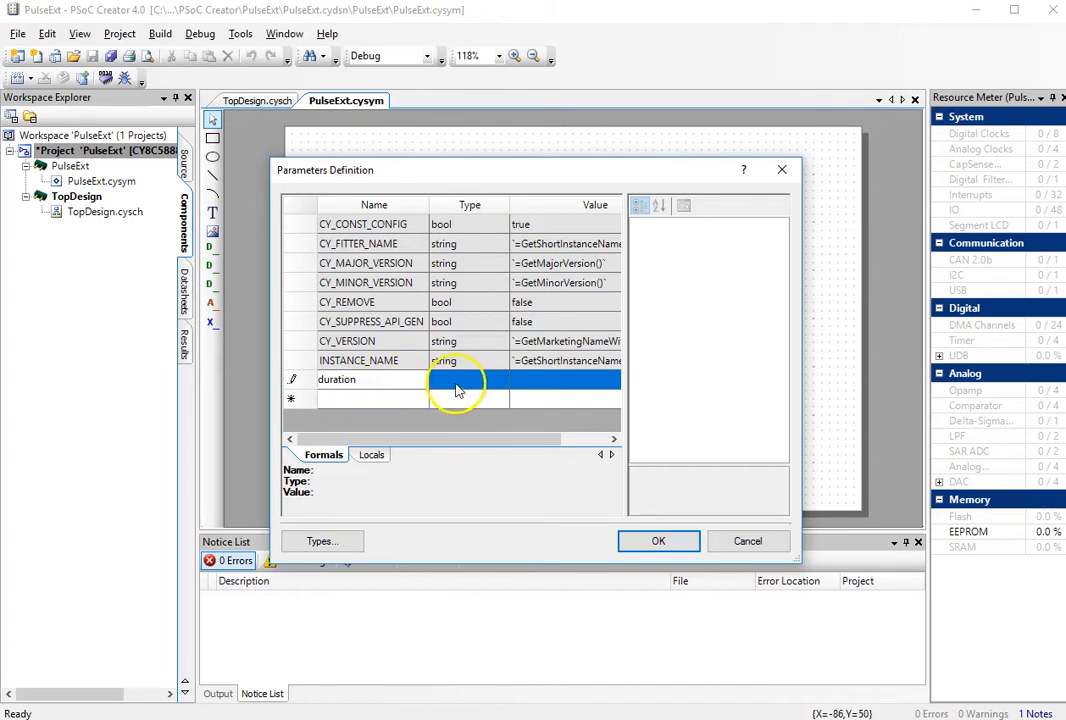
{"action": "left_click", "coordinate": [505, 380]}
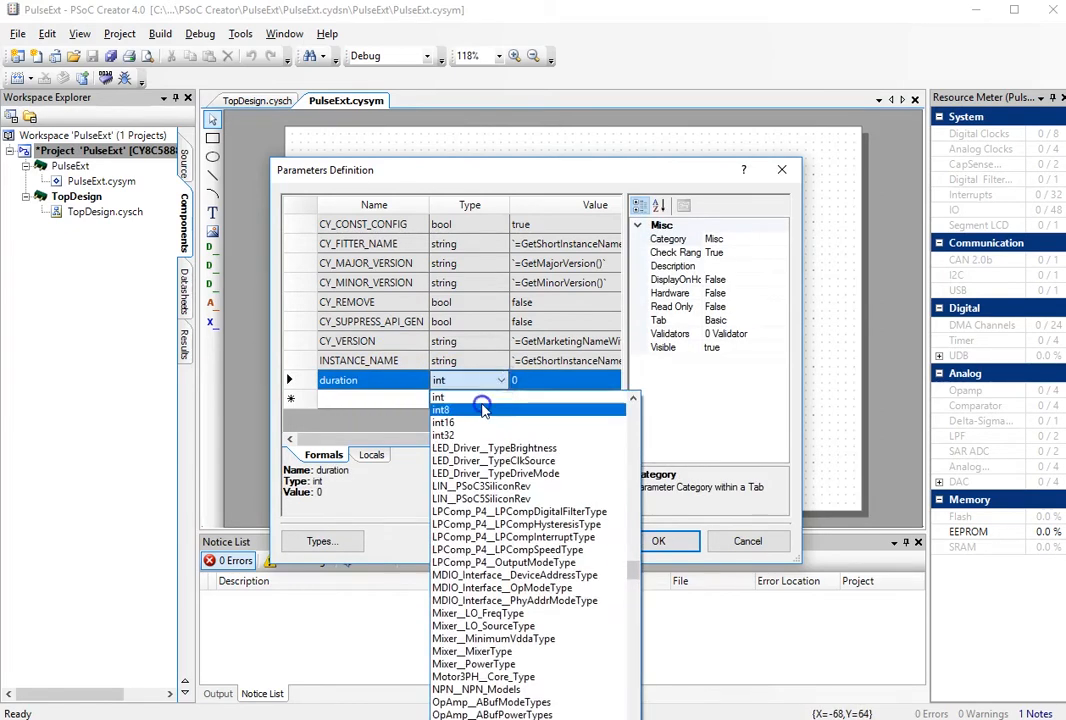
{"action": "left_click", "coordinate": [441, 410]}
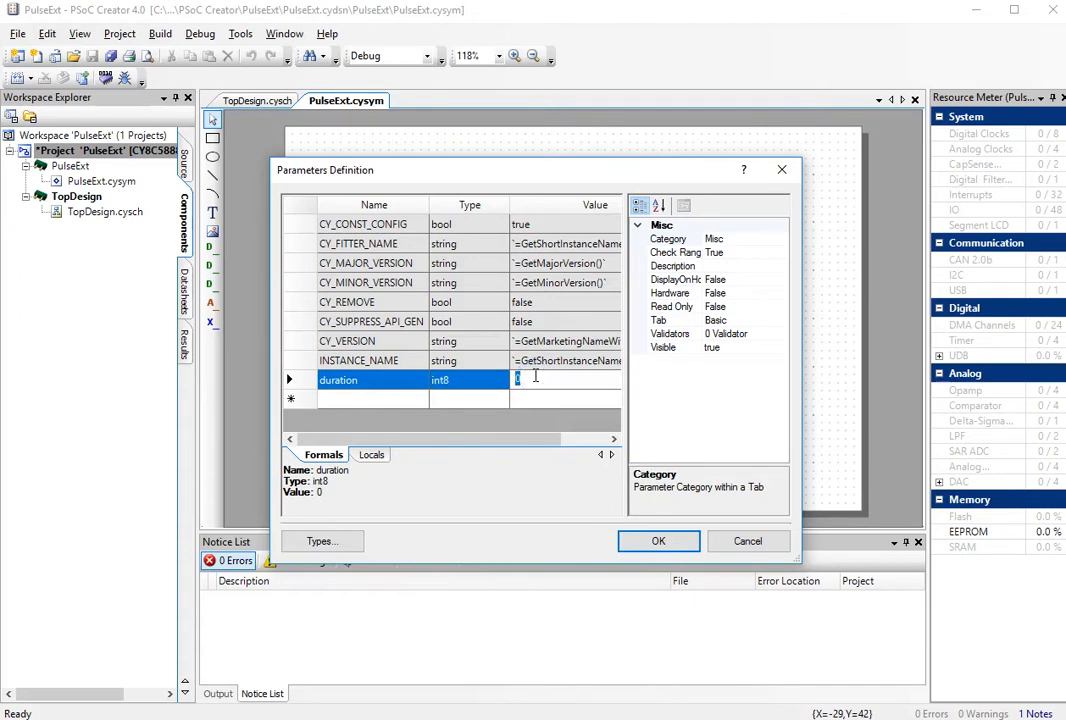
{"action": "type", "text": "10"}
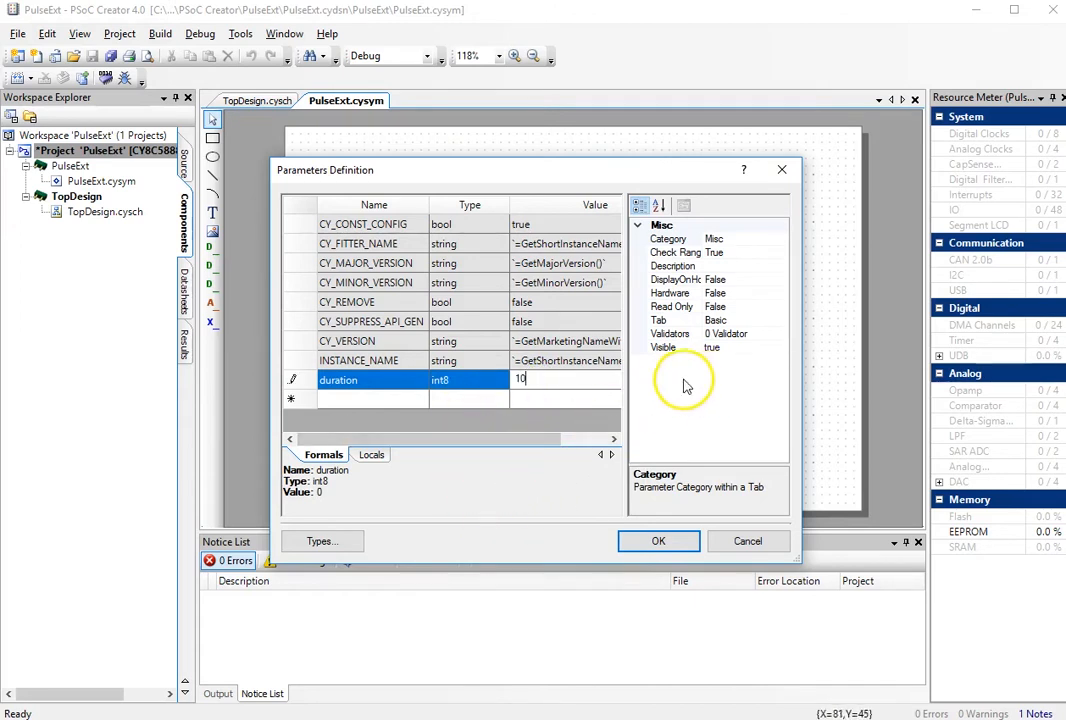
{"action": "mouse_move", "coordinate": [743, 303]}
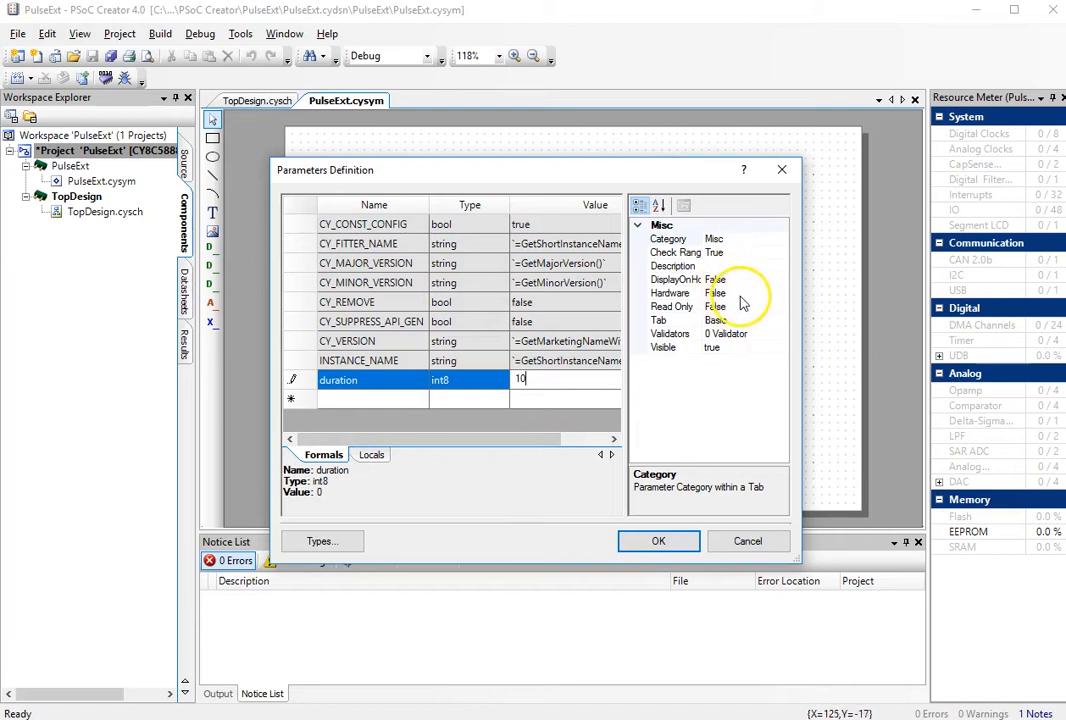
{"action": "left_click", "coordinate": [670, 292]}
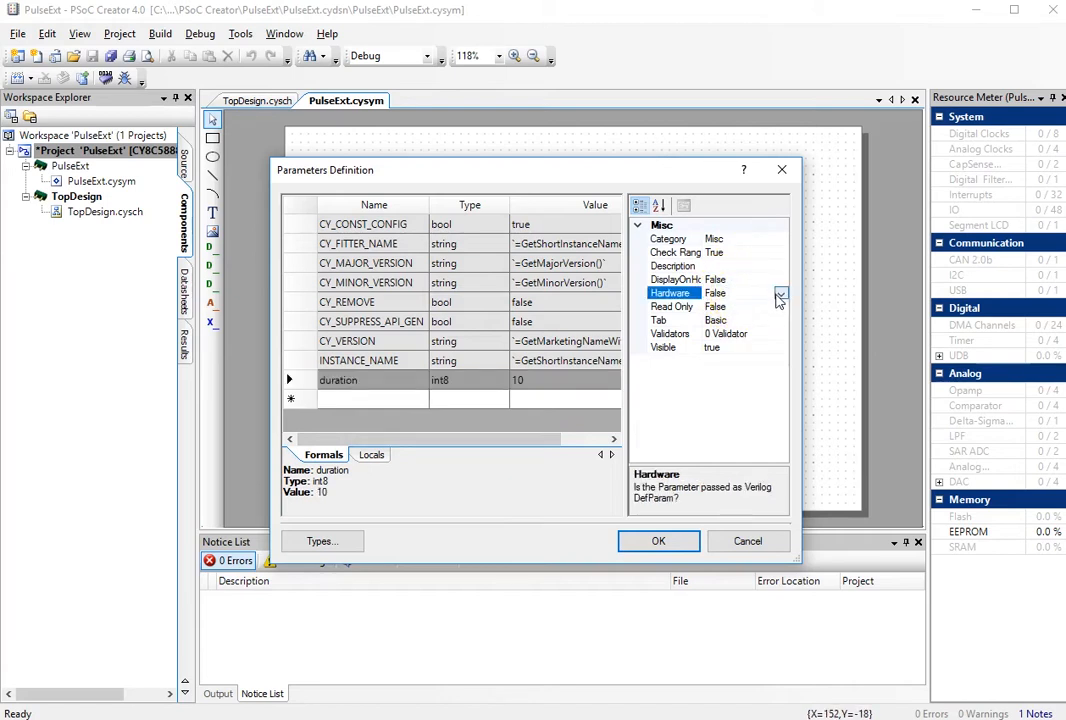
{"action": "left_click", "coordinate": [781, 293]}
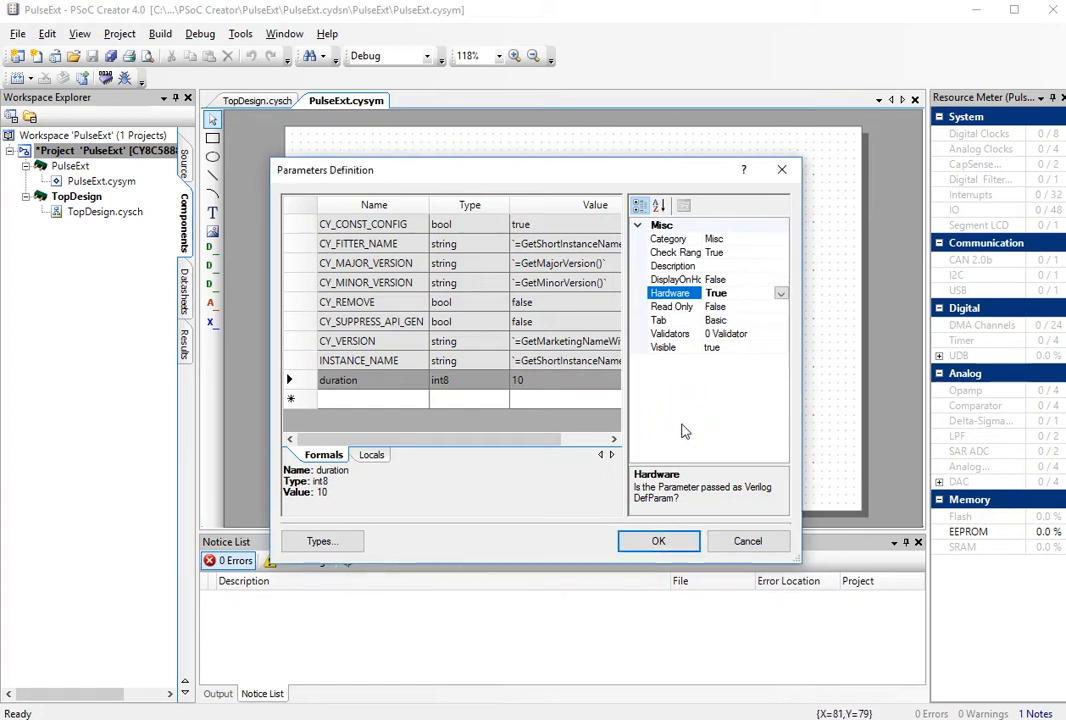
{"action": "mouse_move", "coordinate": [730, 420]}
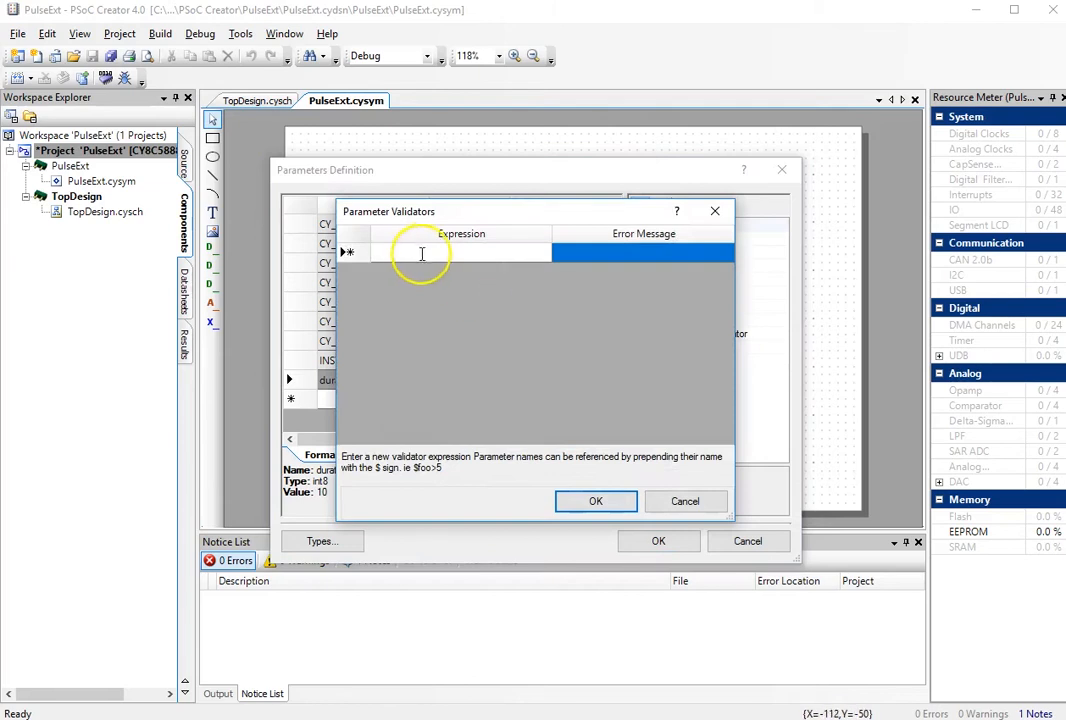
Add validator $duration < 255 with message 'duration should be less than 255'.
{"action": "type", "text": "S"}
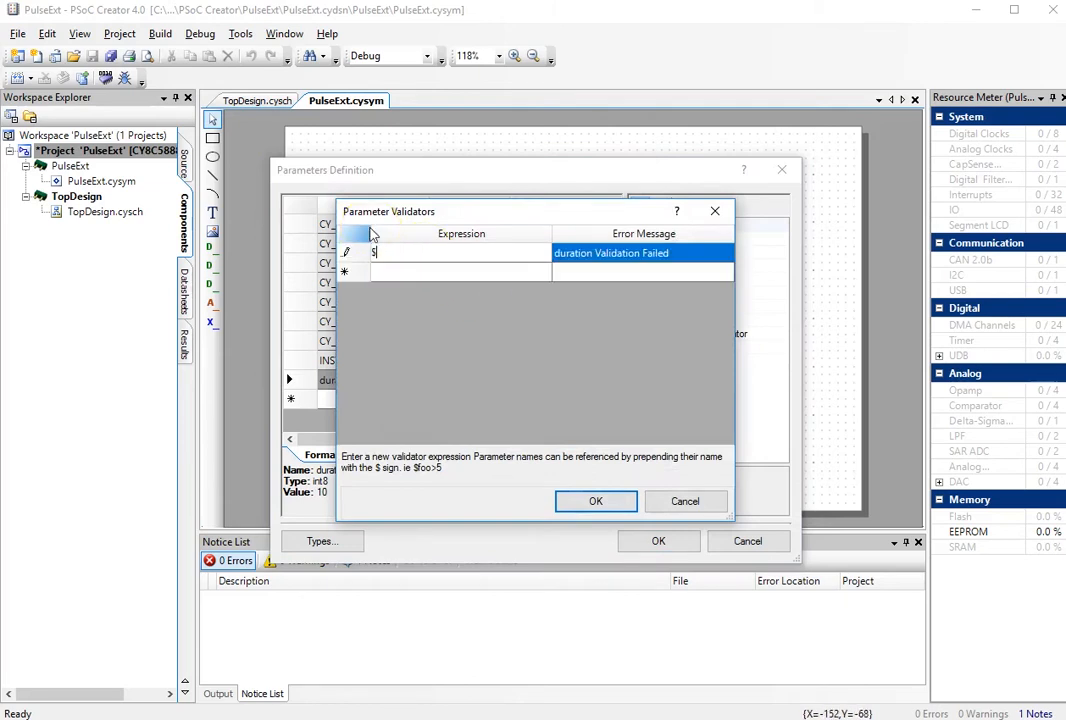
{"action": "type", "text": "duration <"}
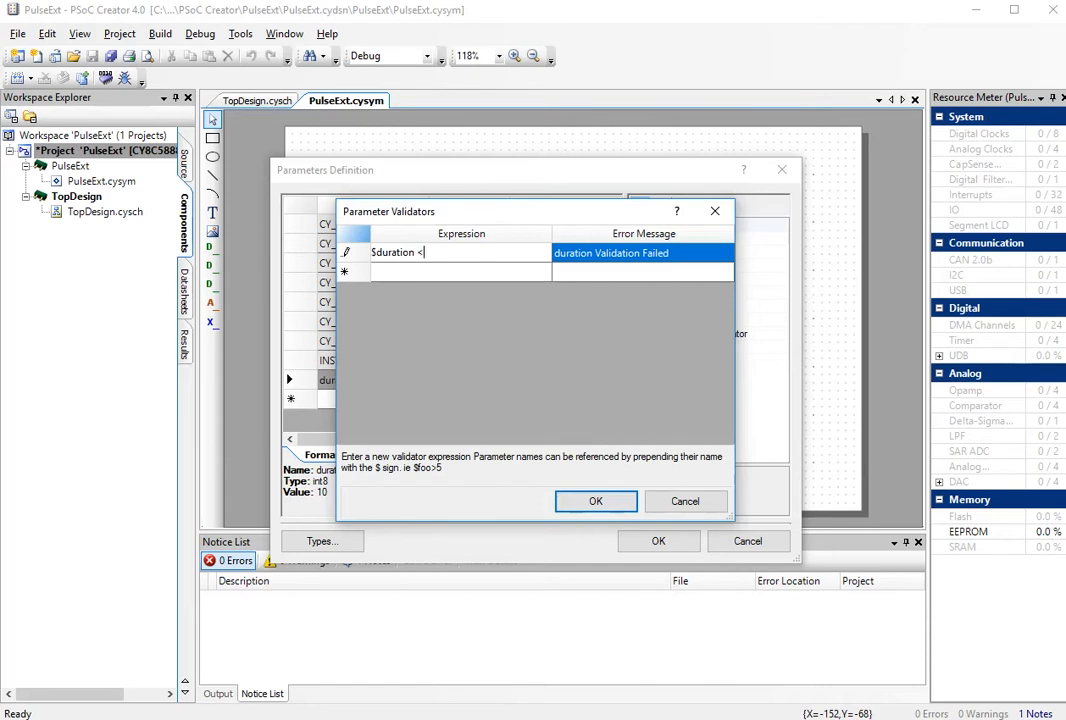
{"action": "type", "text": "255"}
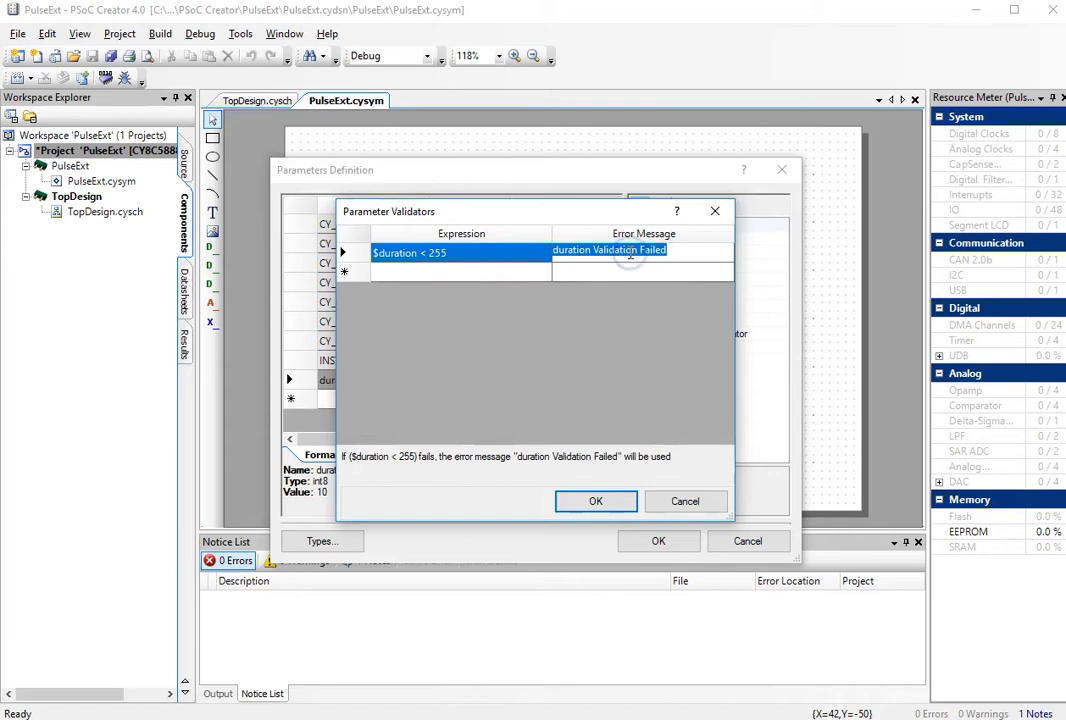
{"action": "type", "text": "should"}
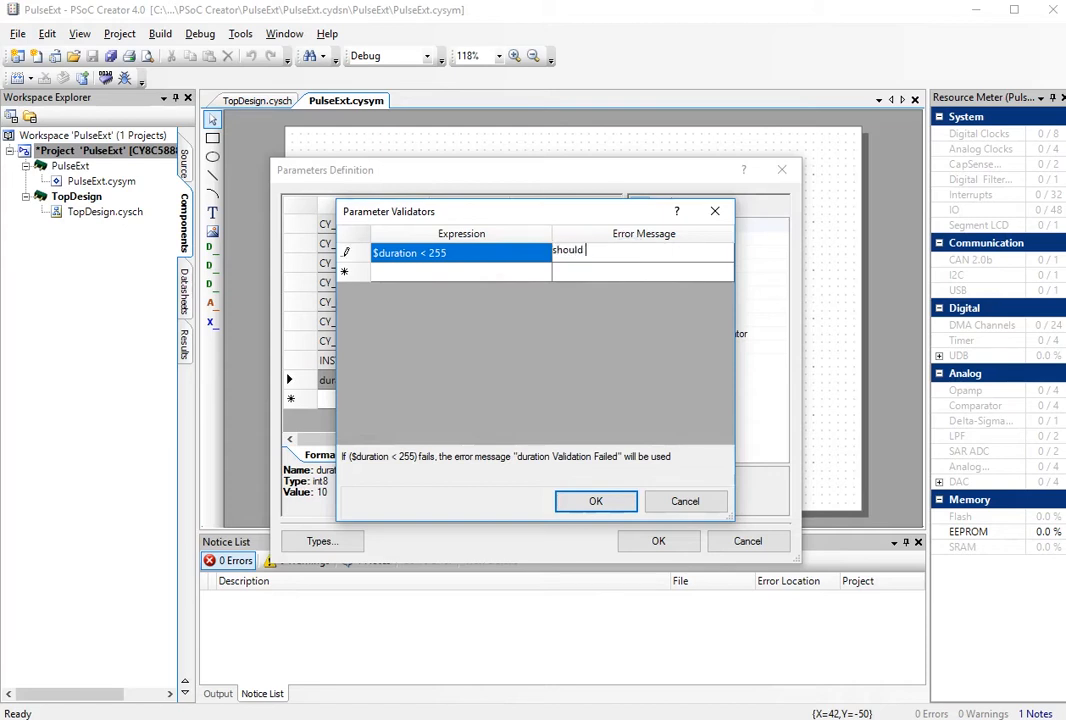
{"action": "type", "text": "be less than"}
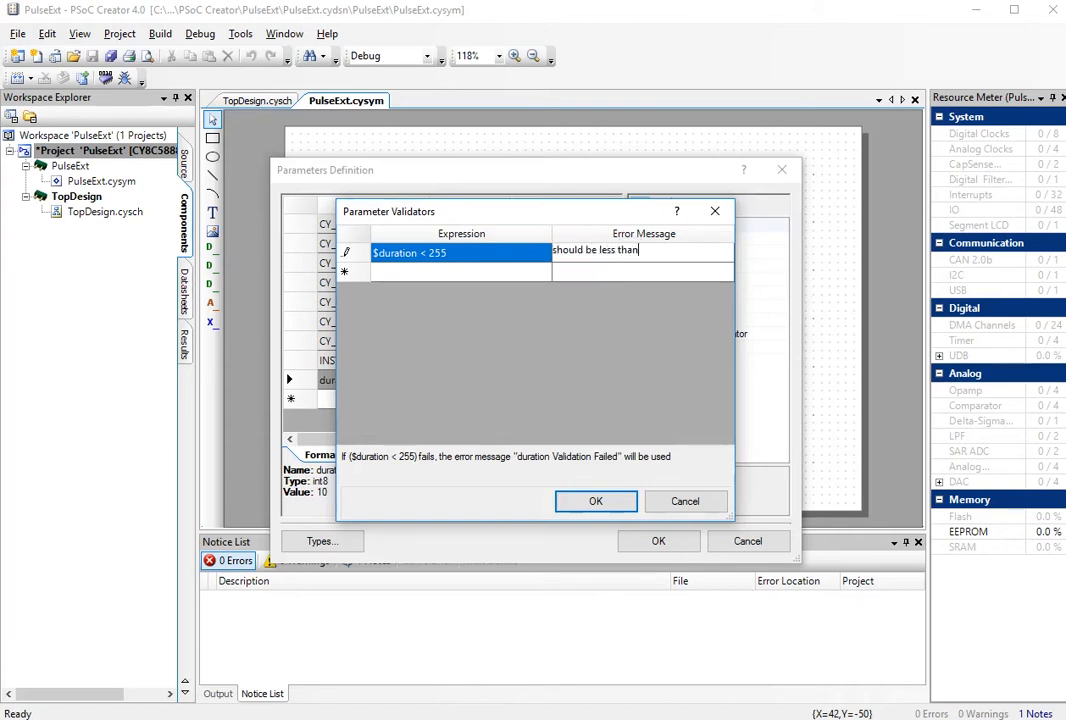
{"action": "type", "text": "255"}
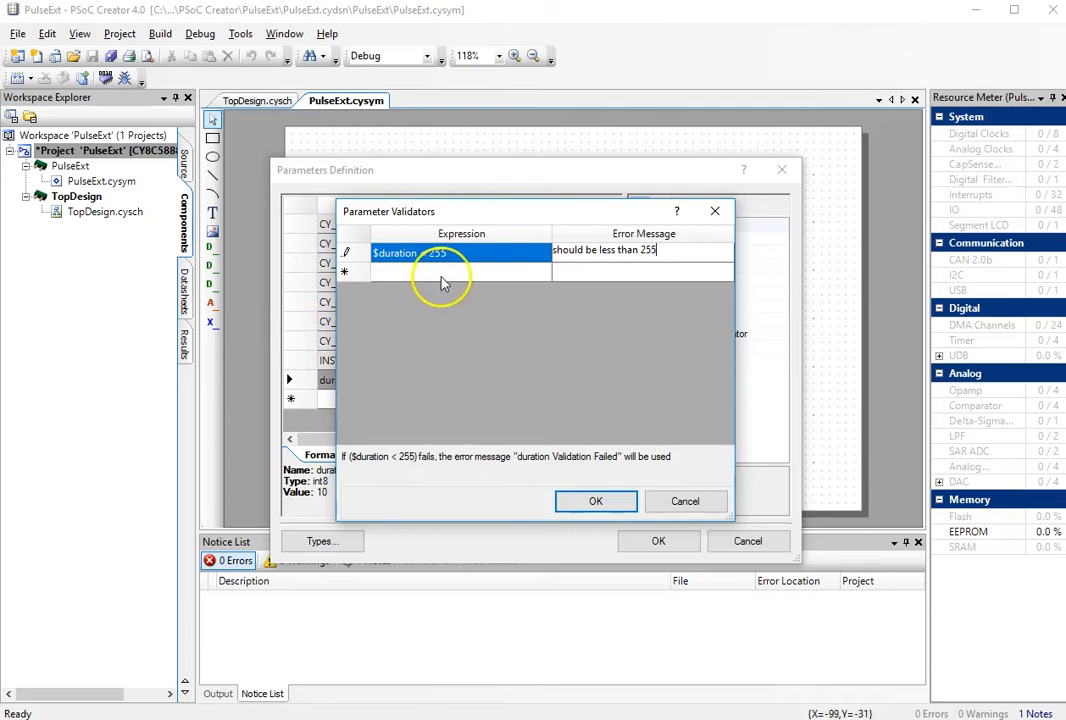
Add a second validator $duration > 0 with its error message and confirm.
{"action": "left_click", "coordinate": [643, 271]}
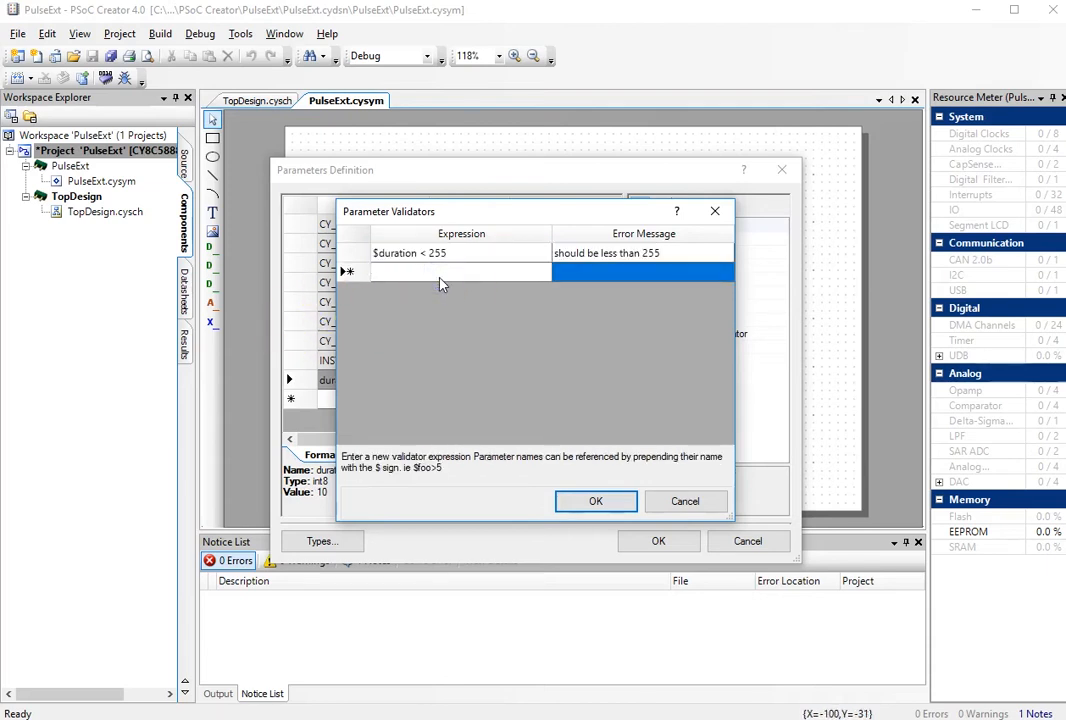
{"action": "type", "text": "$duration >"}
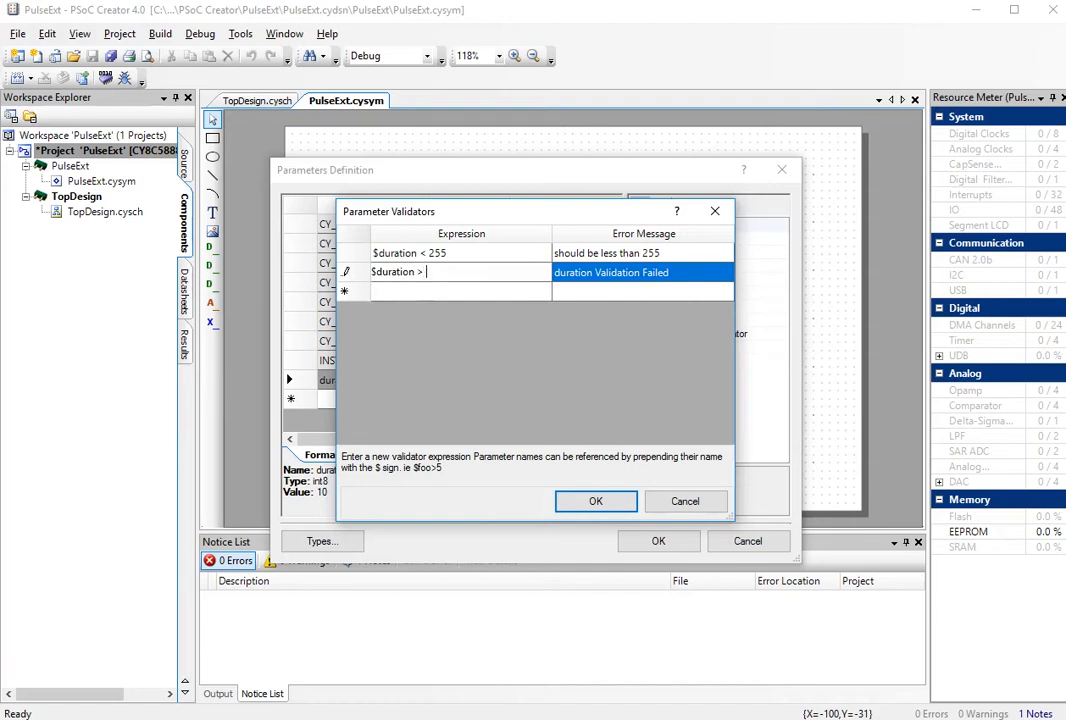
{"action": "type", "text": "0"}
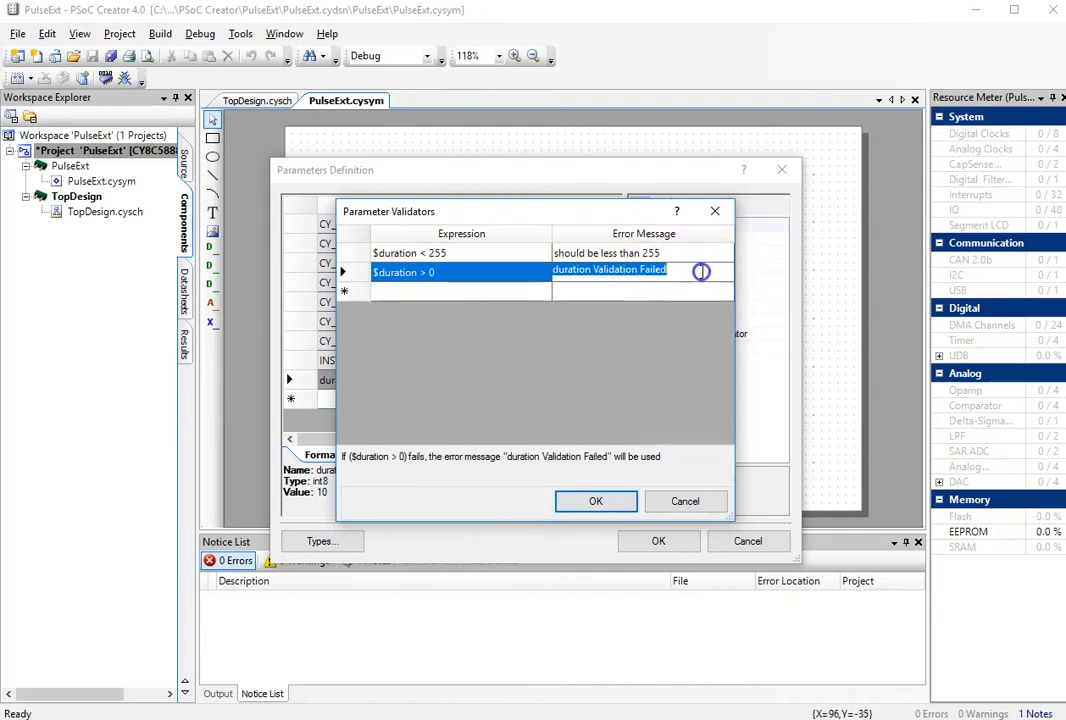
{"action": "type", "text": "should be greater than 0"}
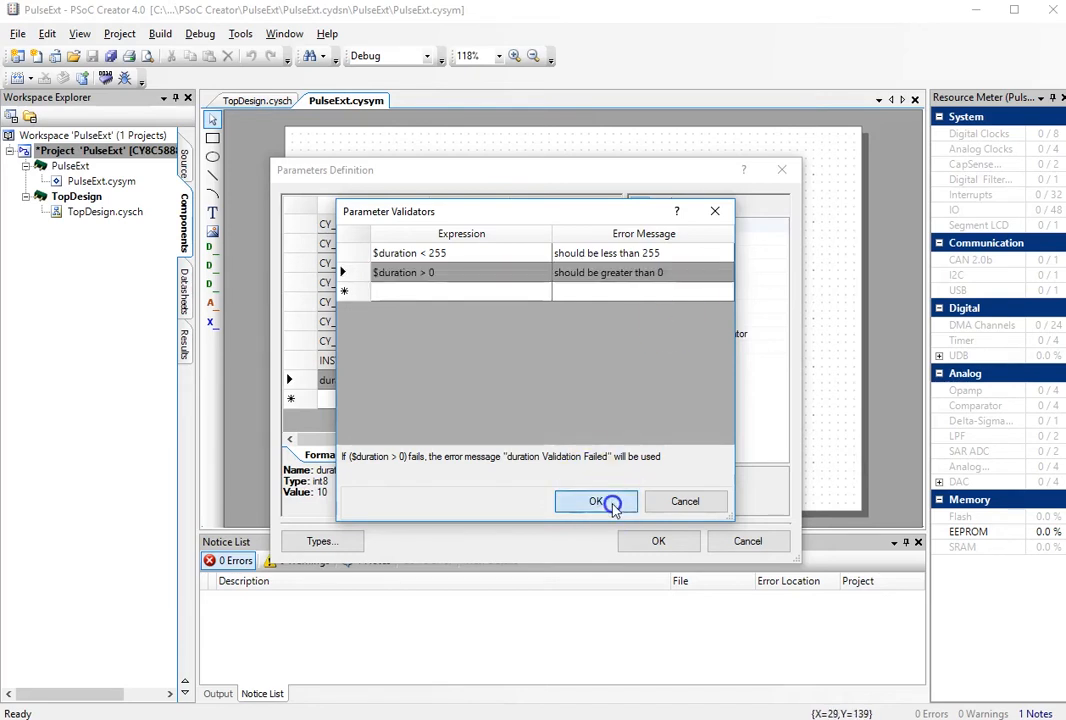
{"action": "left_click", "coordinate": [596, 501]}
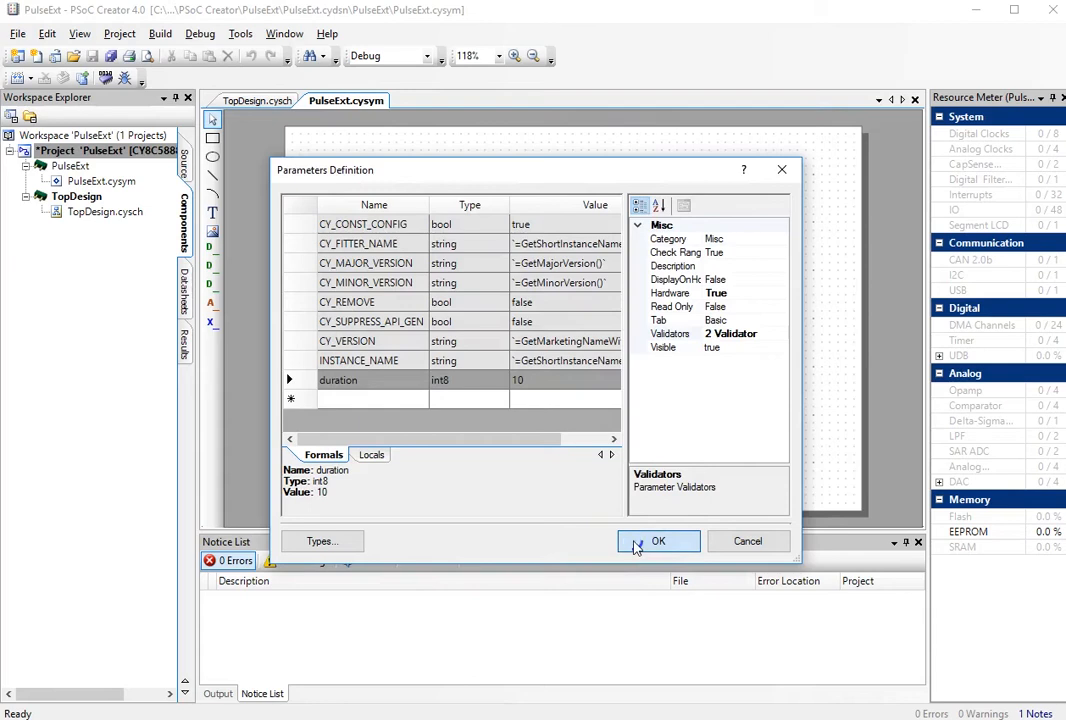
Confirm the parameters and generate PulseExt.v for a generic device.
{"action": "left_click", "coordinate": [658, 541]}
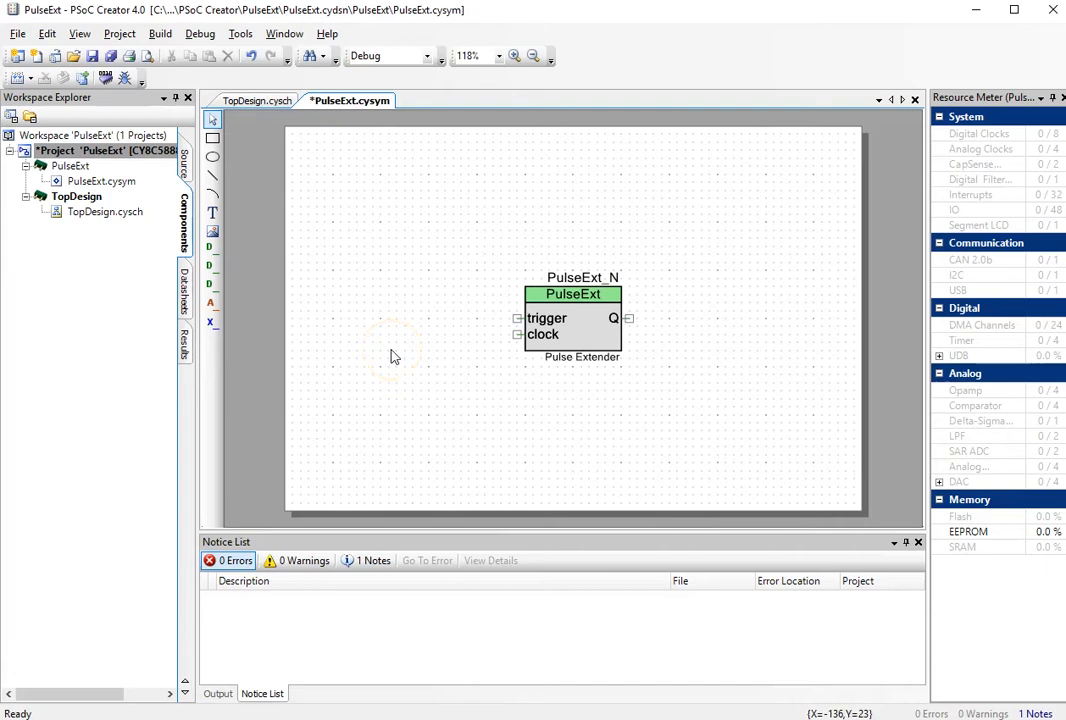
{"action": "right_click", "coordinate": [392, 357]}
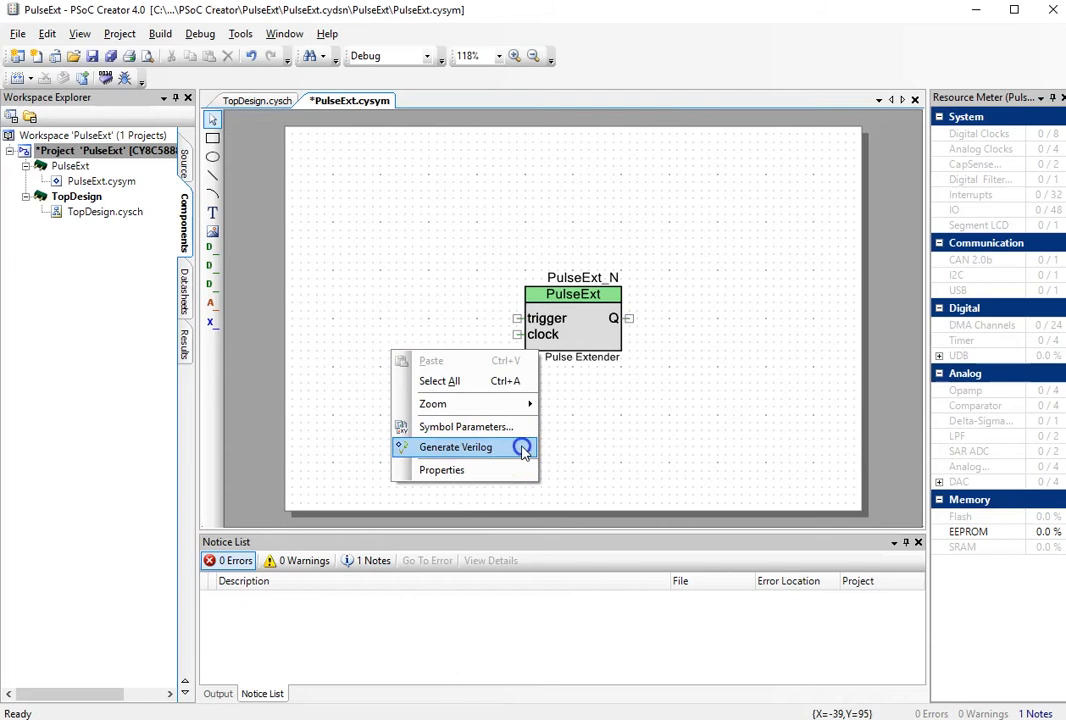
{"action": "left_click", "coordinate": [455, 447]}
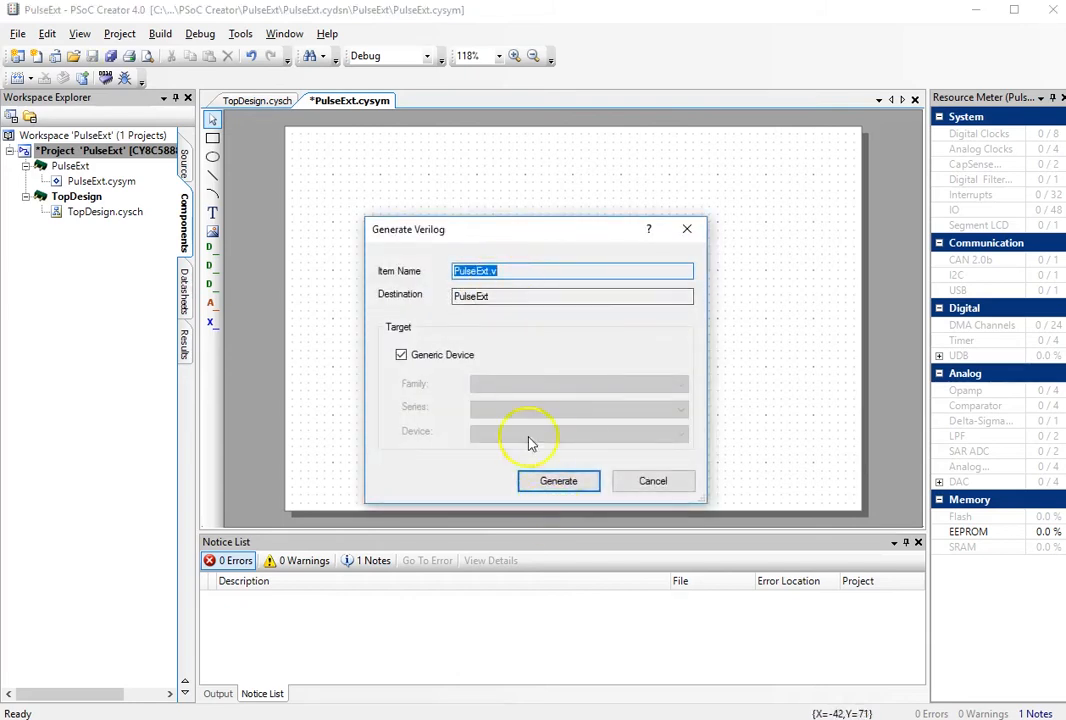
{"action": "mouse_move", "coordinate": [518, 497]}
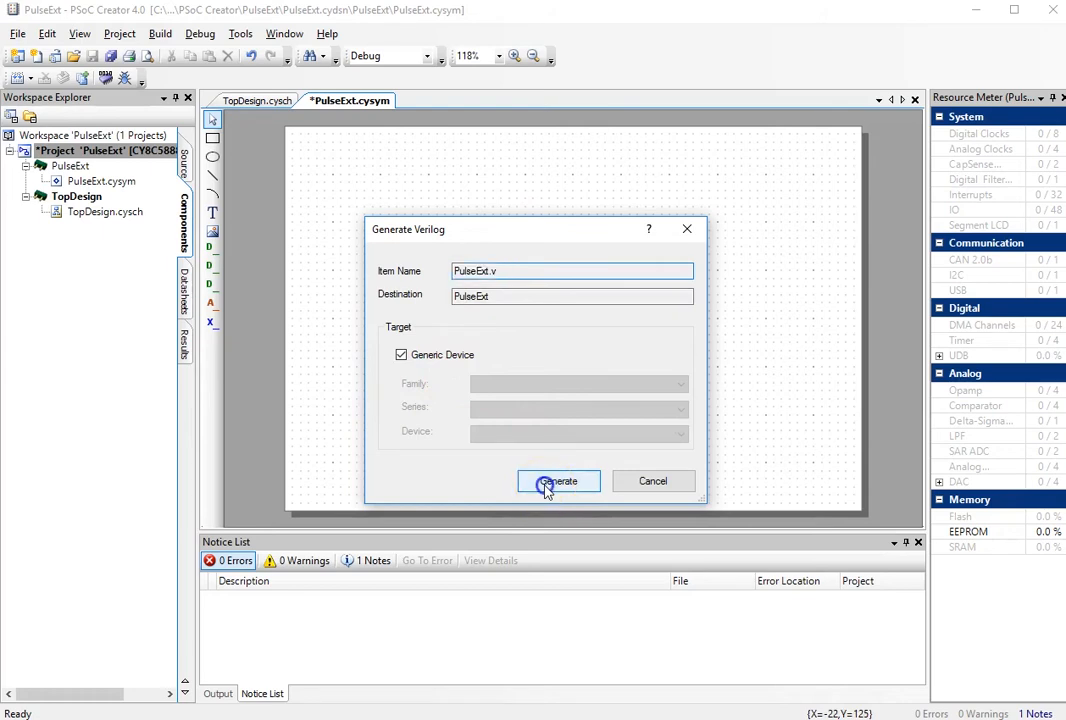
{"action": "left_click", "coordinate": [558, 481]}
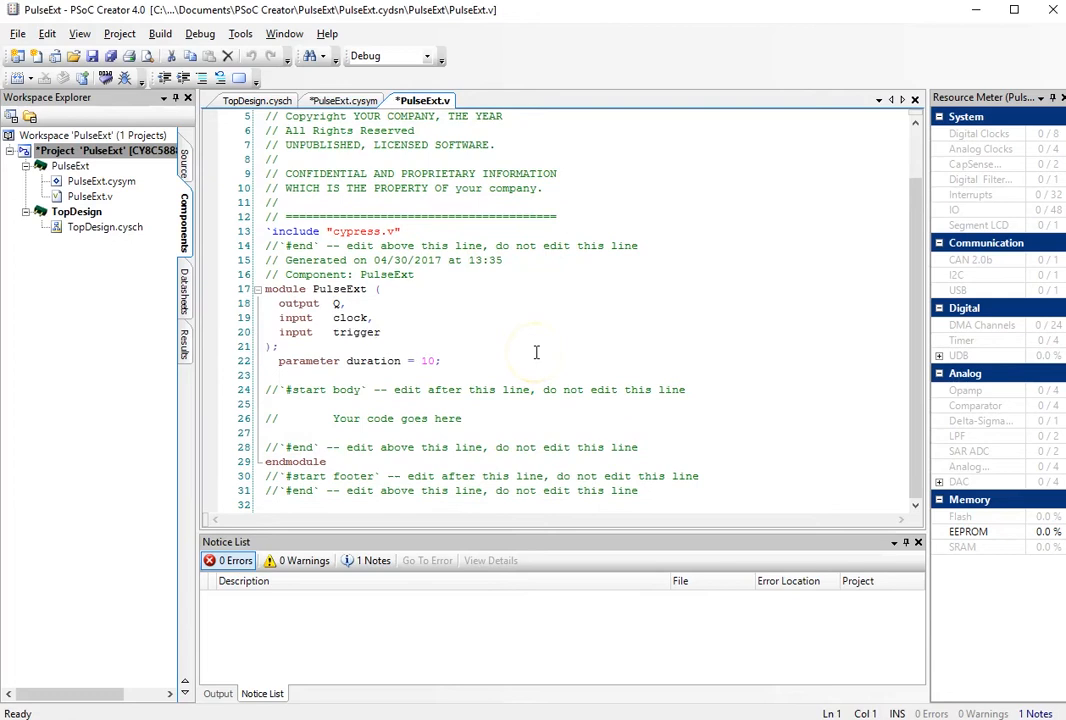
{"action": "mouse_move", "coordinate": [538, 365]}
{"action": "type", "text": "reg "}
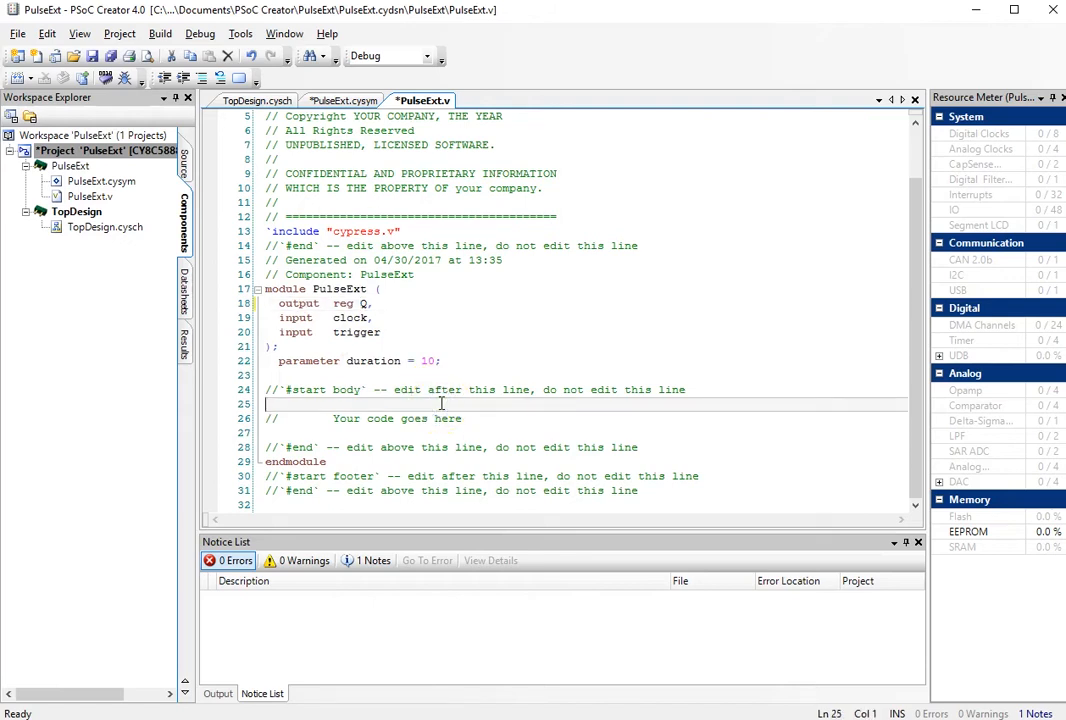
Add 'reg [7:0] count;' below the duration parameter in PulseExt.v.
{"action": "left_click", "coordinate": [445, 361]}
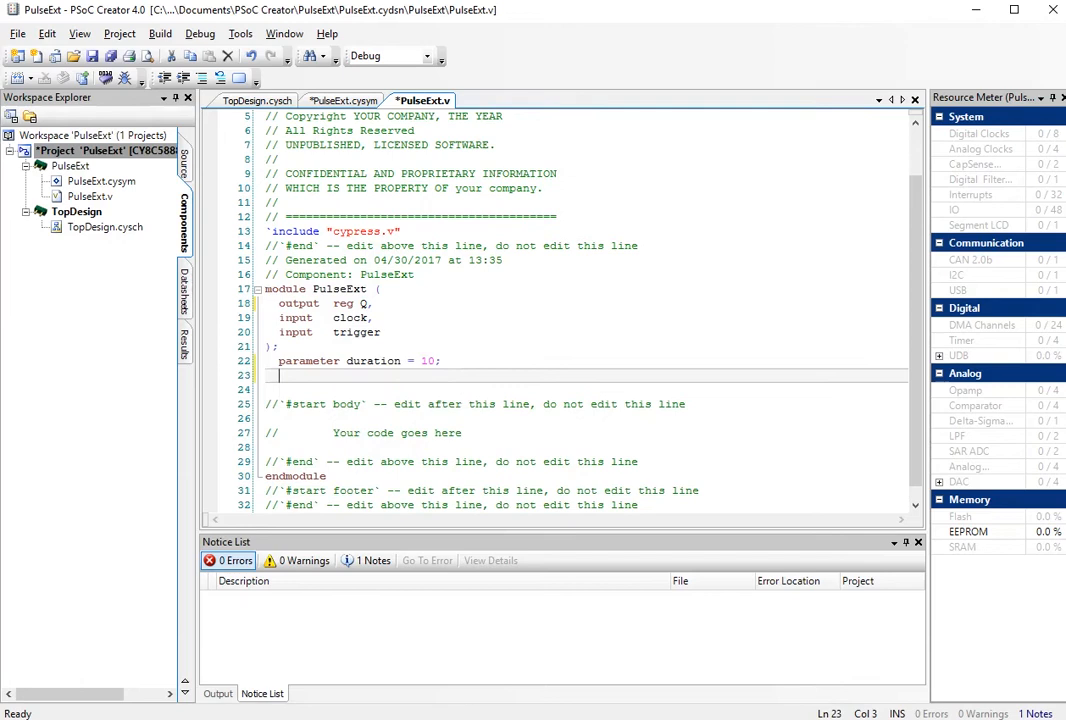
{"action": "mouse_move", "coordinate": [323, 378]}
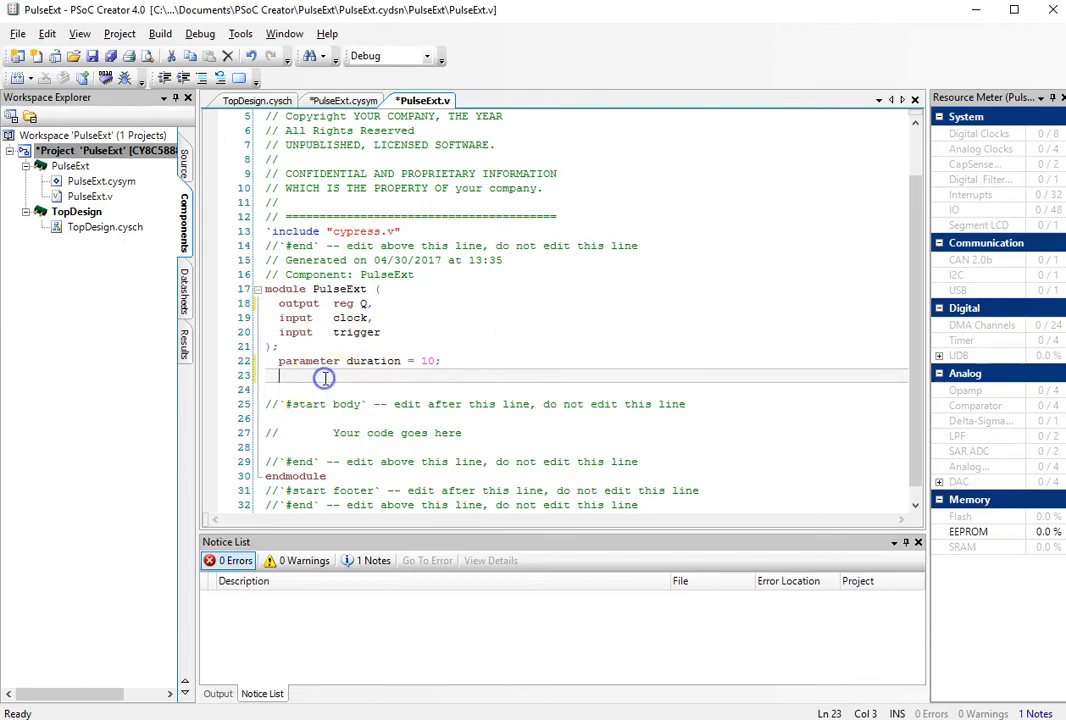
{"action": "type", "text": "reg"}
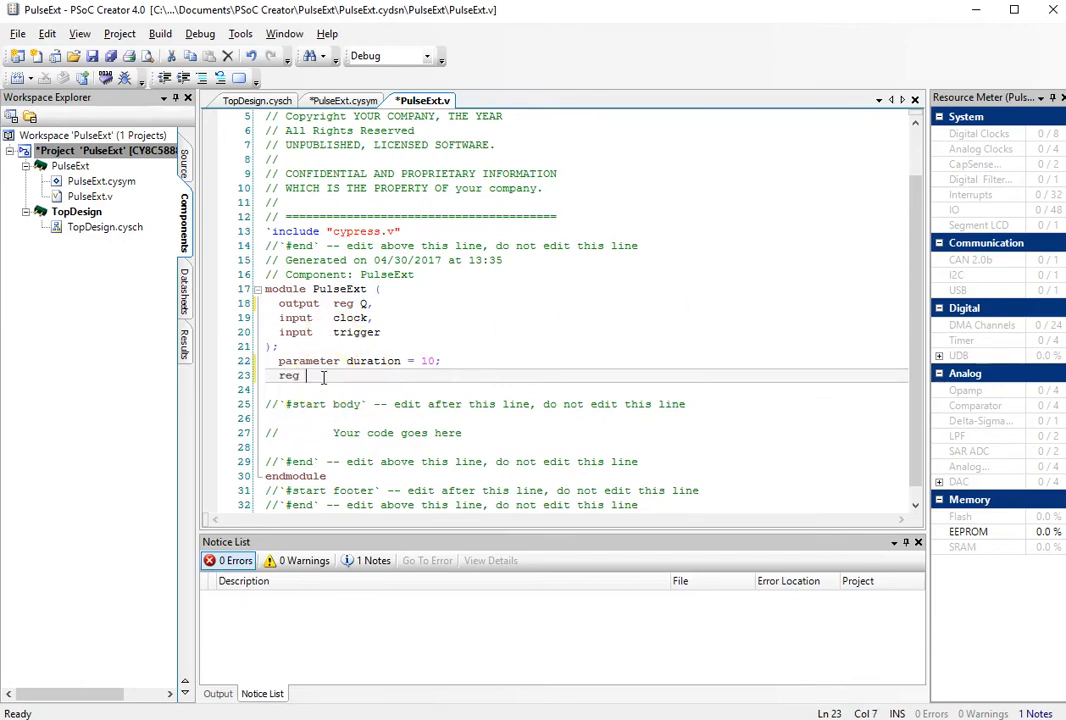
{"action": "type", "text": "["}
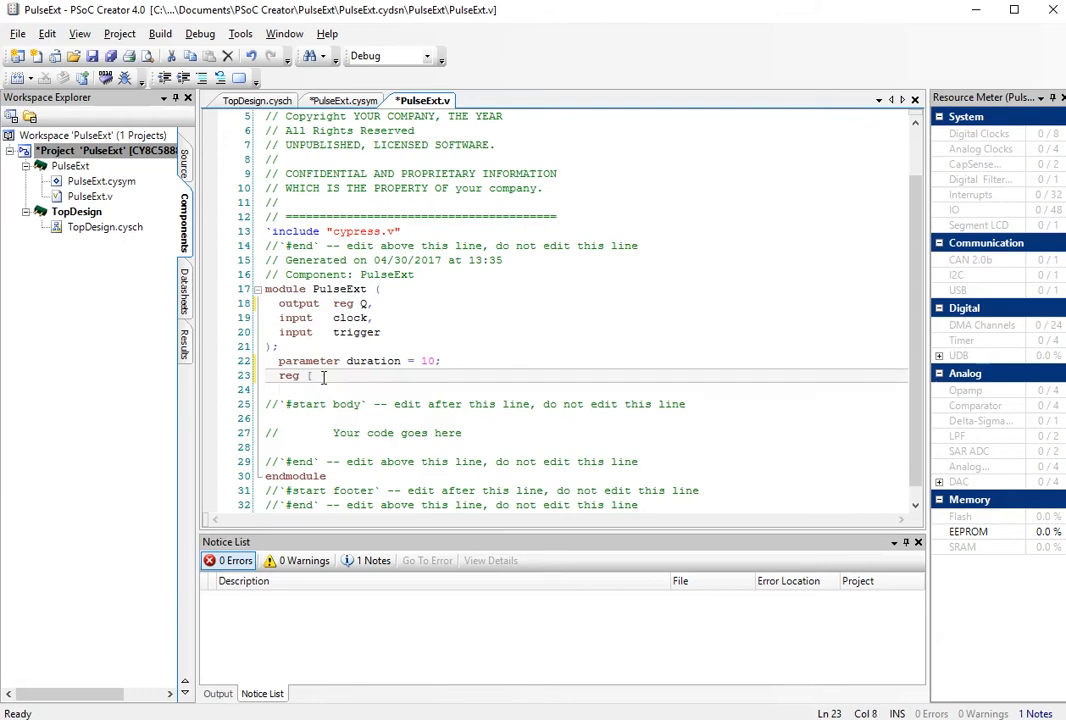
{"action": "type", "text": "7:0"}
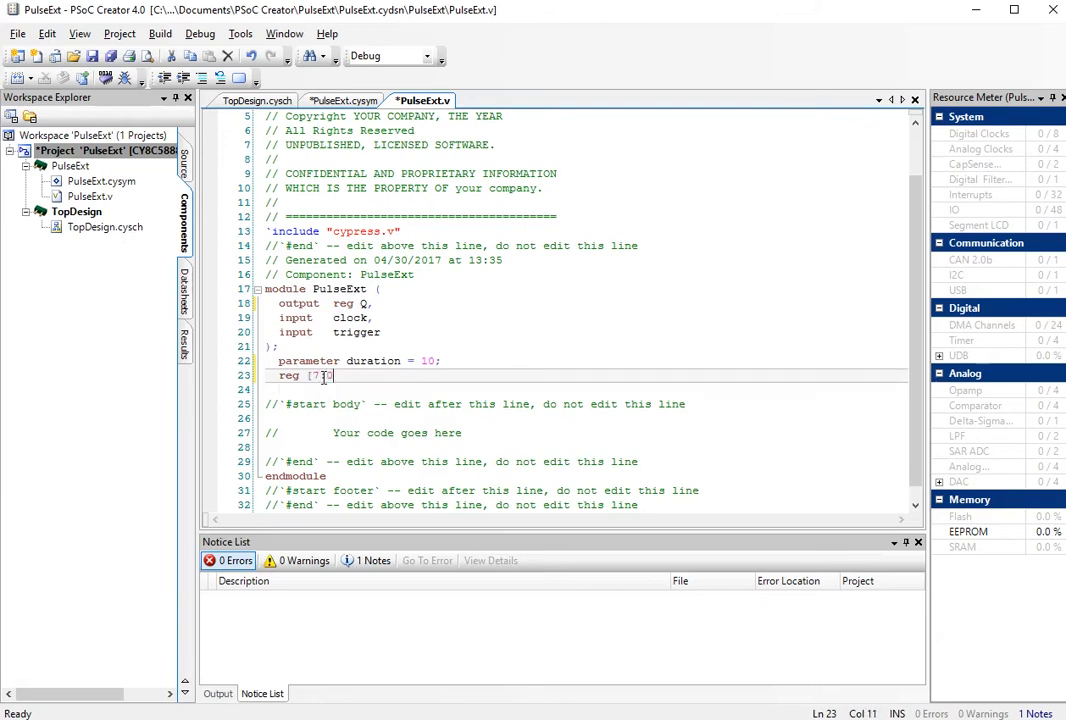
{"action": "type", "text": "coun"}
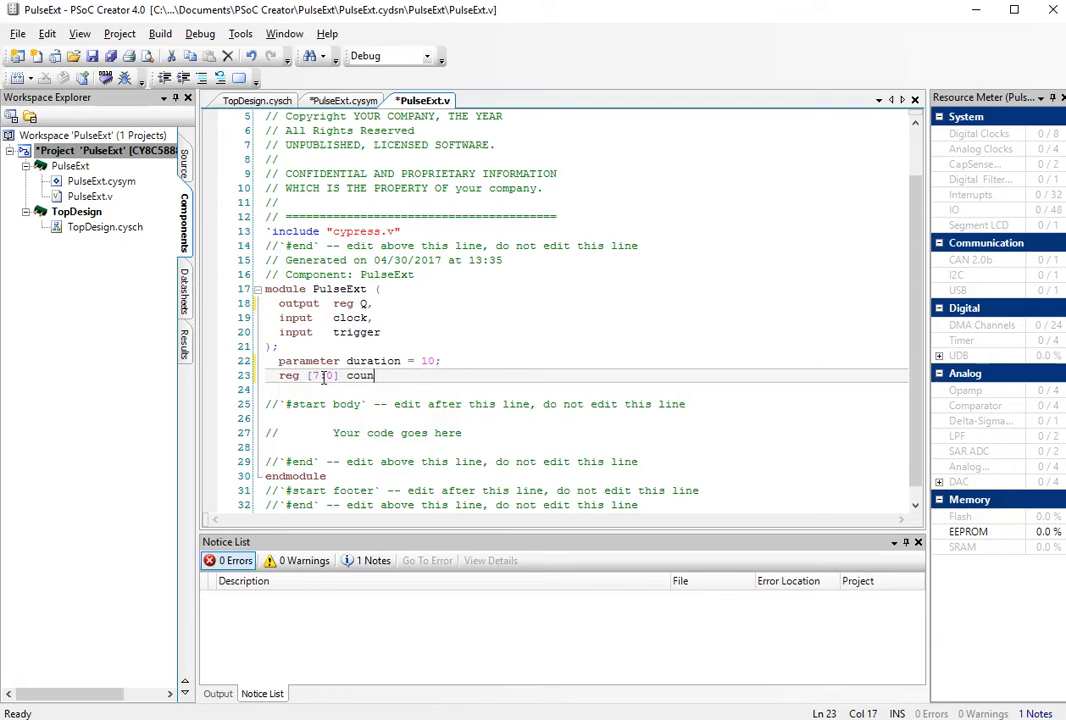
{"action": "type", "text": "t;"}
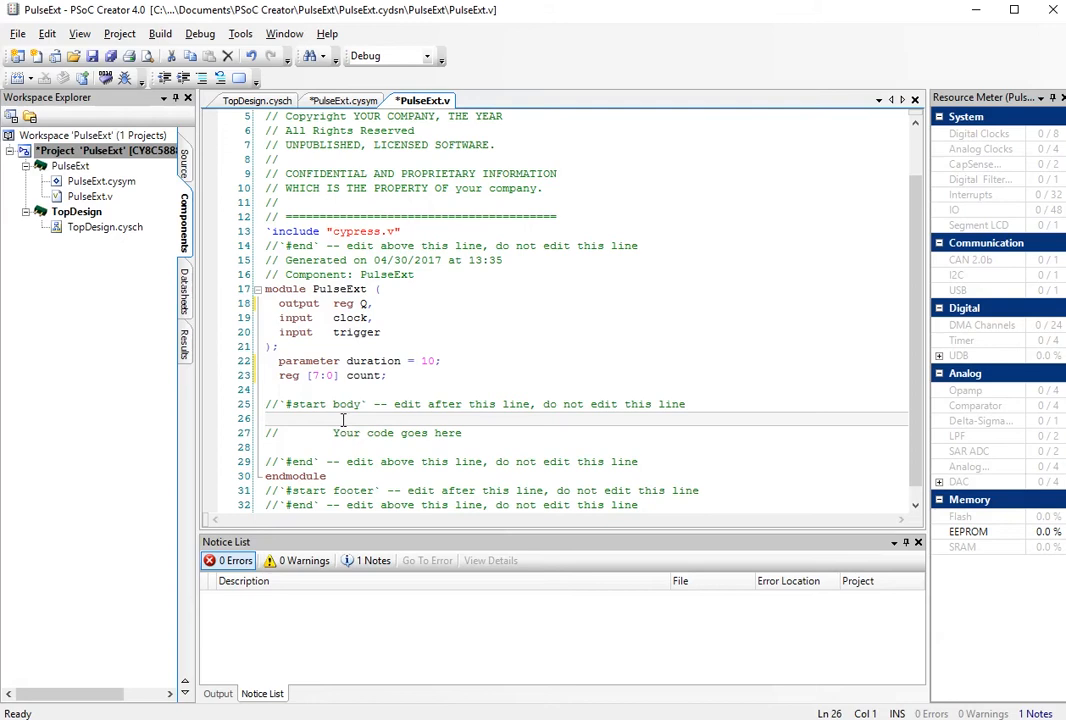
Type 'always @(posedge trigger or posedge clock)' and 'begin' below the body comment.
{"action": "type", "text": "alwa"}
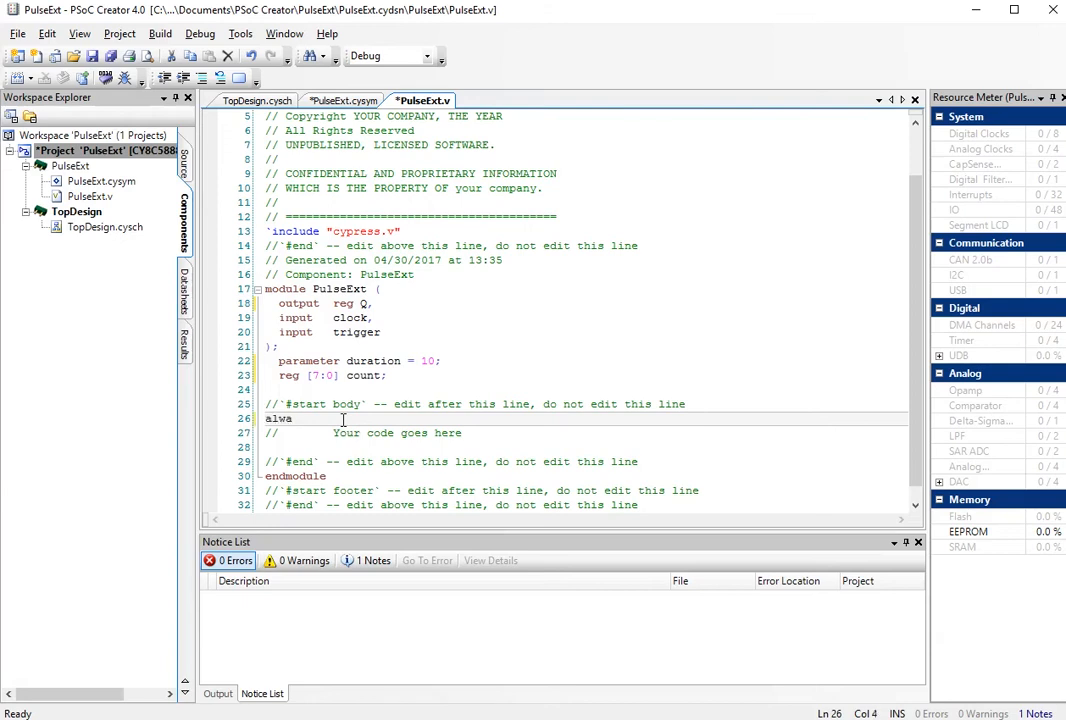
{"action": "type", "text": "y"}
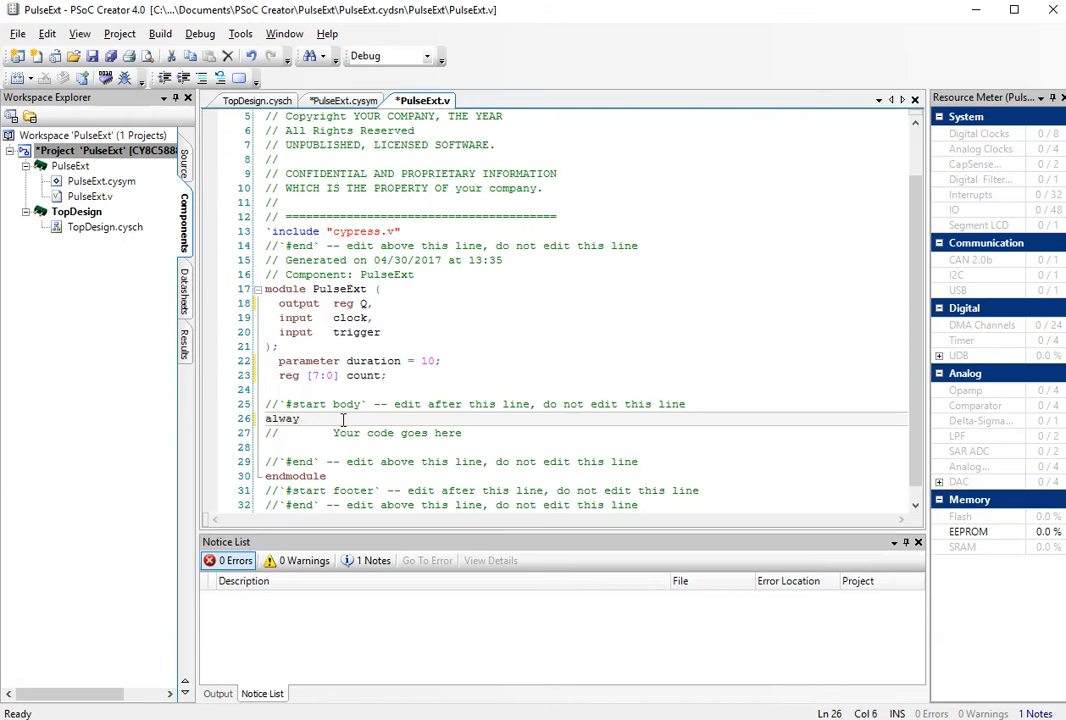
{"action": "type", "text": "s"}
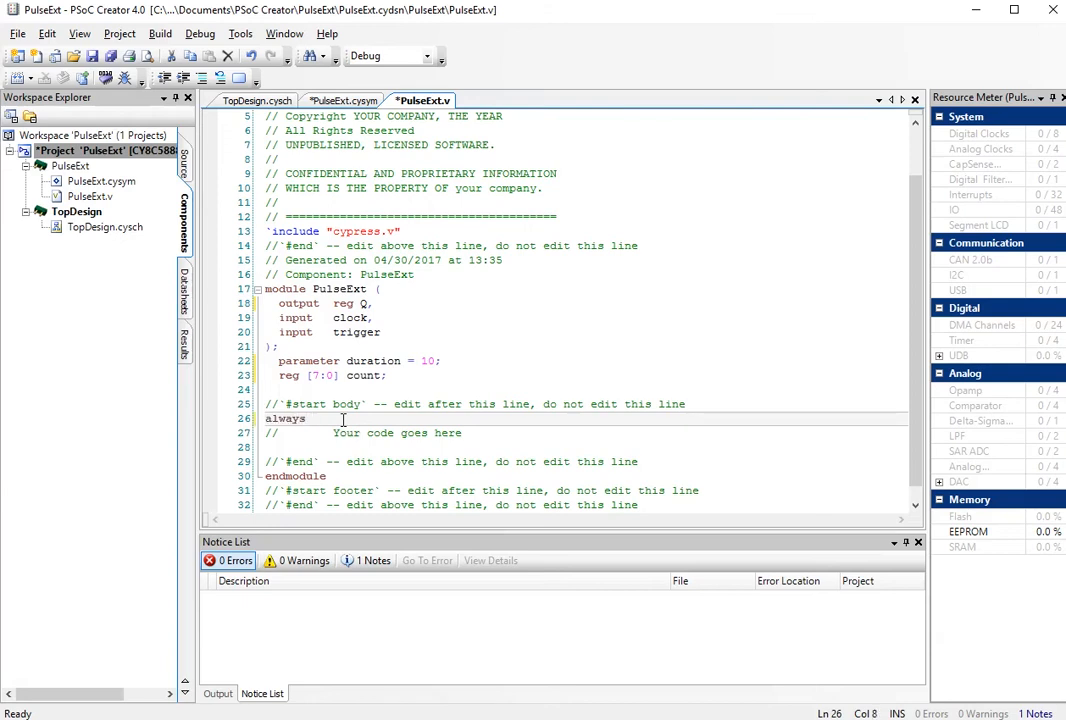
{"action": "type", "text": "@("}
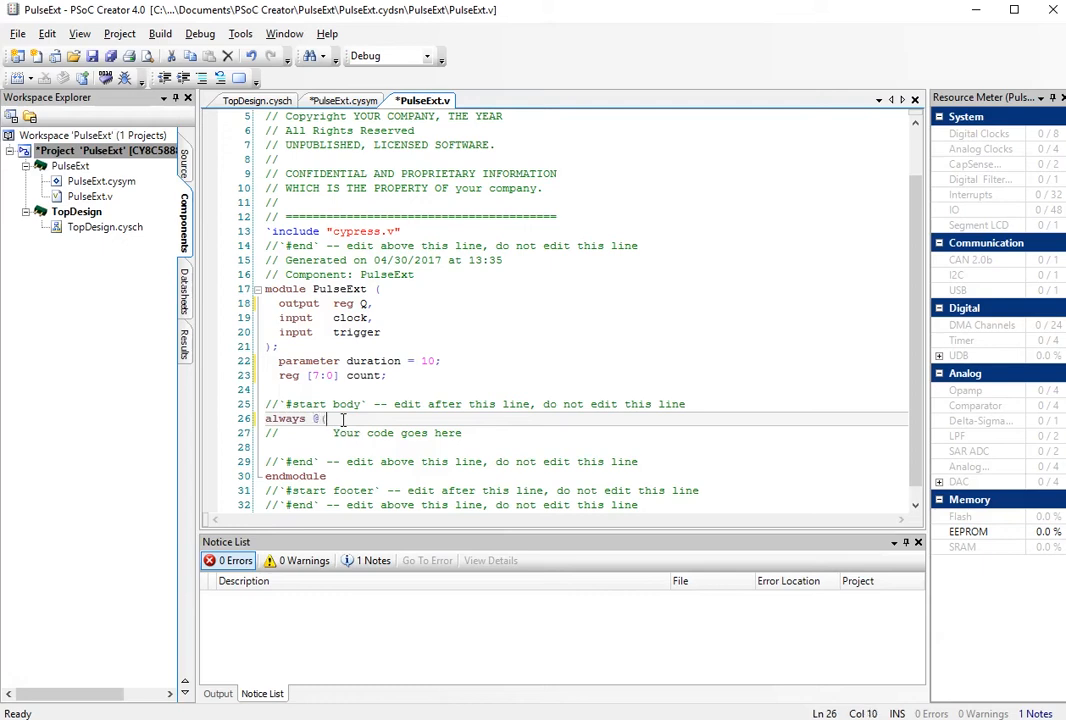
{"action": "type", "text": "(posedge"}
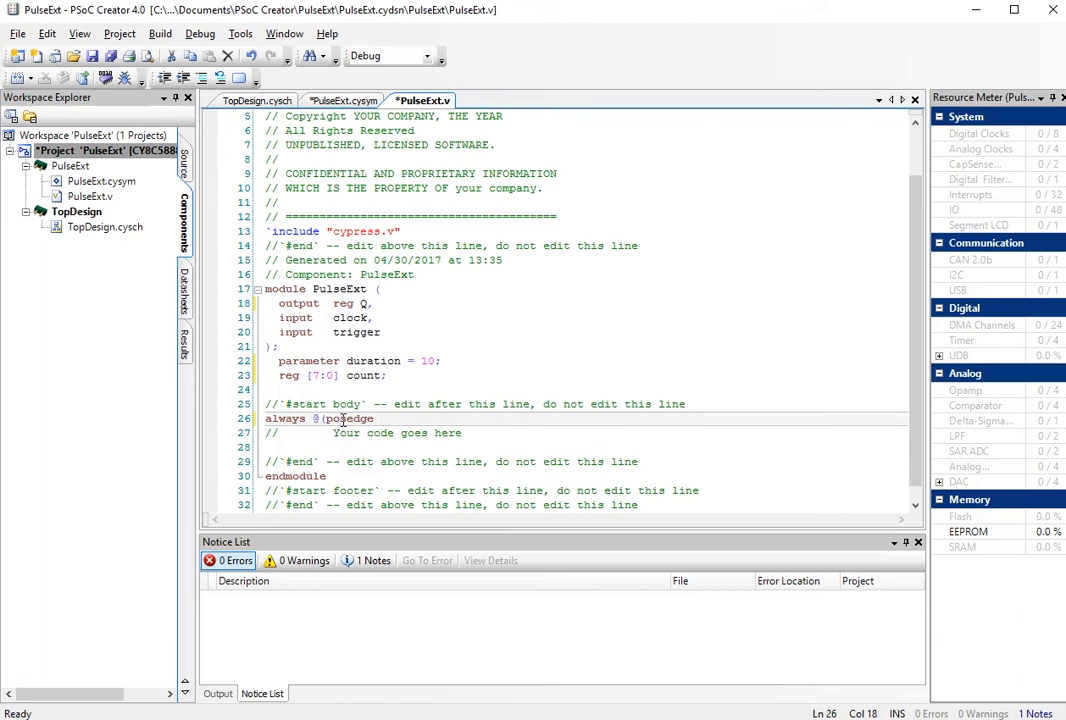
{"action": "type", "text": "tri"}
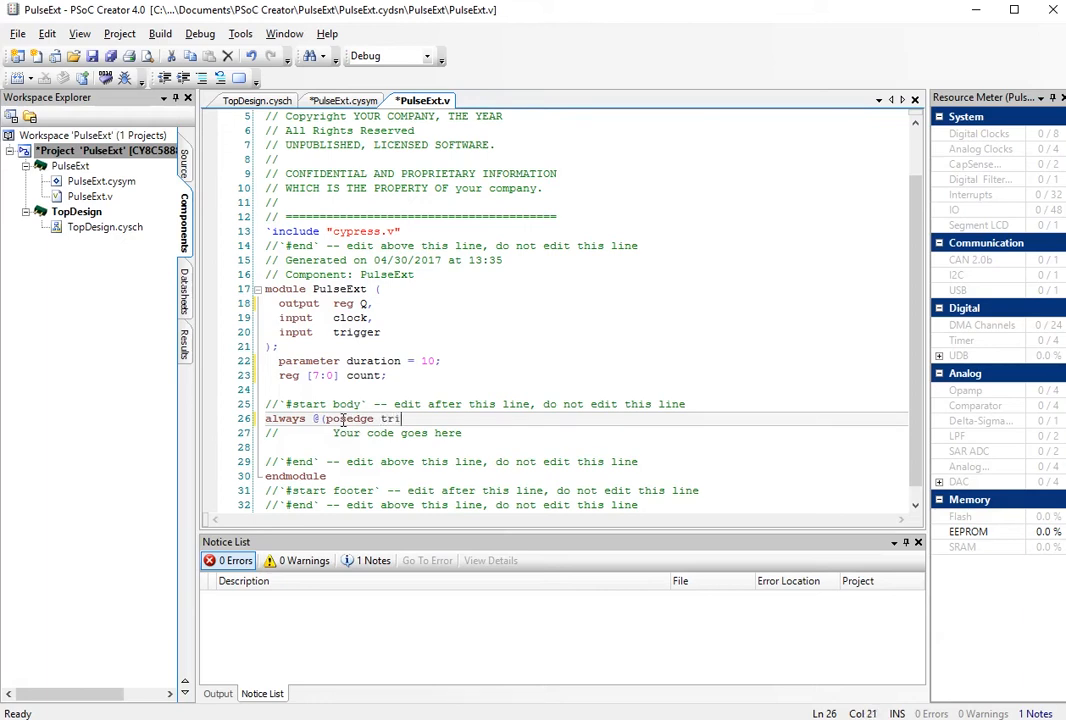
{"action": "type", "text": "gger"}
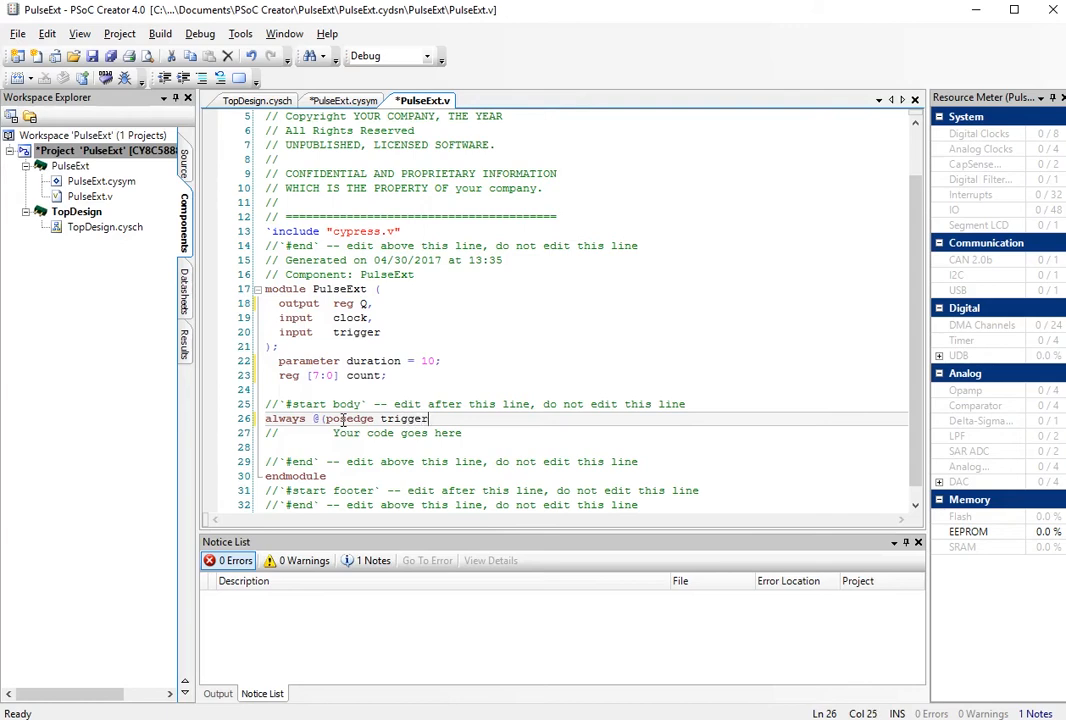
{"action": "type", "text": "or"}
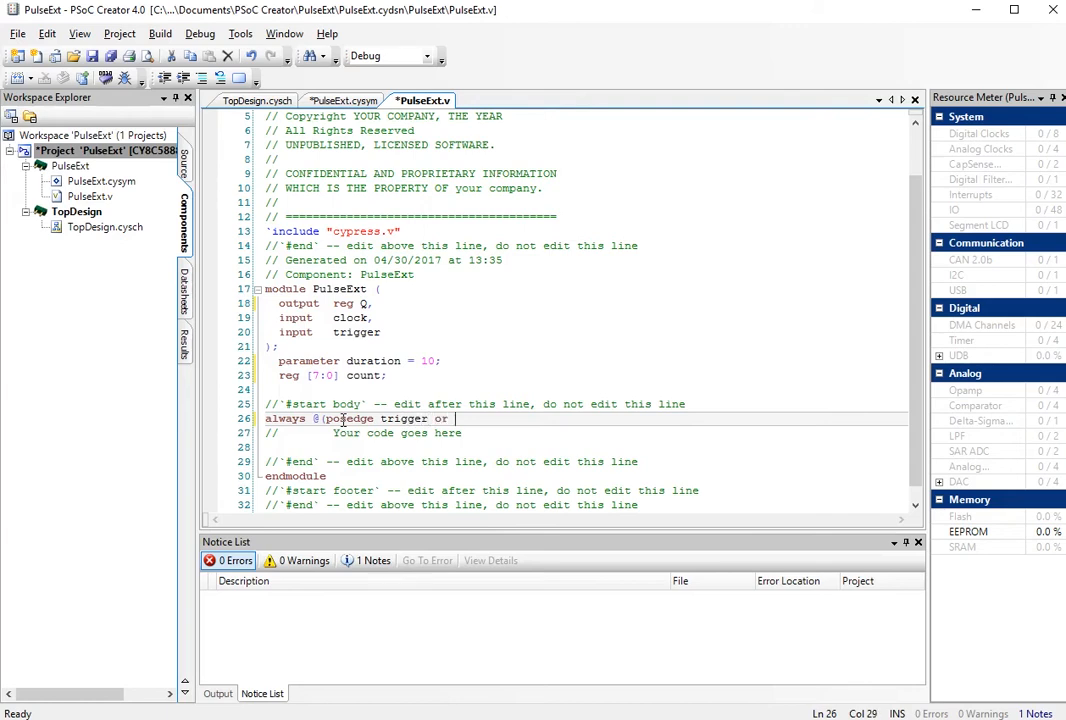
{"action": "type", "text": "posedge"}
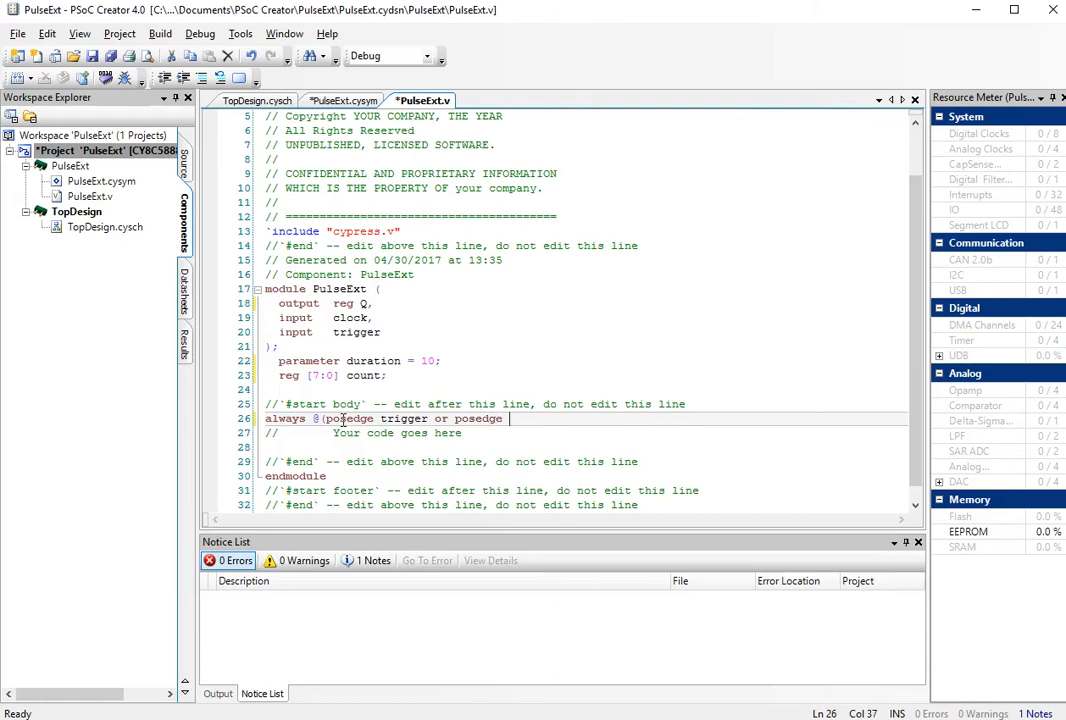
{"action": "type", "text": "clock"}
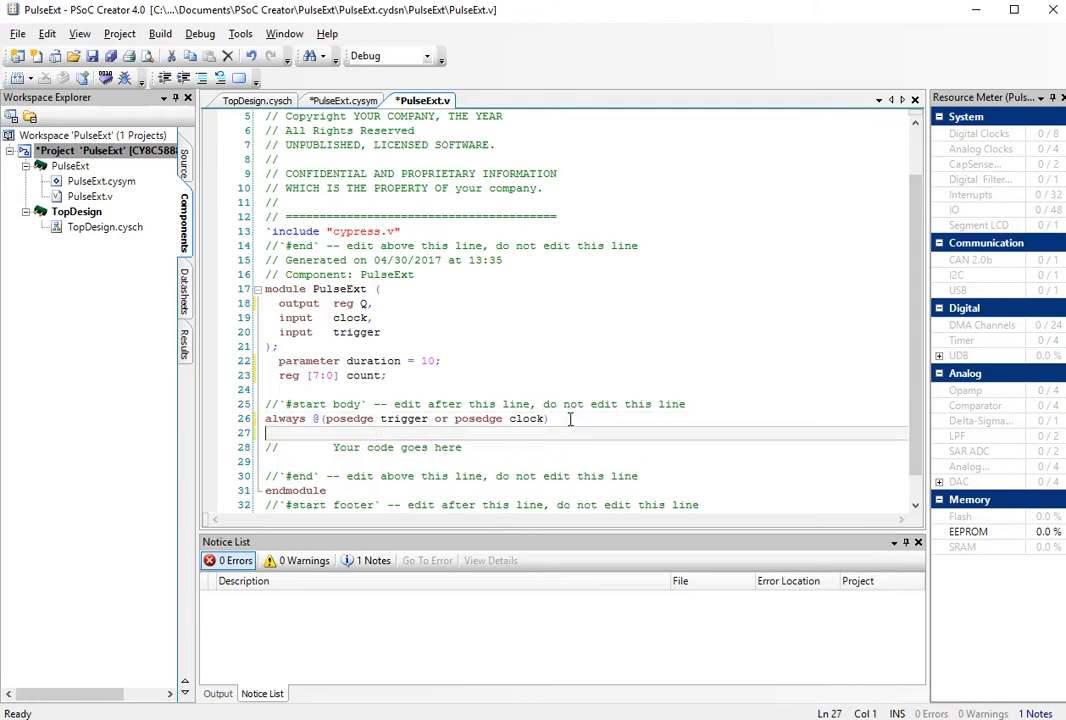
{"action": "type", "text": "begin"}
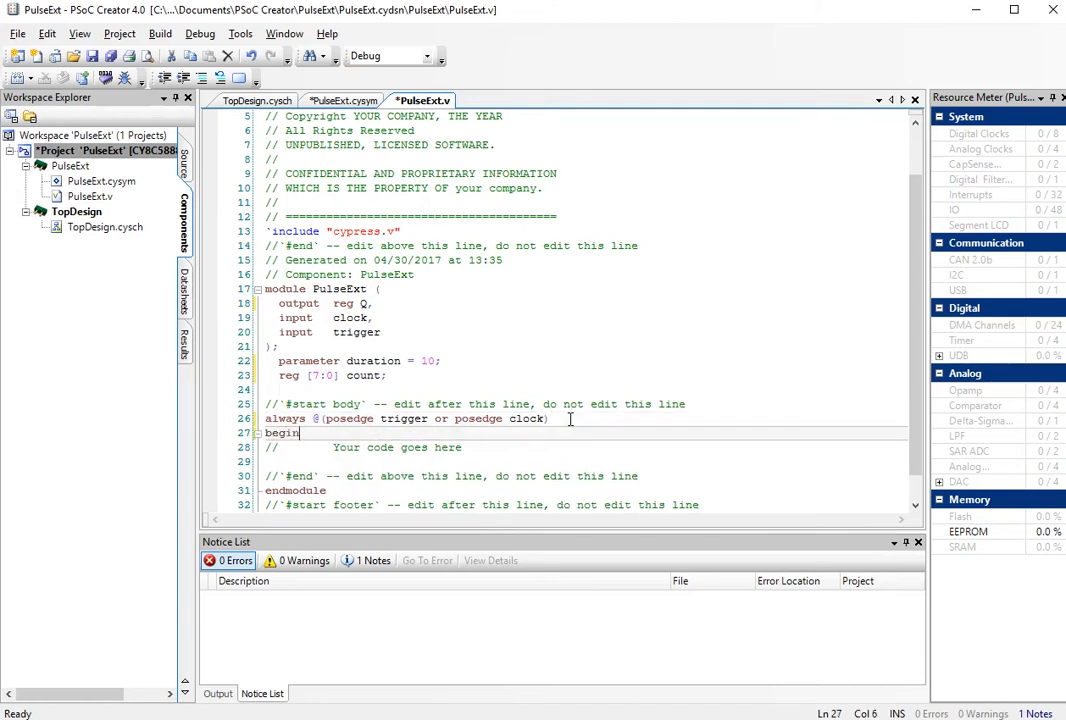
Add an if (trigger) begin block containing Q = 1; and count = 0;.
{"action": "type", "text": "end"}
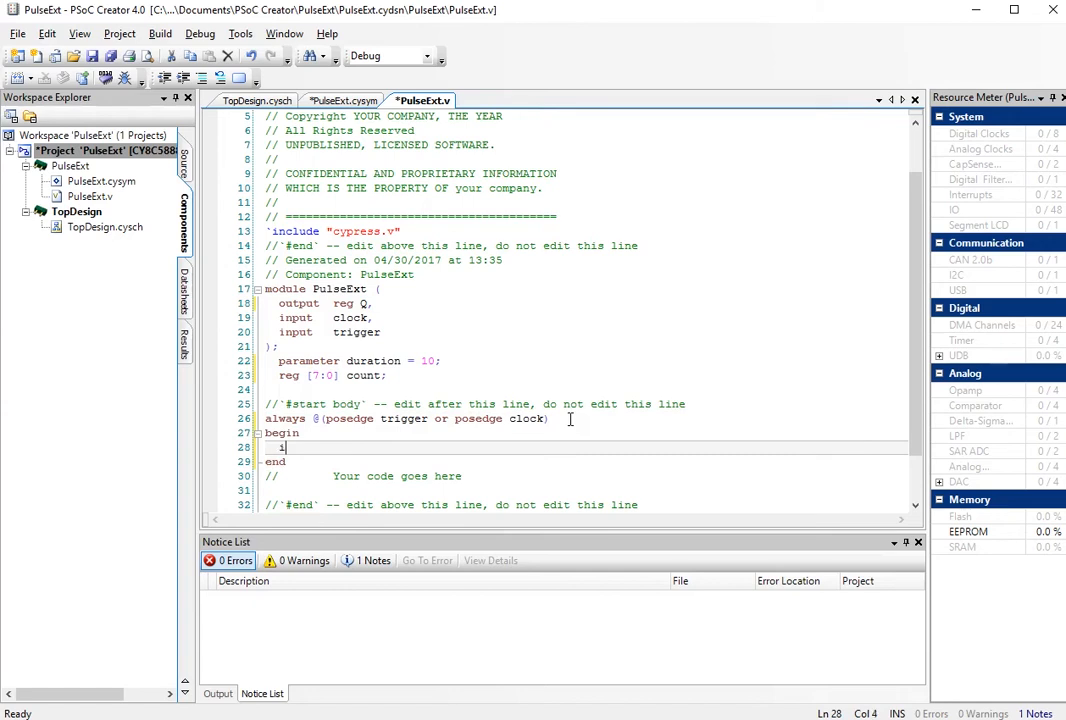
{"action": "type", "text": "if (trigger"}
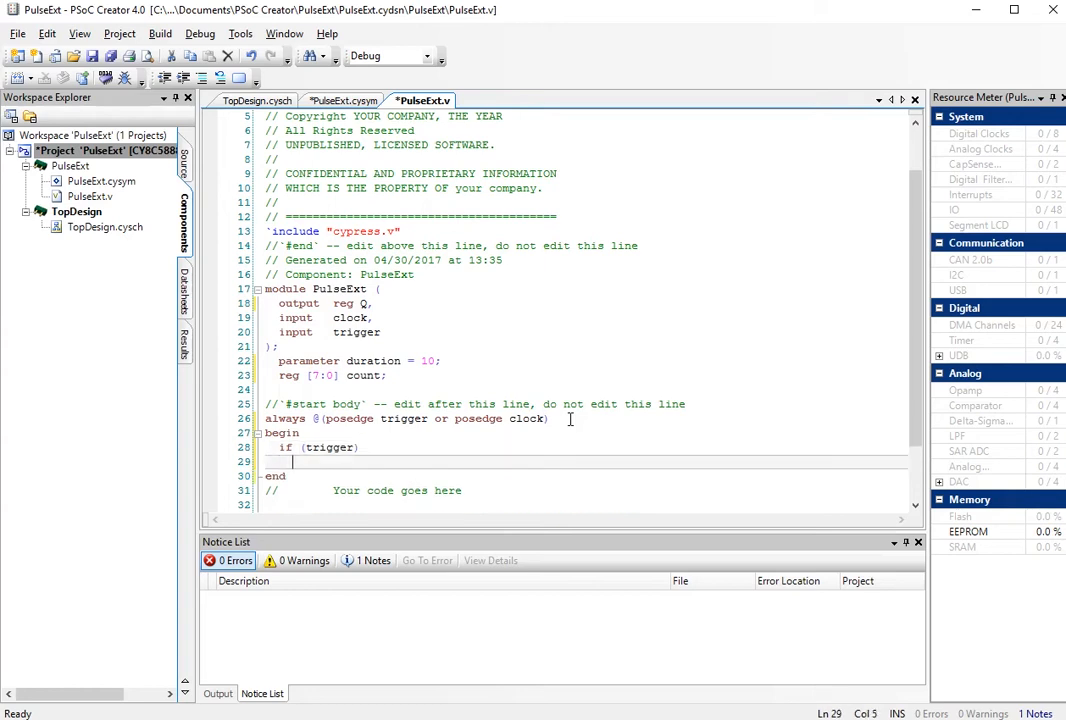
{"action": "type", "text": "begin"}
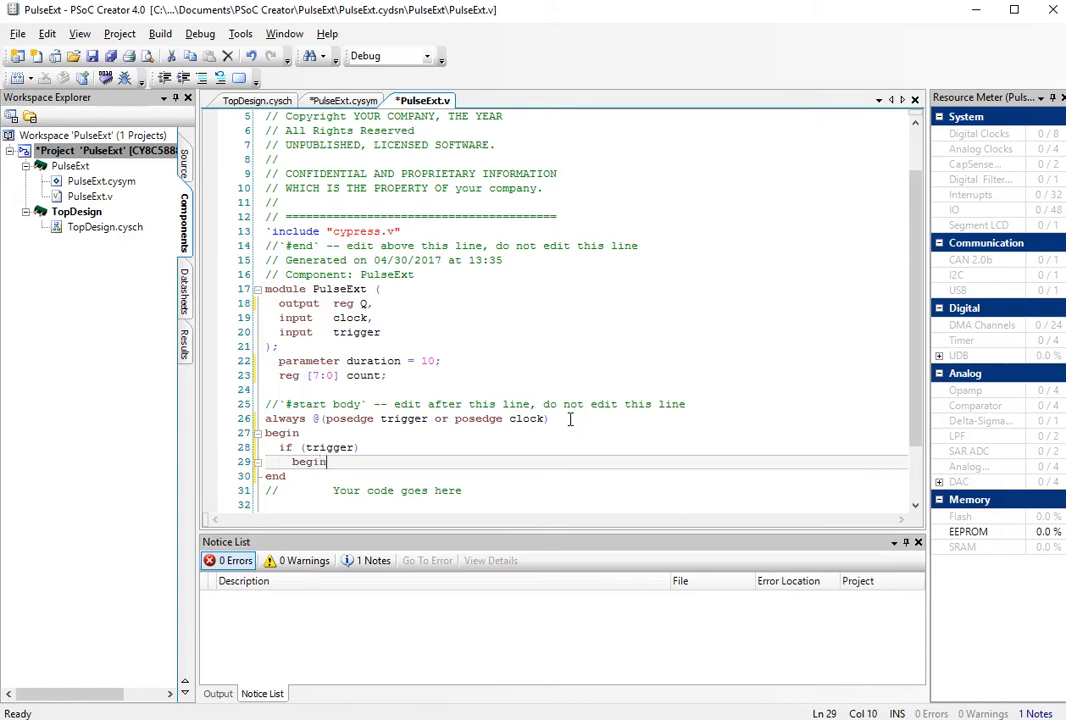
{"action": "key", "text": "enter"}
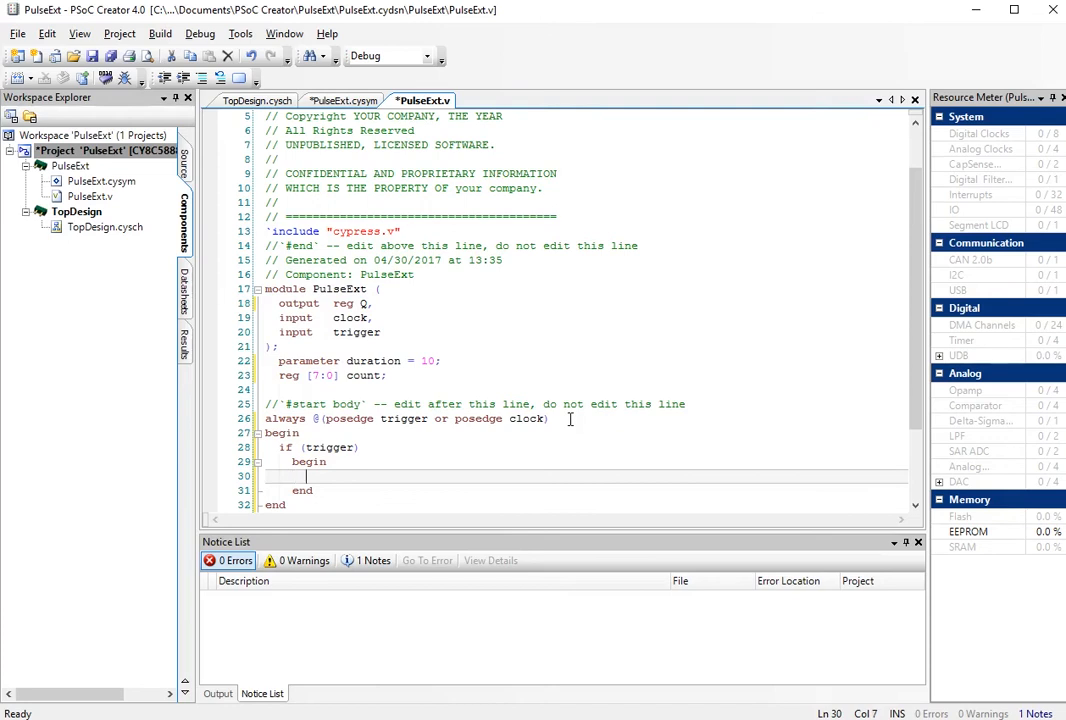
{"action": "type", "text": "Q ="}
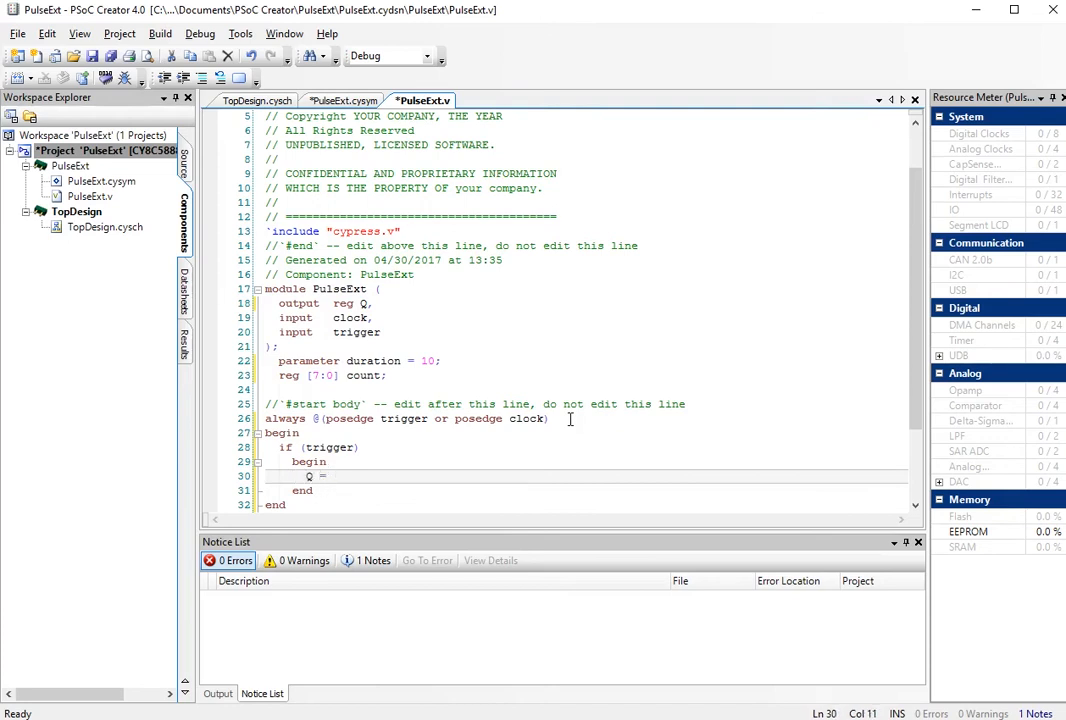
{"action": "type", "text": "1;"}
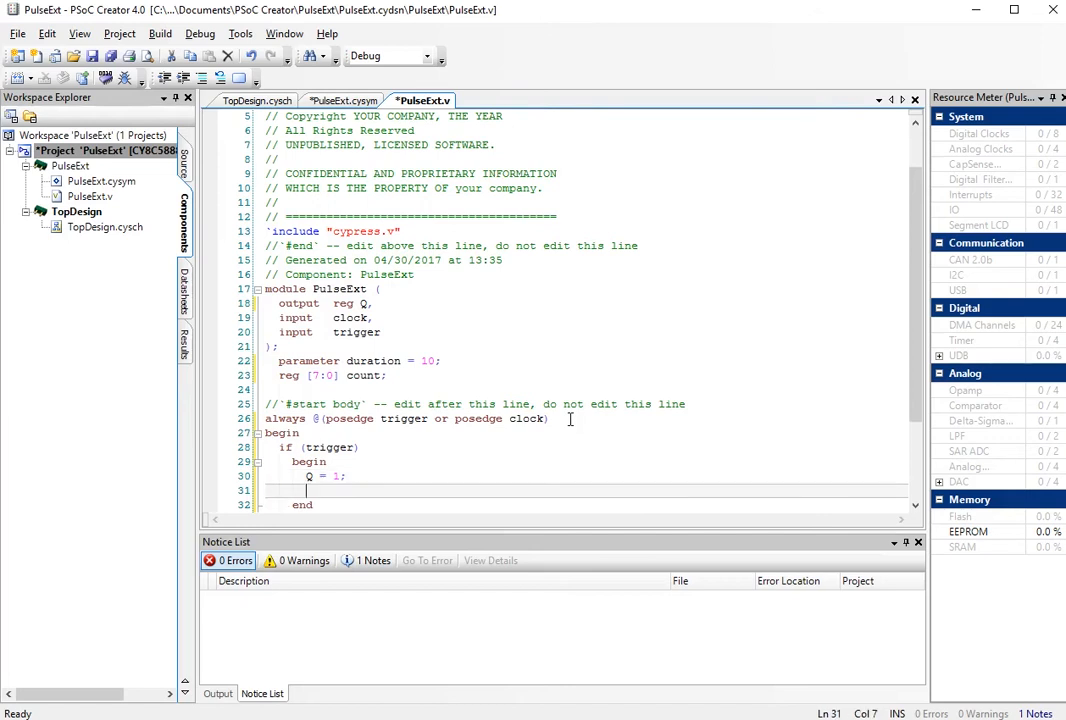
{"action": "type", "text": "co"}
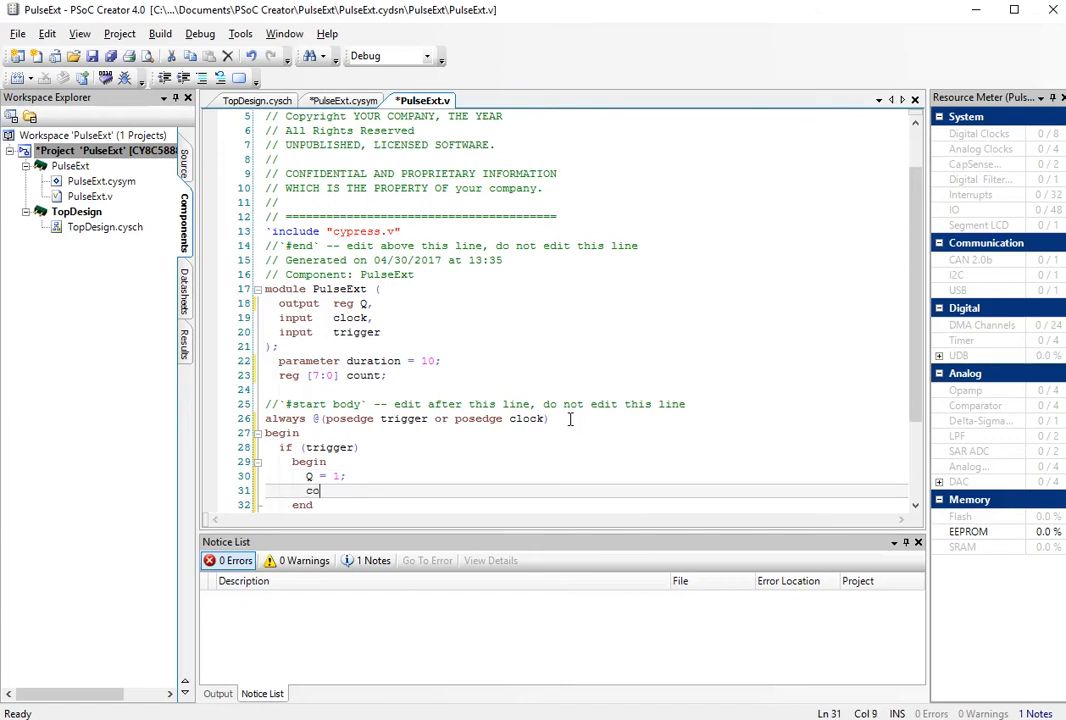
{"action": "type", "text": "count = 0"}
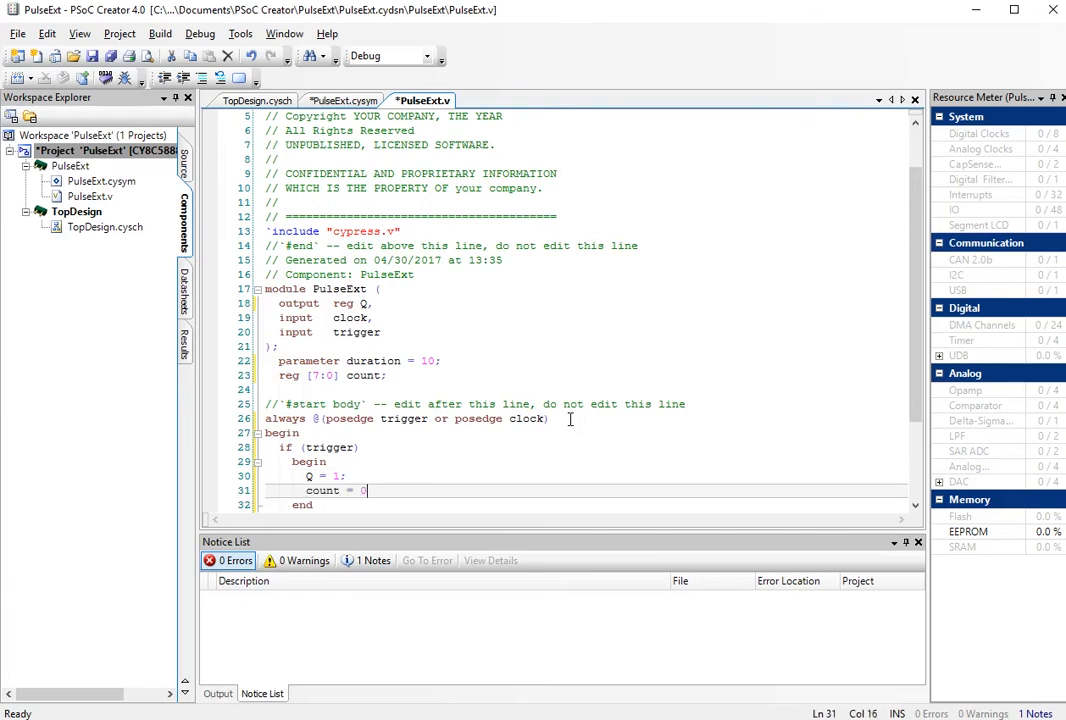
{"action": "type", "text": ";"}
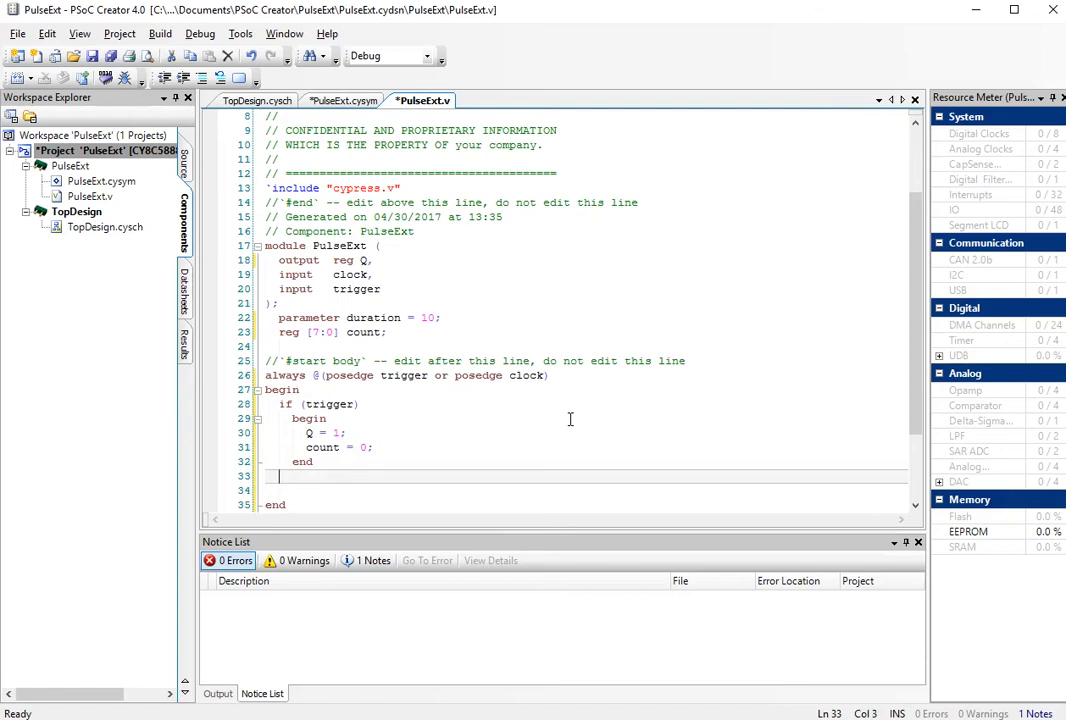
Add else (count != duration) incrementing count, a final else setting Q = 0, and save PulseExt.v.
{"action": "type", "text": "else ("}
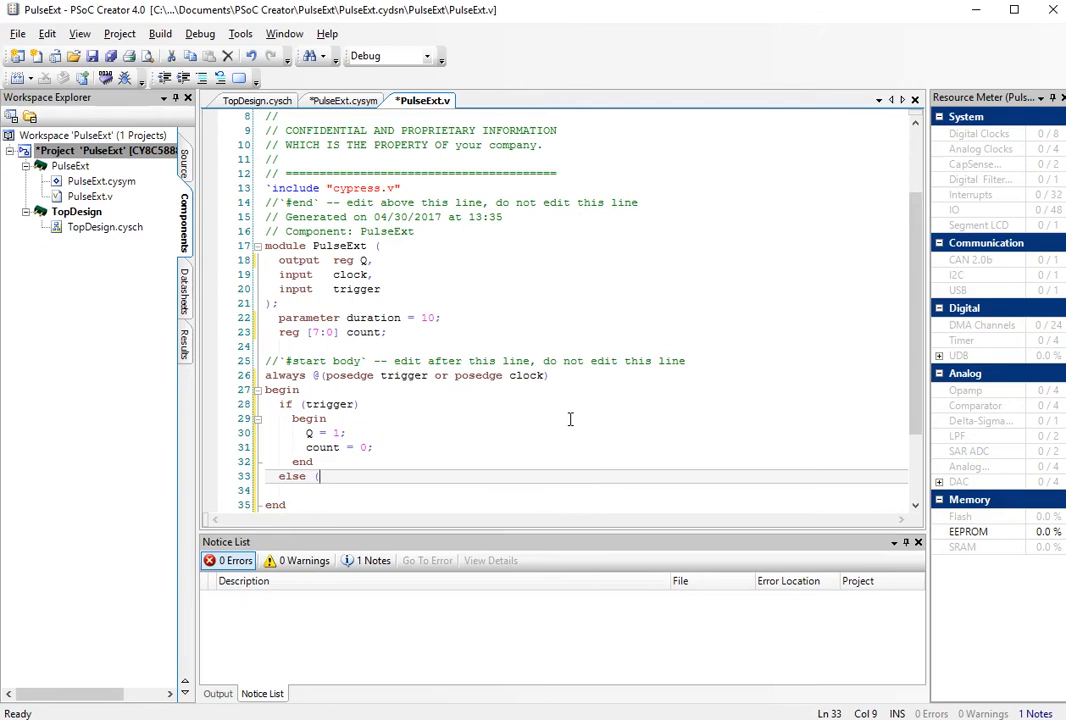
{"action": "type", "text": "count"}
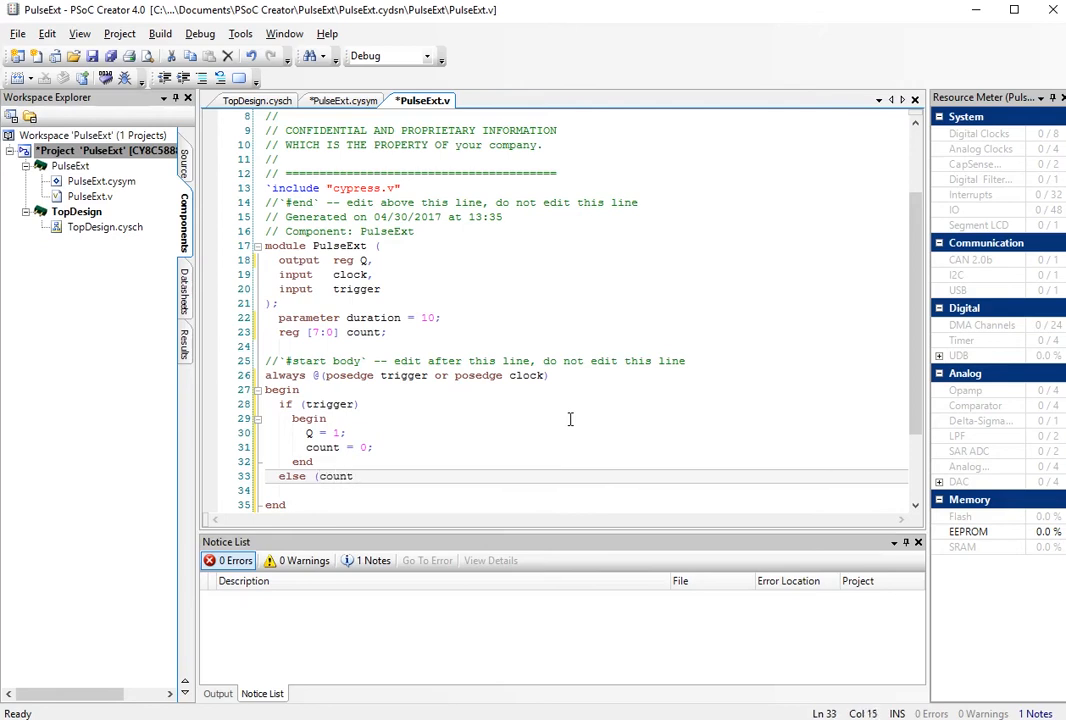
{"action": "type", "text": "!= duration"}
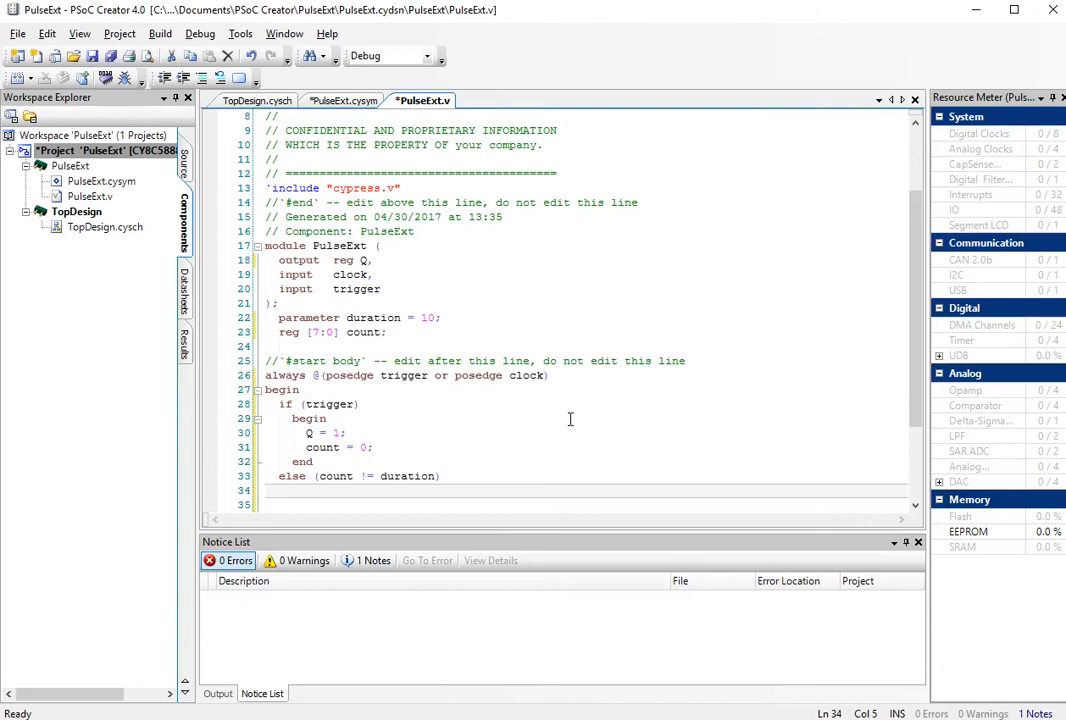
{"action": "type", "text": "begin"}
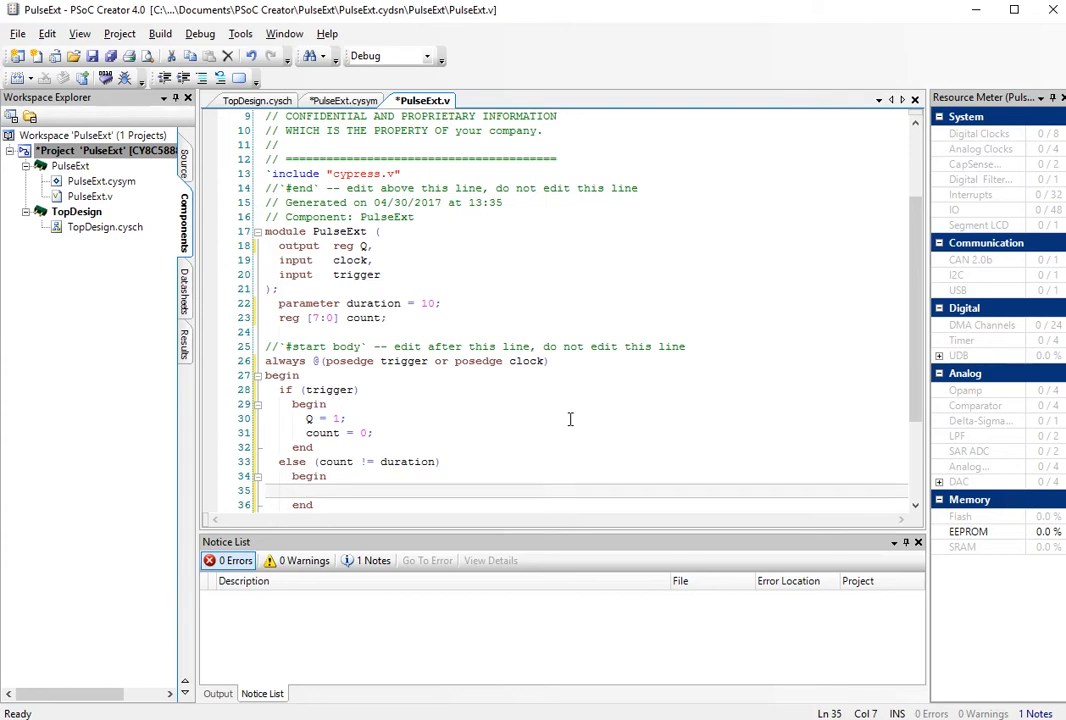
{"action": "type", "text": "count = count"}
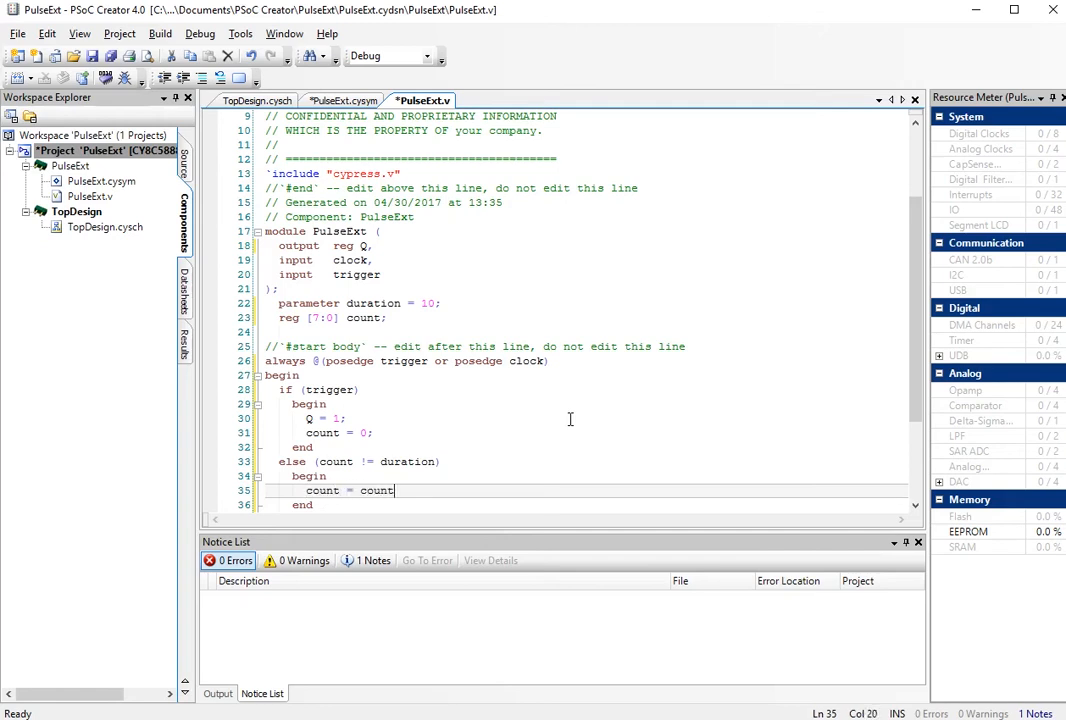
{"action": "type", "text": "+ 1;"}
{"action": "type", "text": "else"}
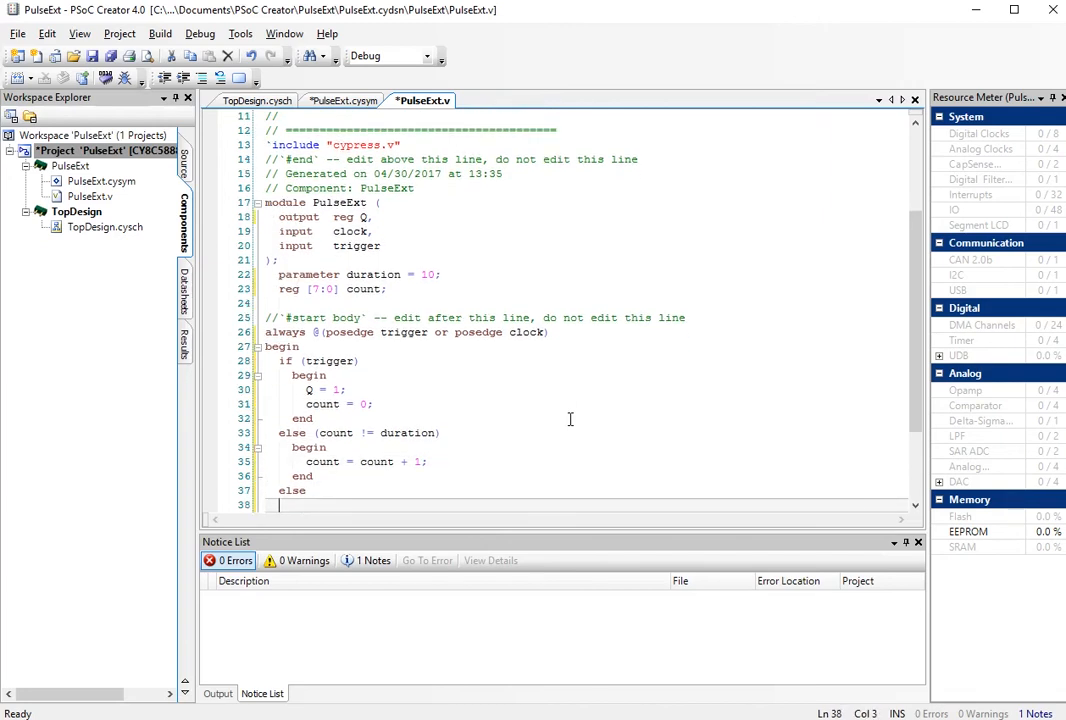
{"action": "type", "text": "be"}
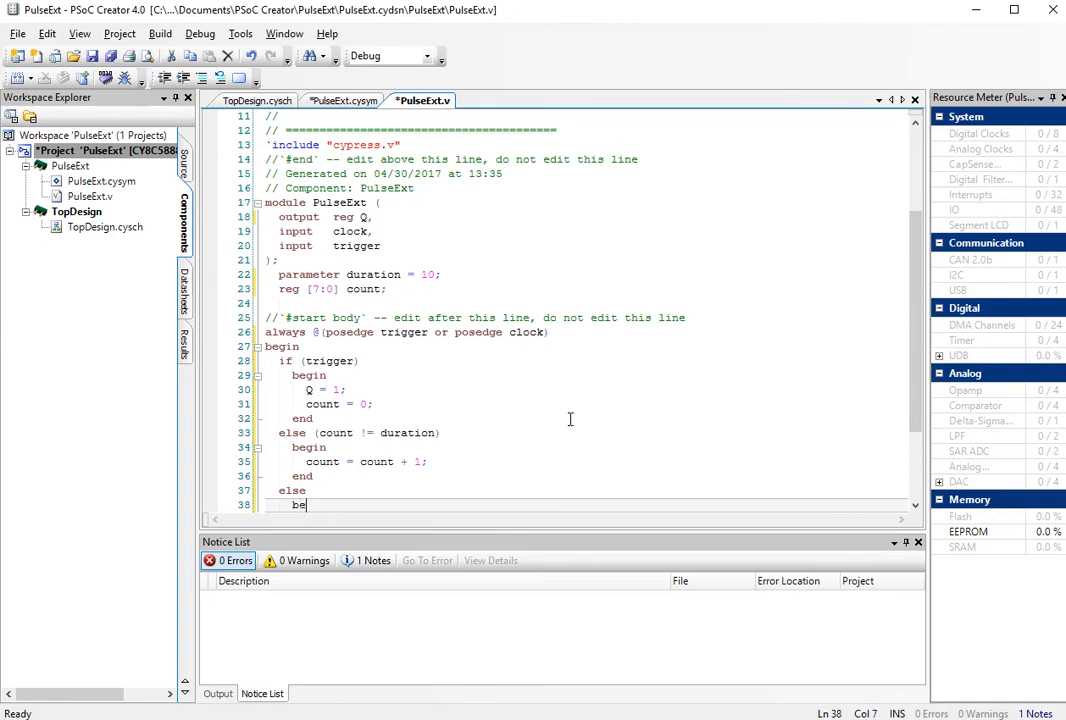
{"action": "type", "text": "gin"}
{"action": "type", "text": "e"}
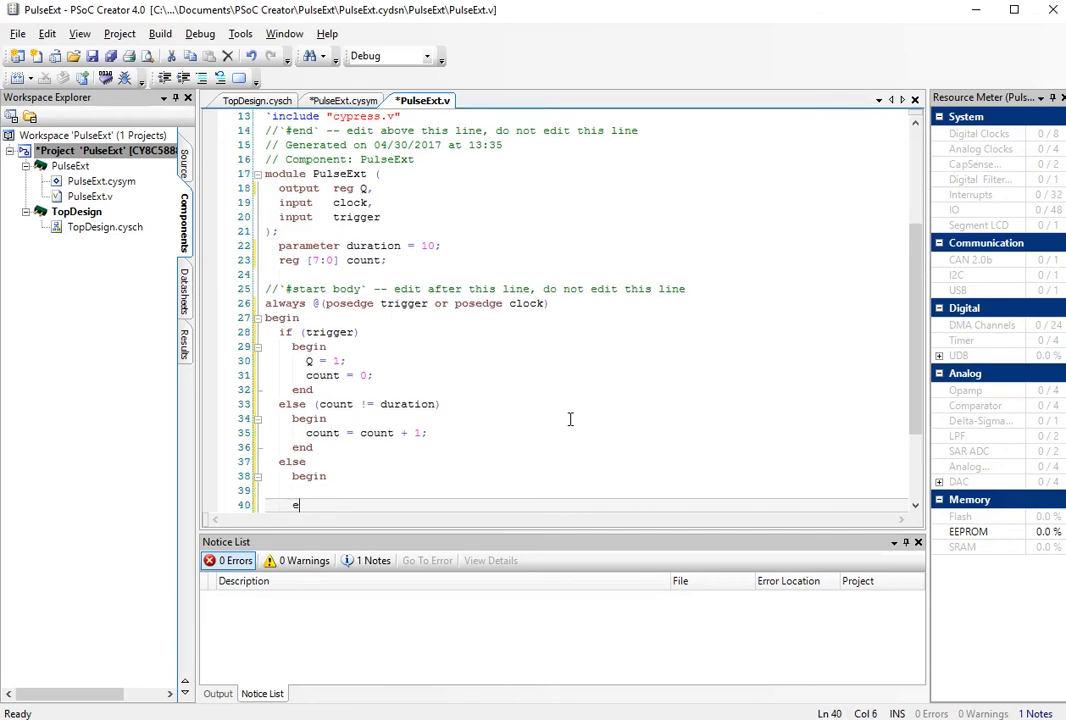
{"action": "type", "text": "nd"}
{"action": "left_click", "coordinate": [583, 490]}
{"action": "type", "text": "Q ="}
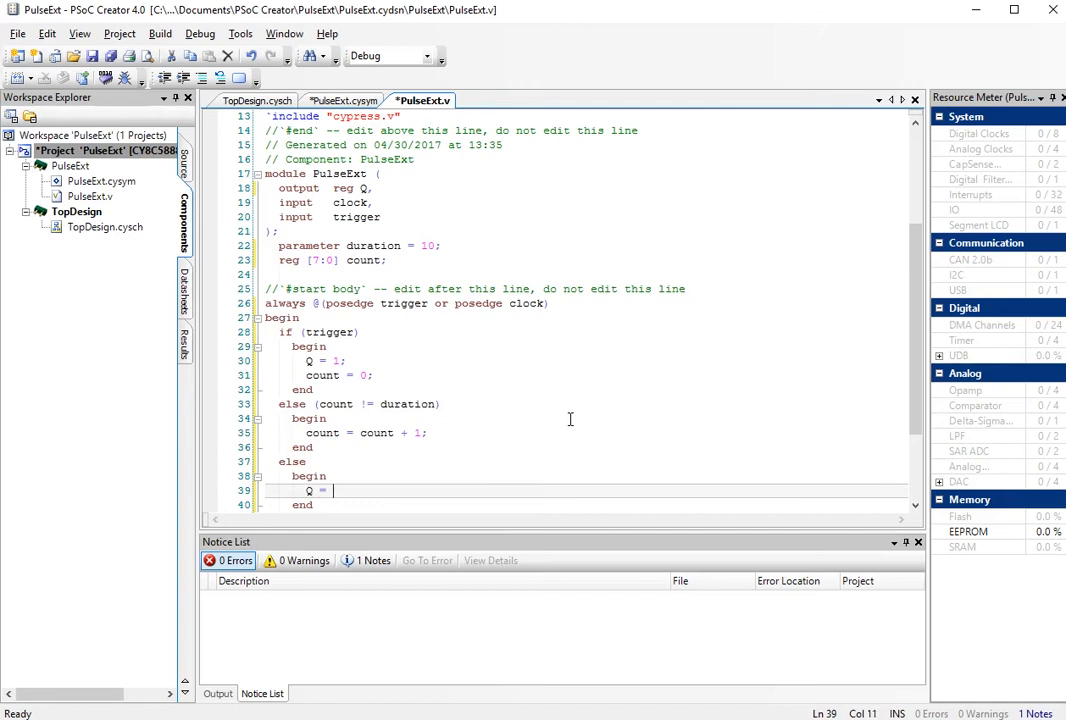
{"action": "type", "text": "0;"}
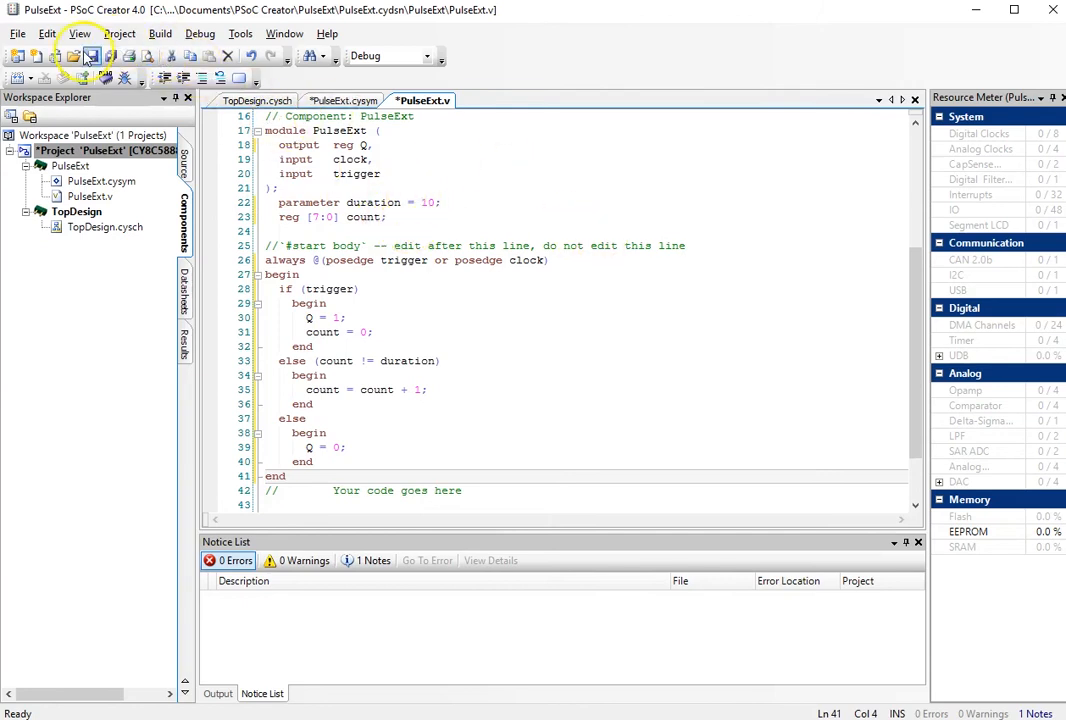
{"action": "left_click", "coordinate": [91, 56]}
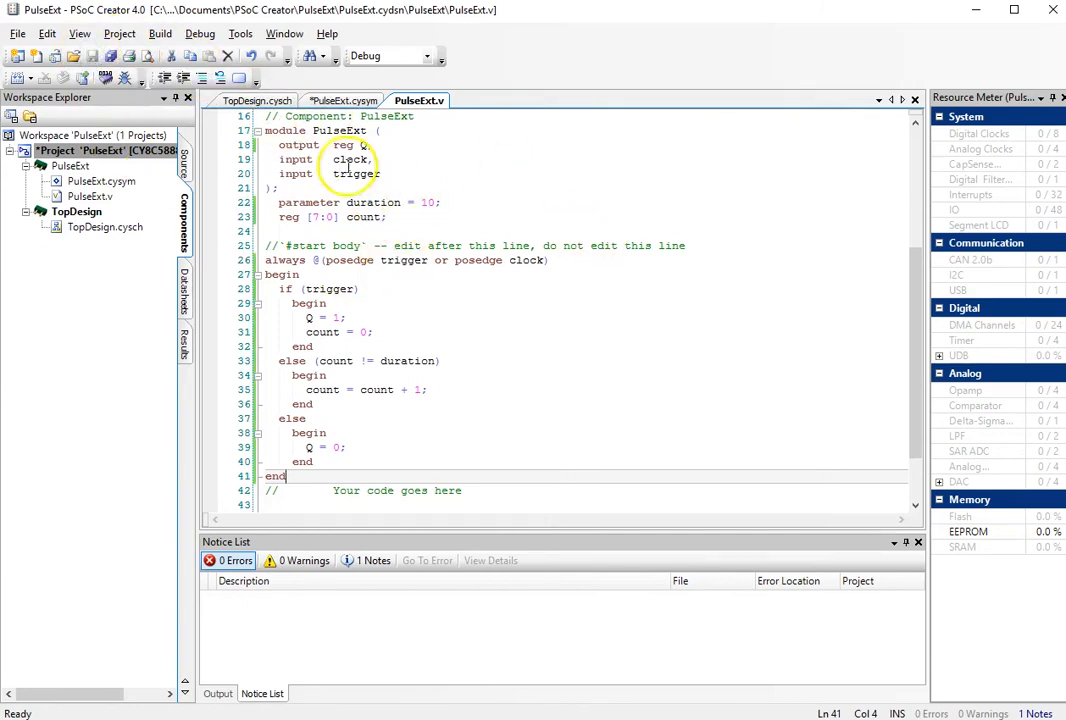
Build PulseExt, then place it on TopDesign.cysch from the Default catalog and zoom in.
{"action": "left_click", "coordinate": [345, 100]}
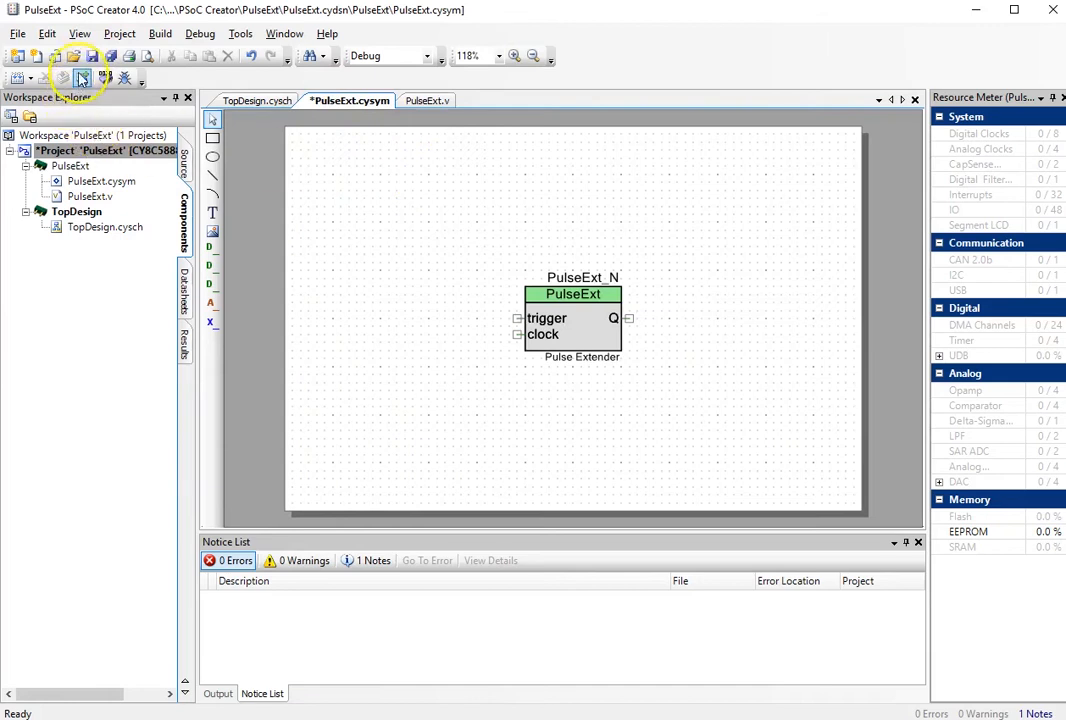
{"action": "left_click", "coordinate": [82, 78]}
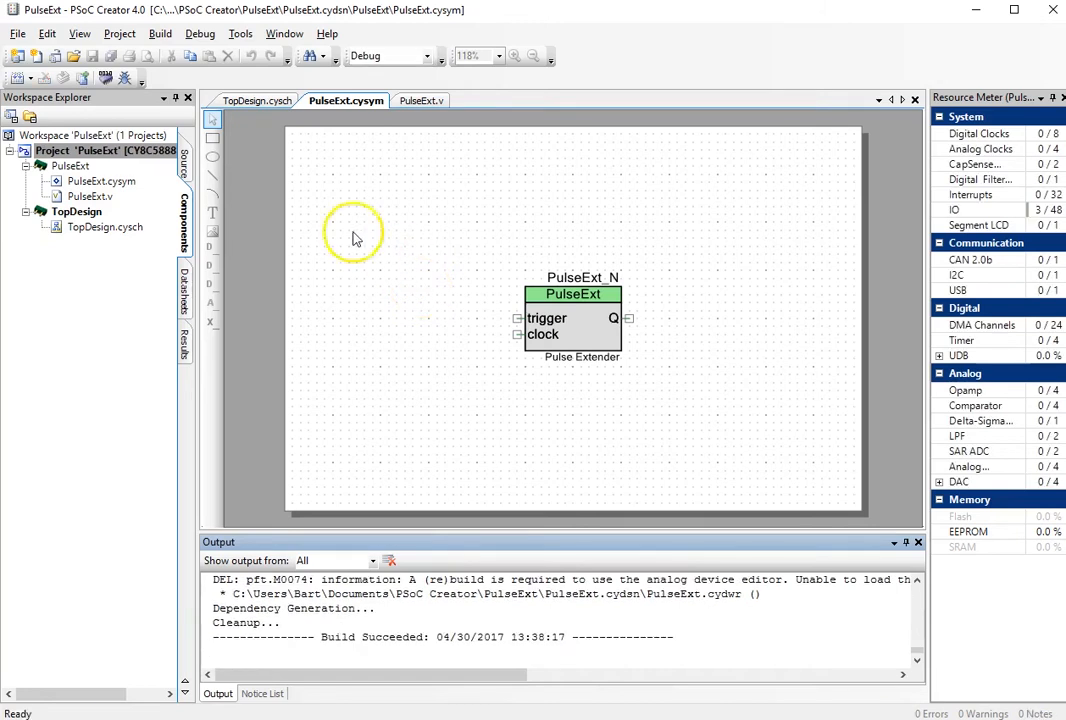
{"action": "left_click", "coordinate": [263, 100]}
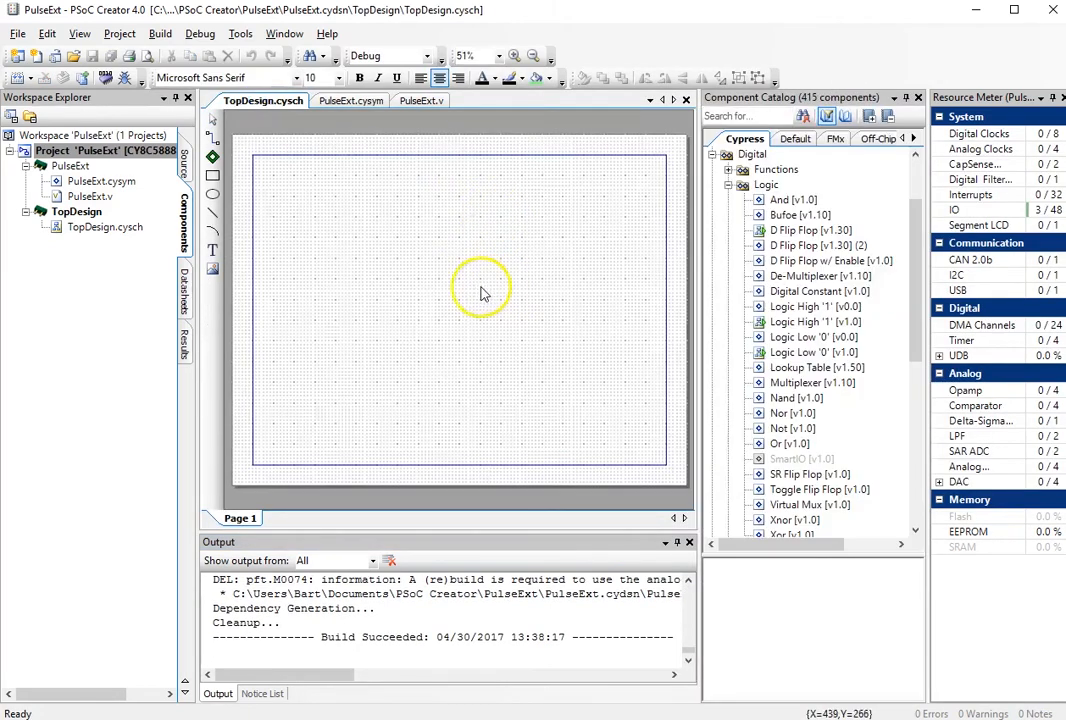
{"action": "mouse_move", "coordinate": [800, 185]}
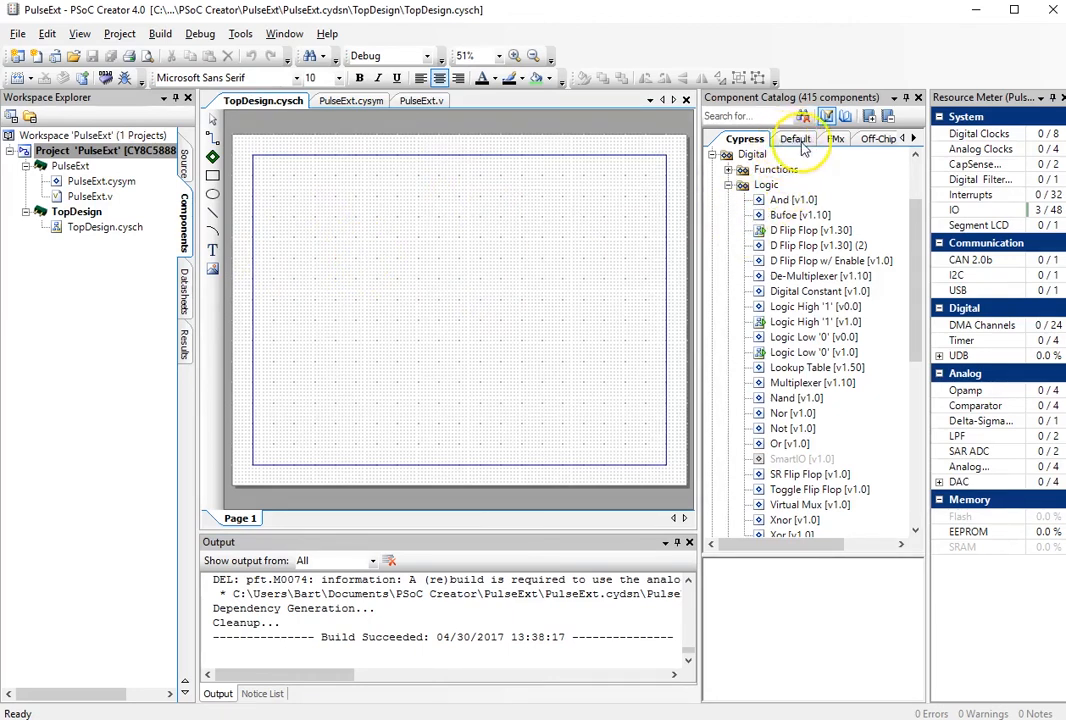
{"action": "left_click", "coordinate": [794, 138]}
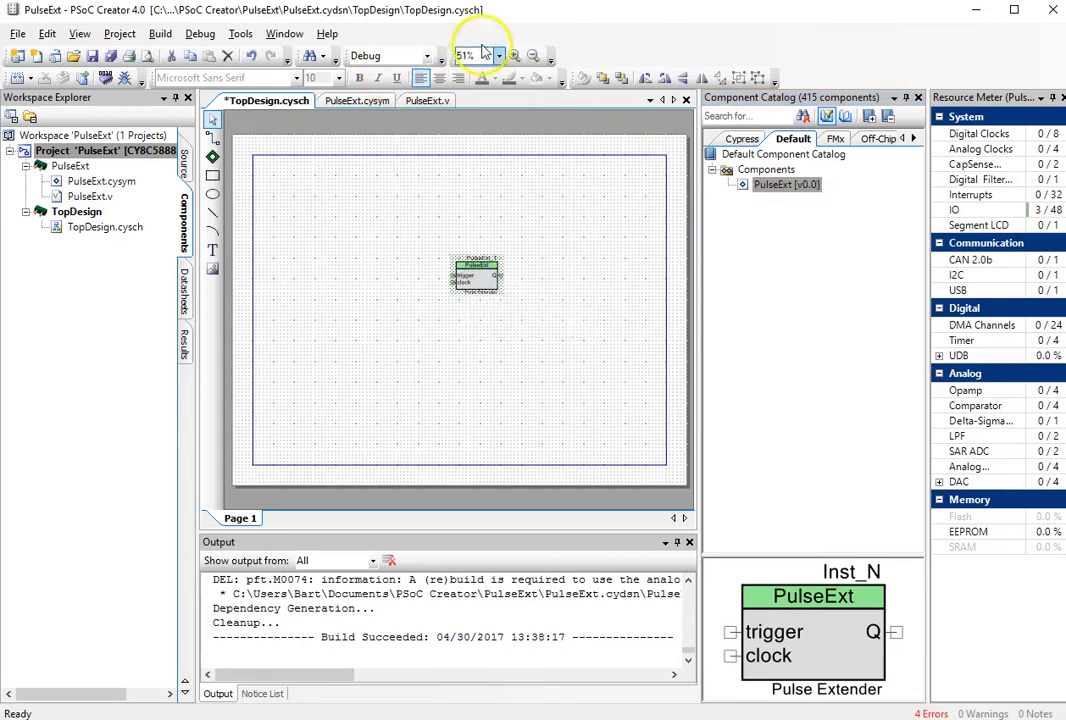
{"action": "left_click", "coordinate": [514, 55]}
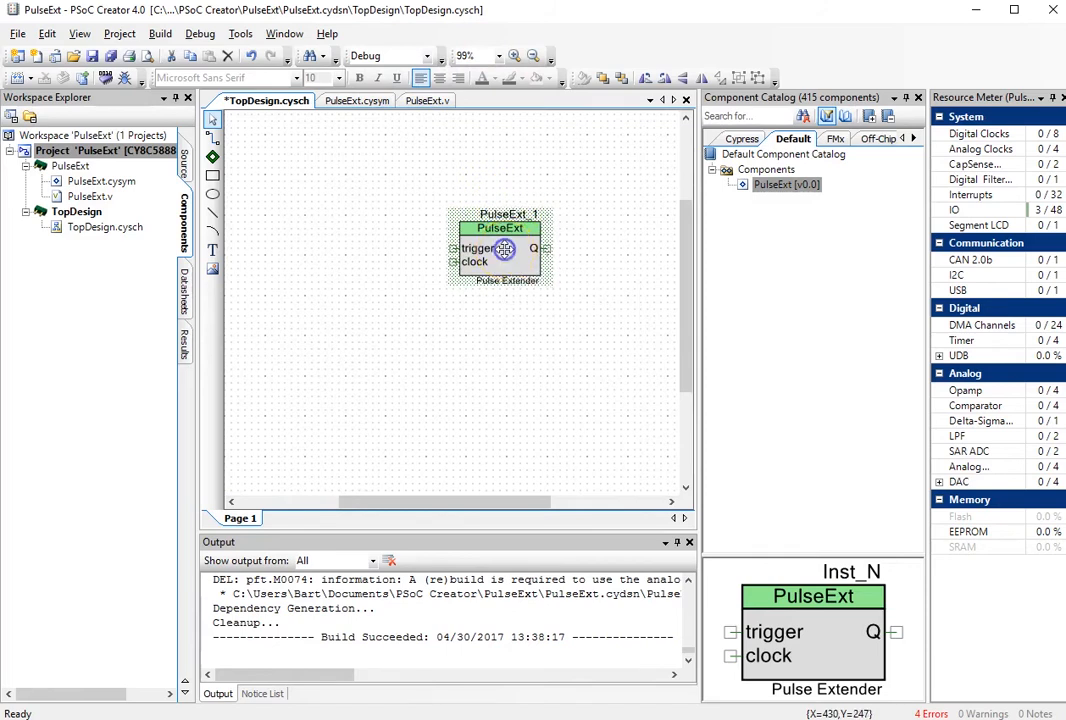
{"action": "double_click", "coordinate": [500, 248]}
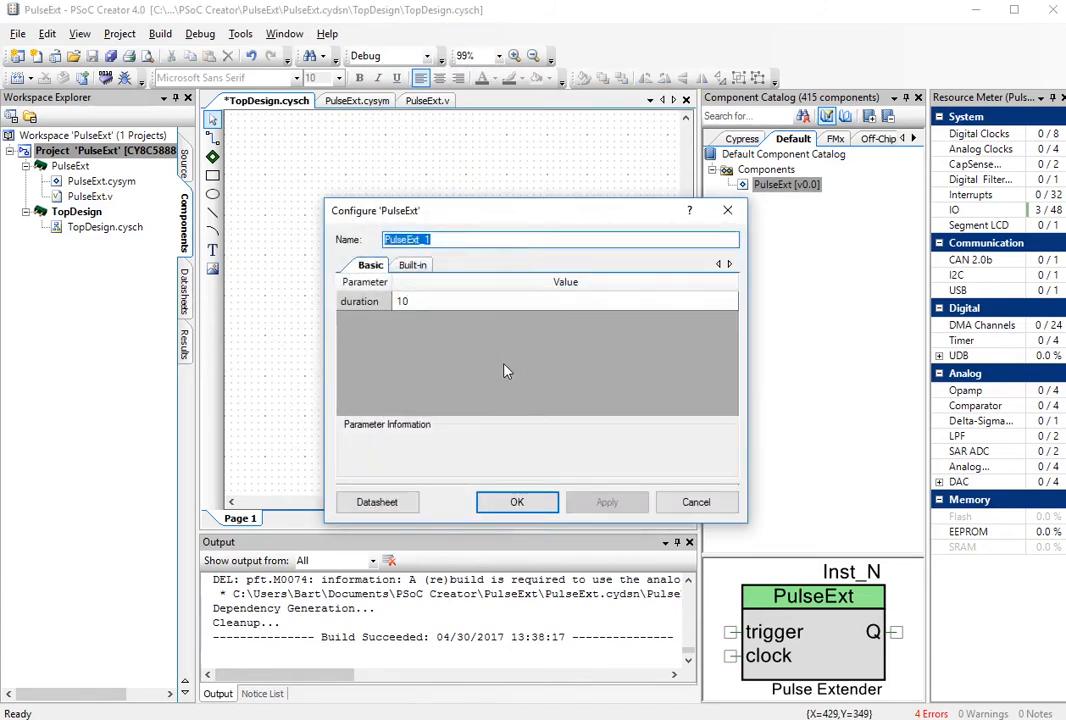
{"action": "mouse_move", "coordinate": [517, 501]}
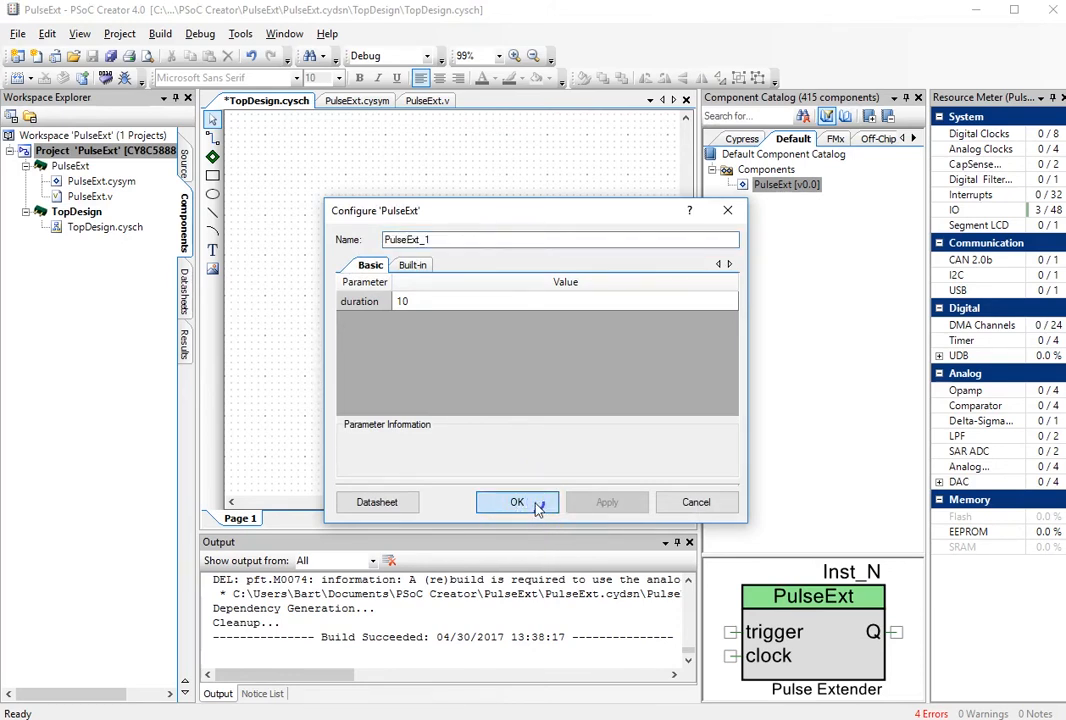
{"action": "left_click", "coordinate": [517, 502]}
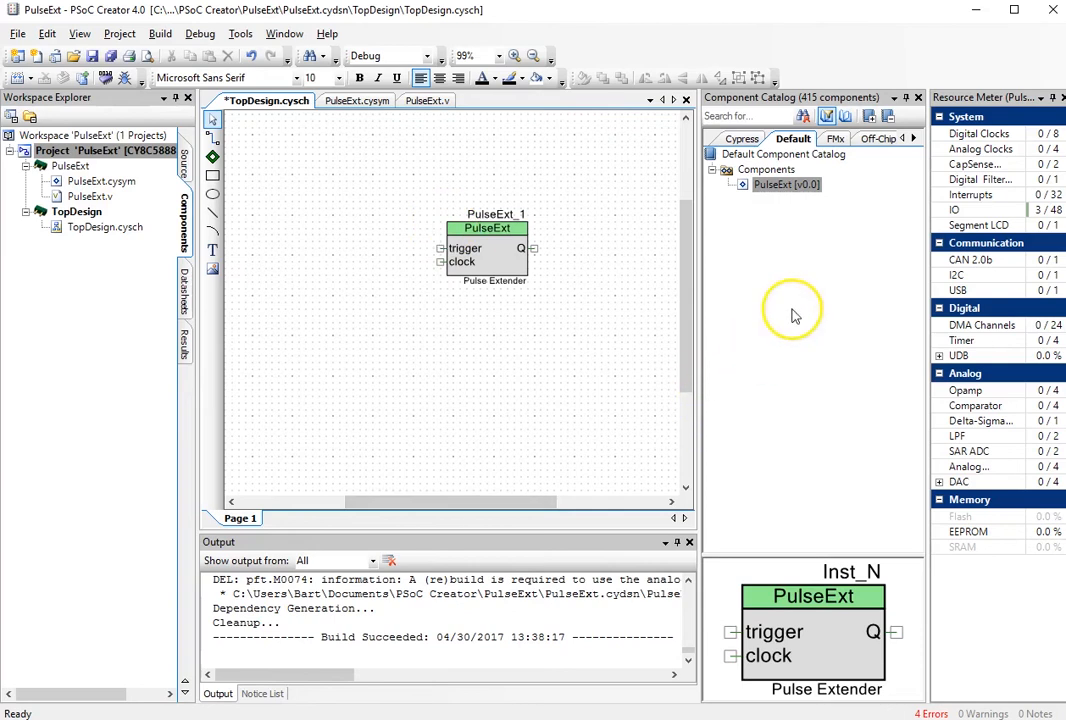
Add Clock_1 at 10 Hz and wire it to PulseExt_1's clock input.
{"action": "left_click", "coordinate": [742, 138]}
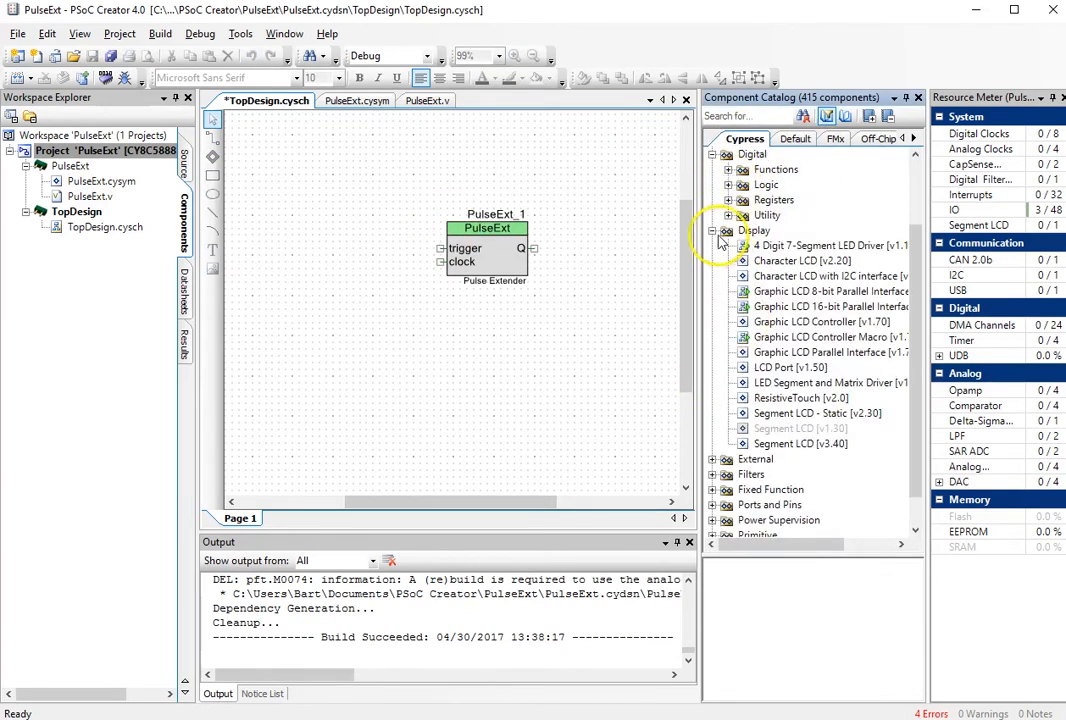
{"action": "scroll", "scroll_direction": "down", "scroll_amount": 3}
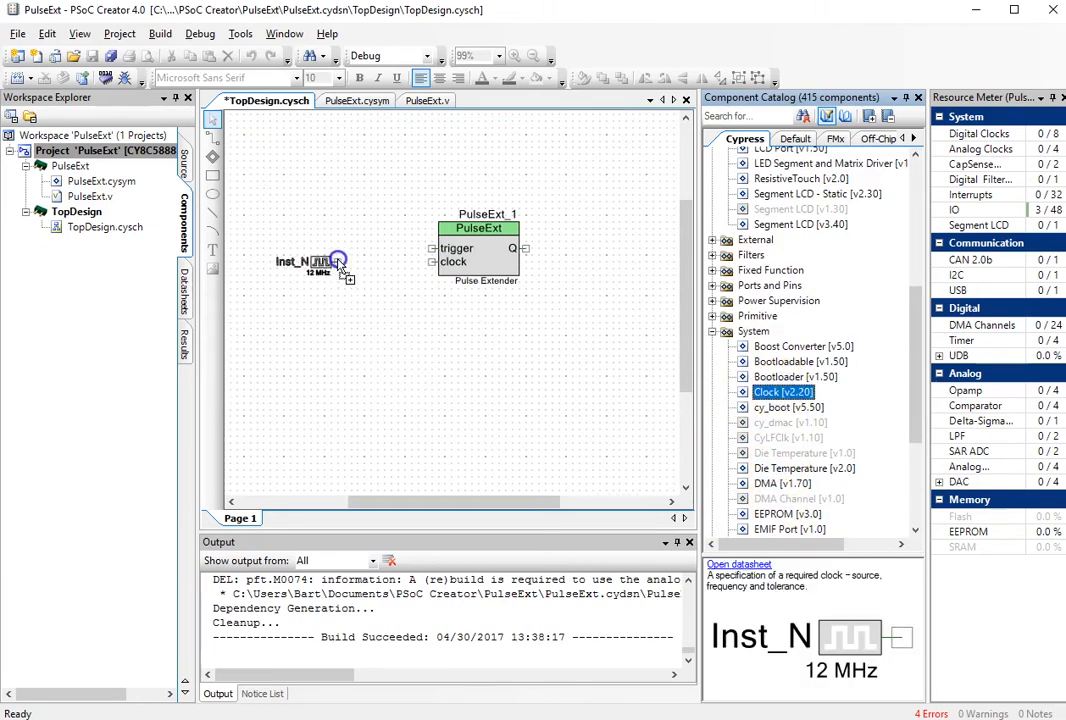
{"action": "double_click", "coordinate": [320, 262]}
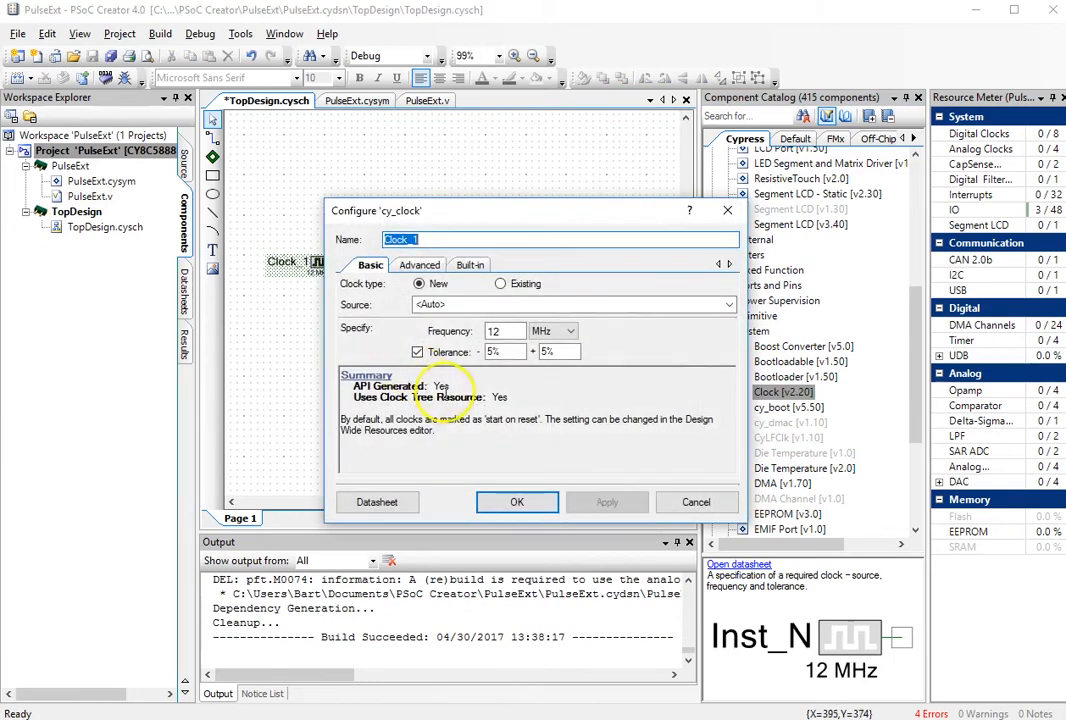
{"action": "left_click", "coordinate": [500, 331]}
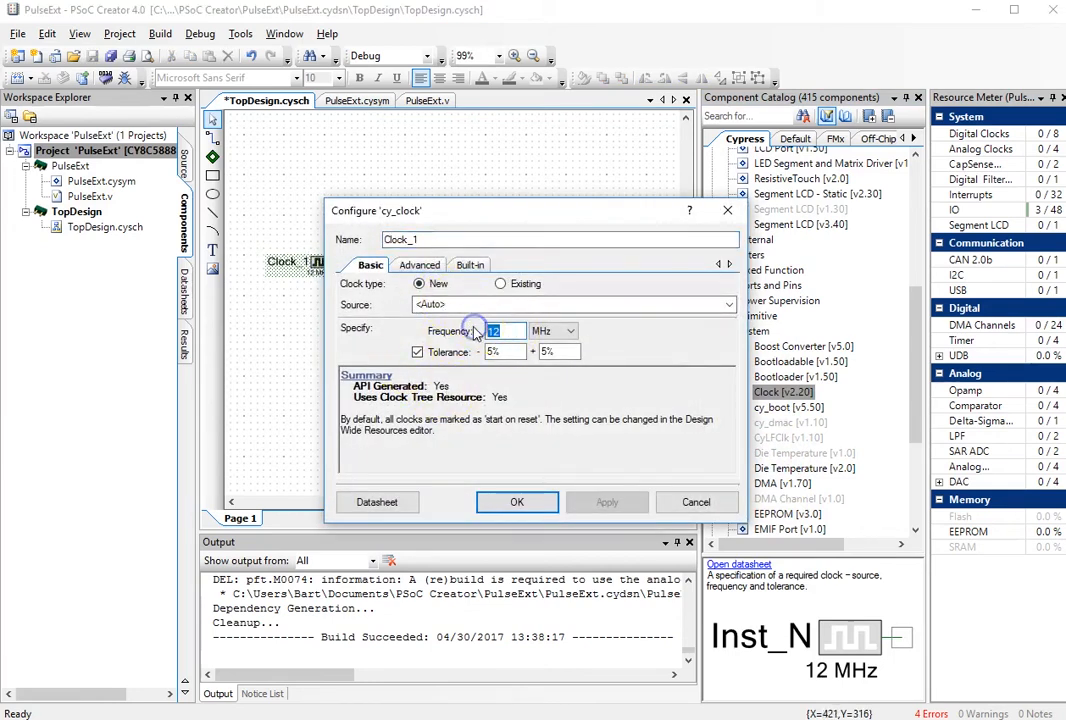
{"action": "left_click", "coordinate": [568, 331]}
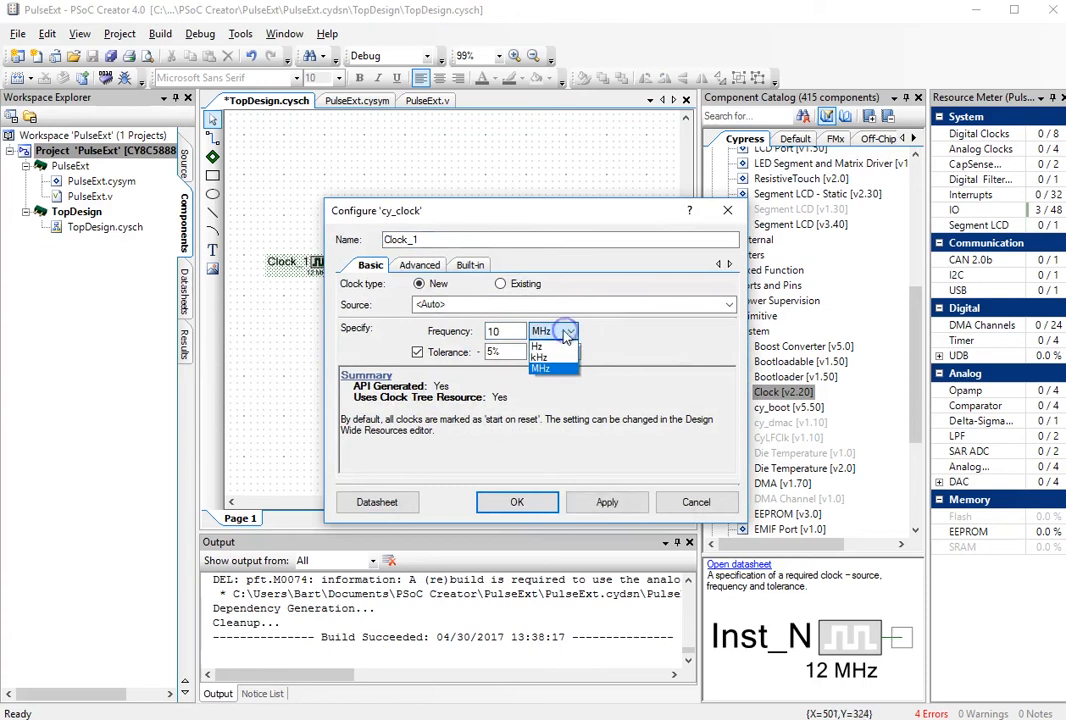
{"action": "left_click", "coordinate": [537, 346]}
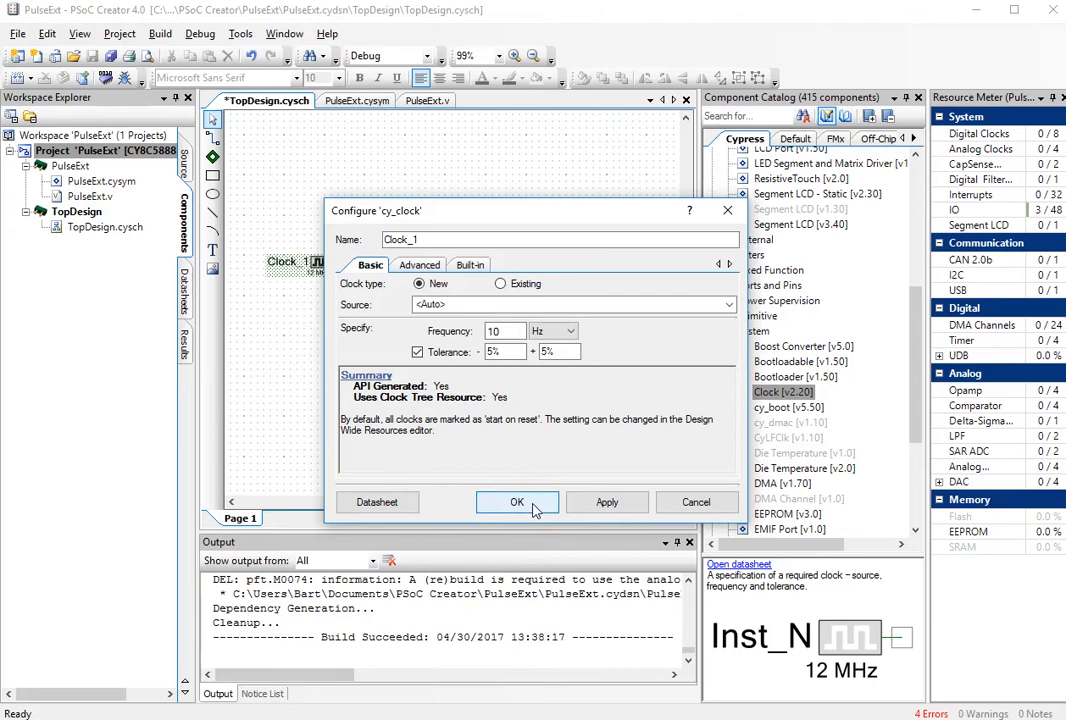
{"action": "left_click", "coordinate": [517, 502]}
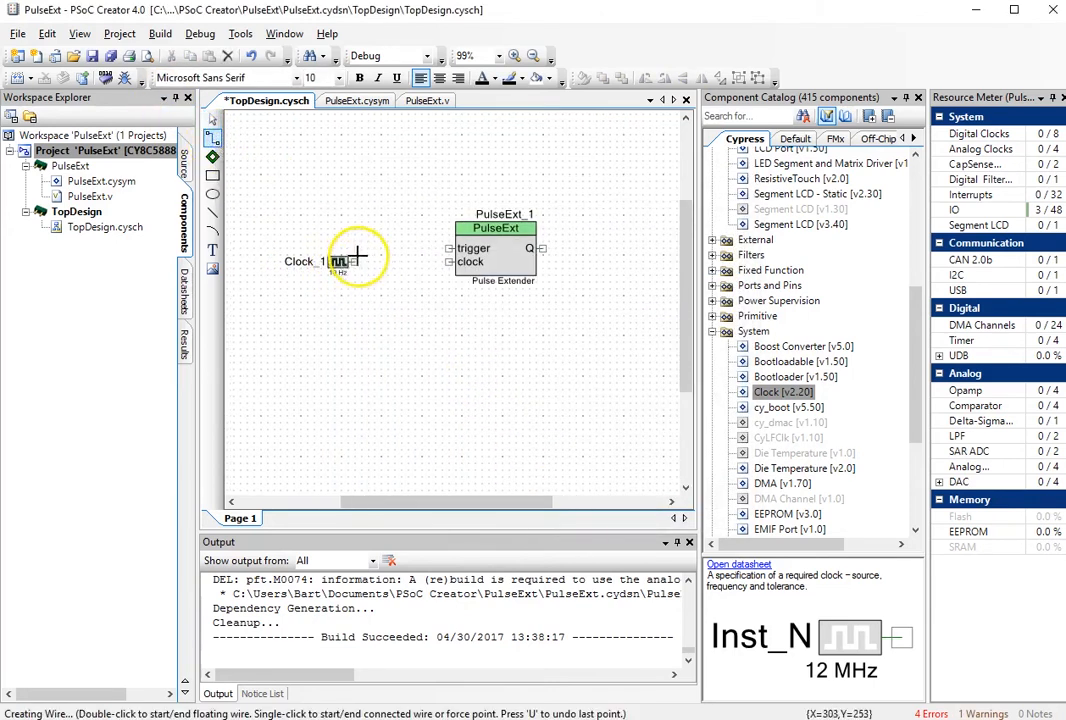
{"action": "left_click", "coordinate": [449, 261]}
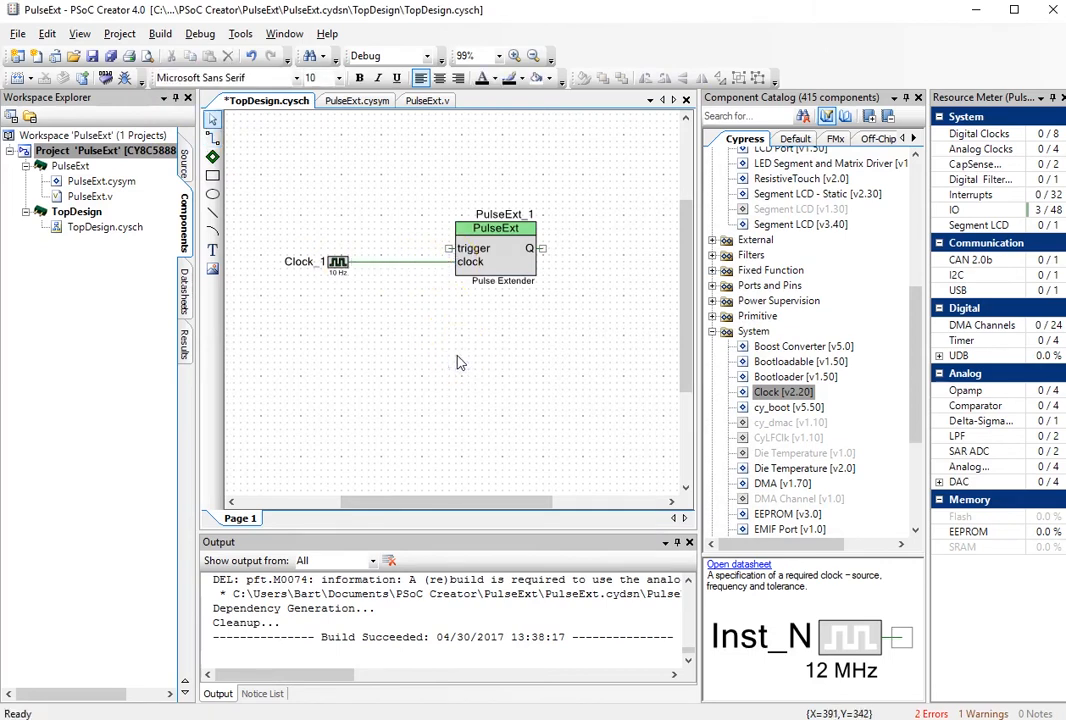
{"action": "mouse_move", "coordinate": [665, 345]}
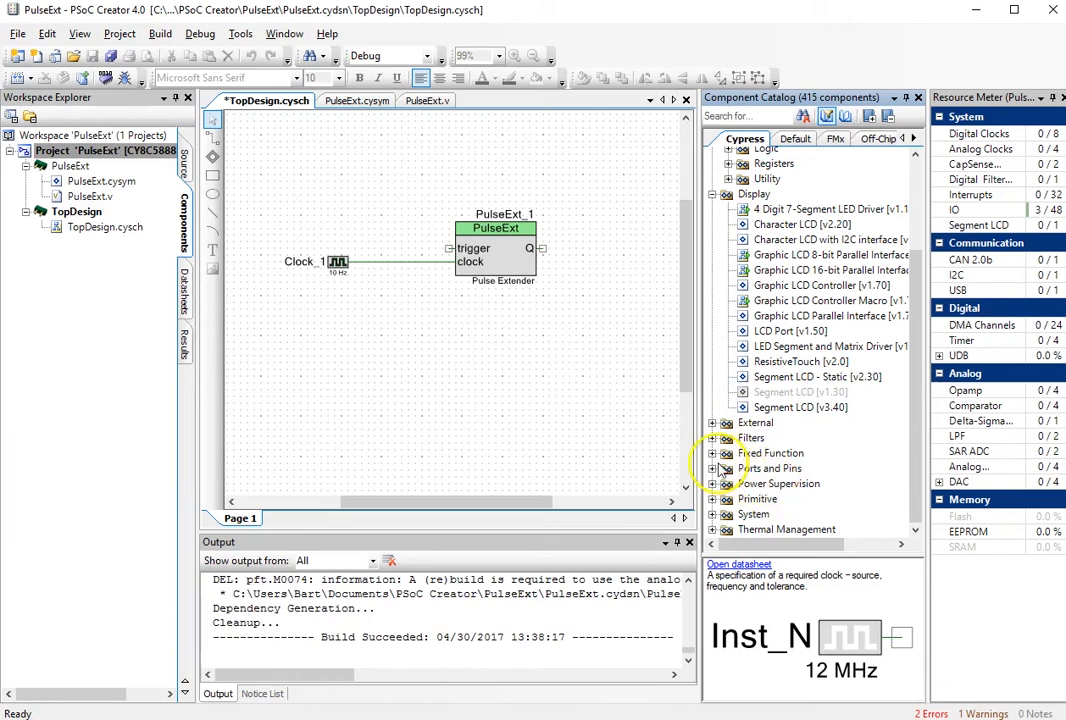
Find Digital Input Pin and Not in the catalog, wiring Pin_1 through Not to trigger.
{"action": "left_click", "coordinate": [714, 468]}
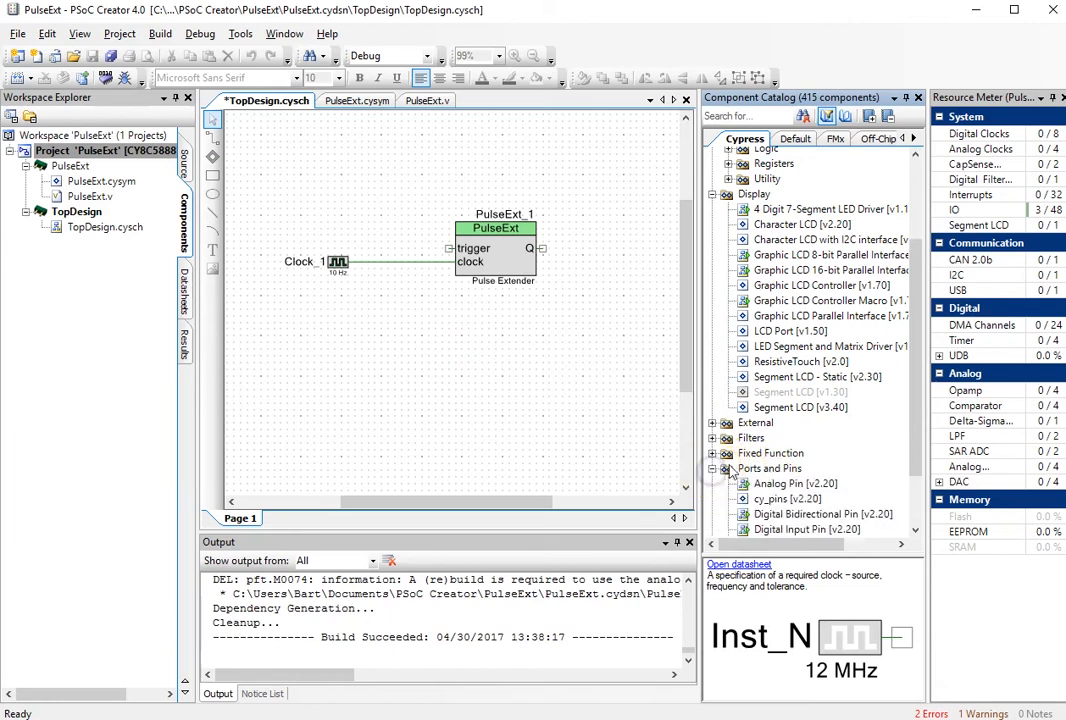
{"action": "scroll", "scroll_direction": "down", "scroll_amount": 3}
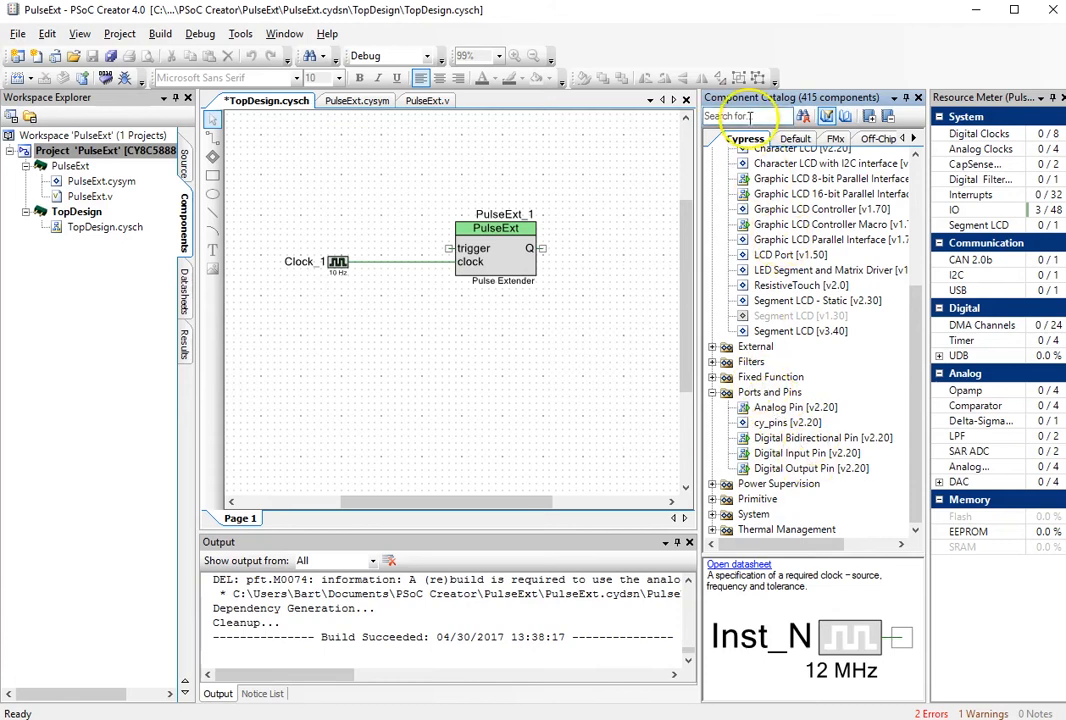
{"action": "type", "text": "input"}
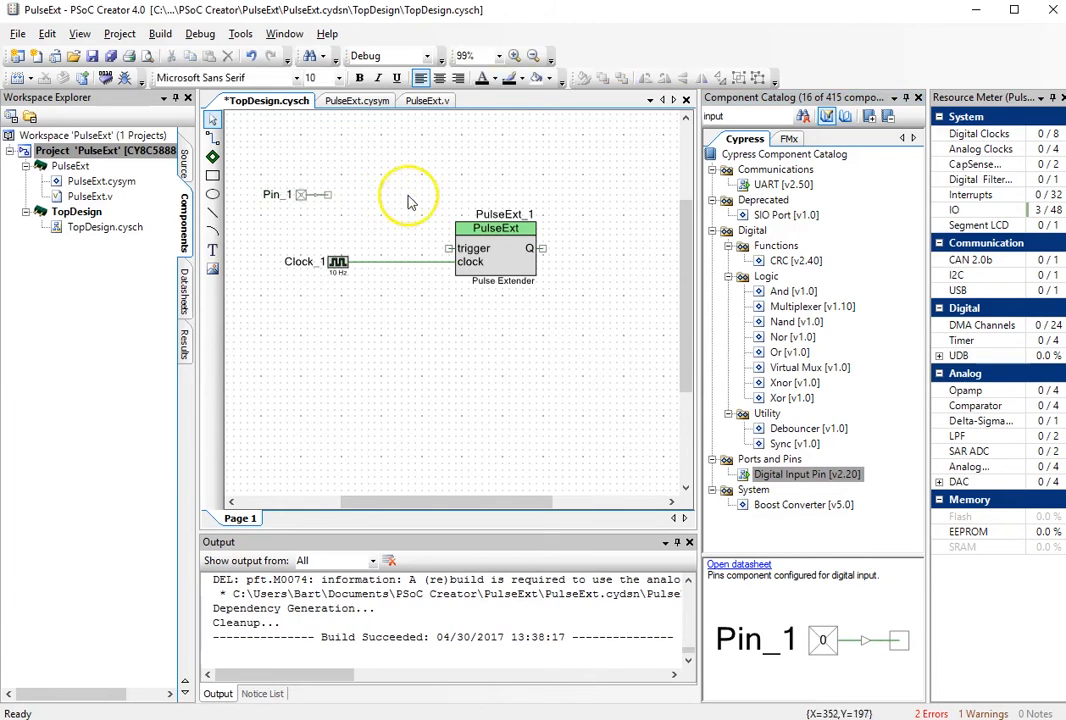
{"action": "mouse_move", "coordinate": [417, 195]}
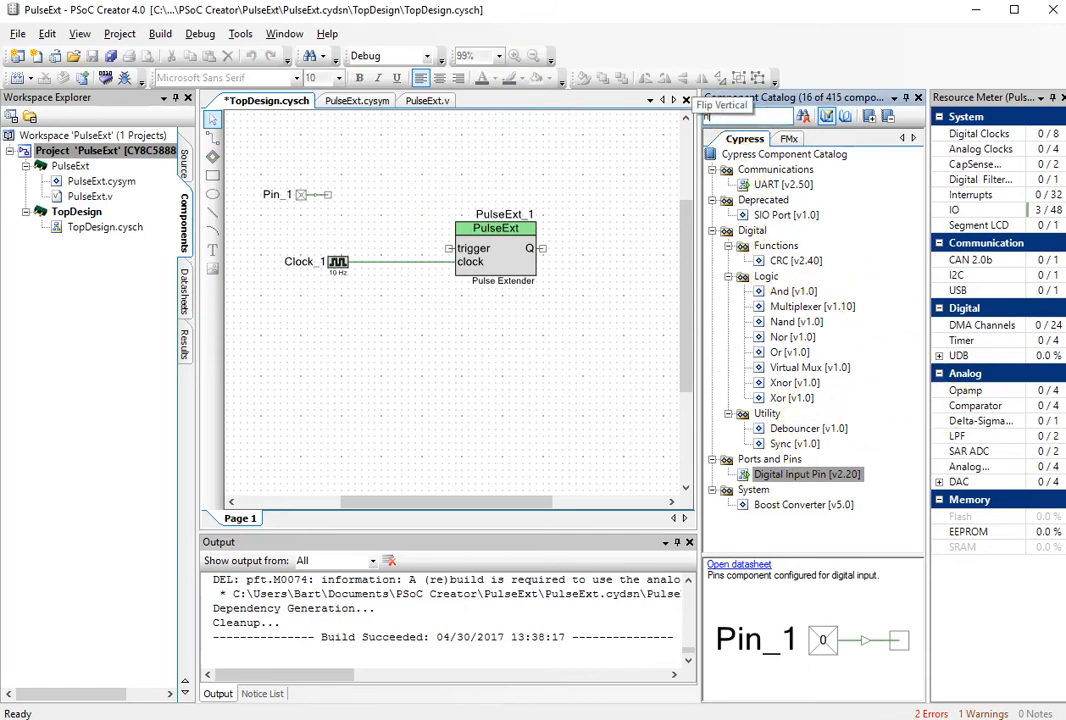
{"action": "type", "text": "not"}
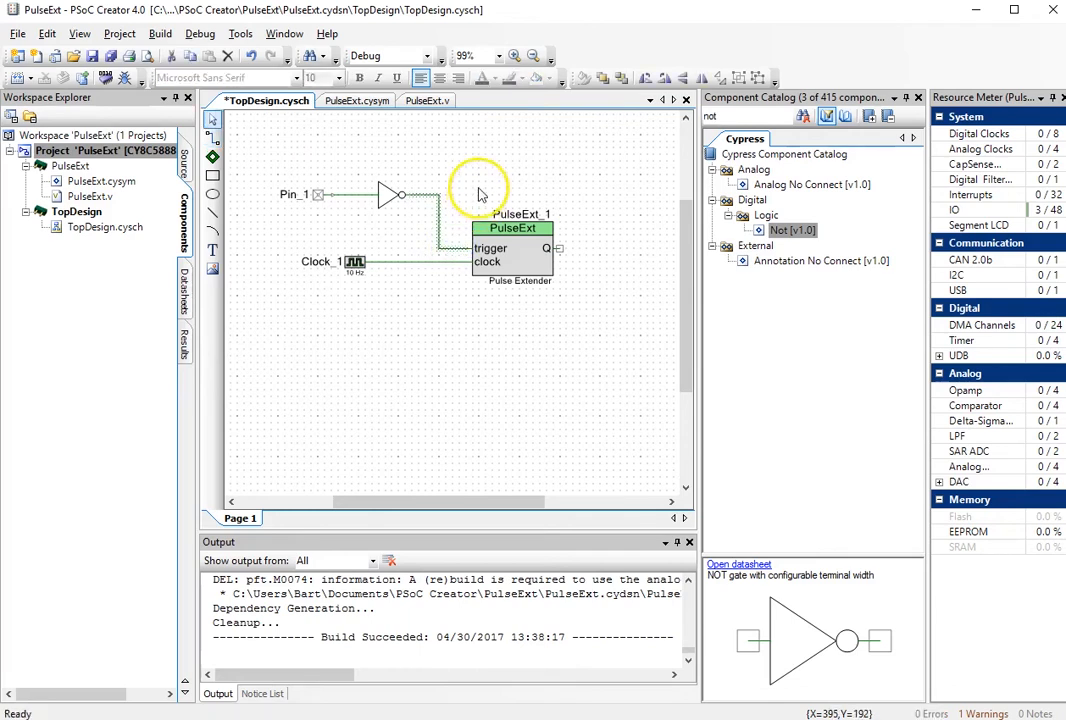
Rename Pin_1 to Pin_Sw with 'Resistive pull up' drive mode.
{"action": "double_click", "coordinate": [318, 194]}
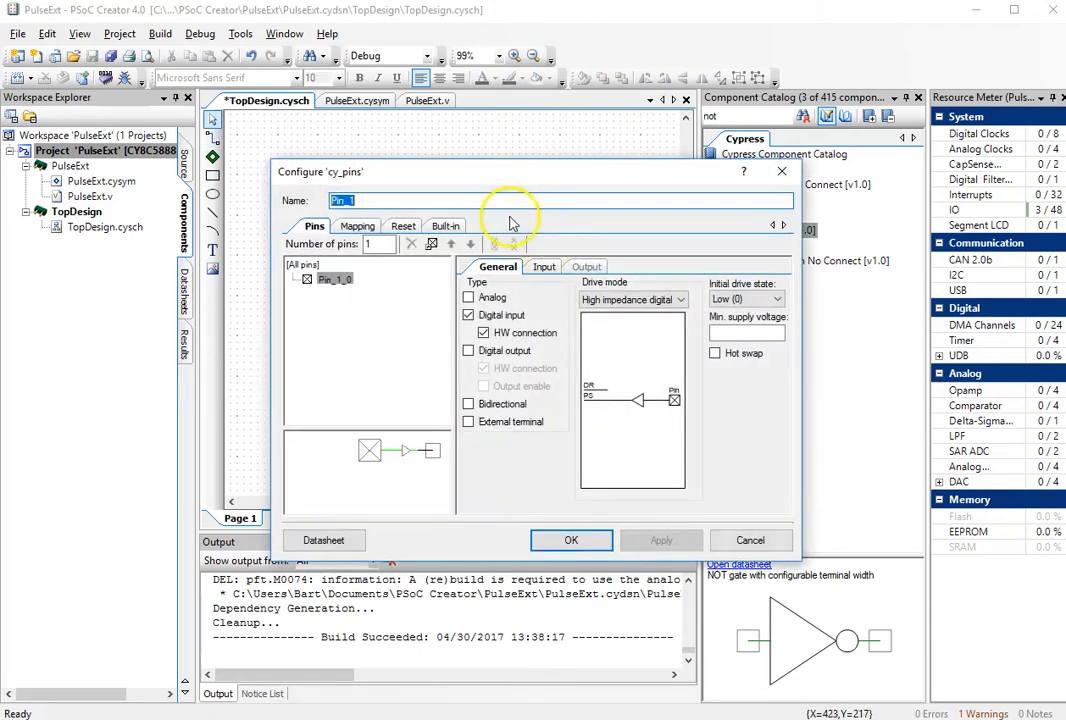
{"action": "type", "text": "Pin_Sw"}
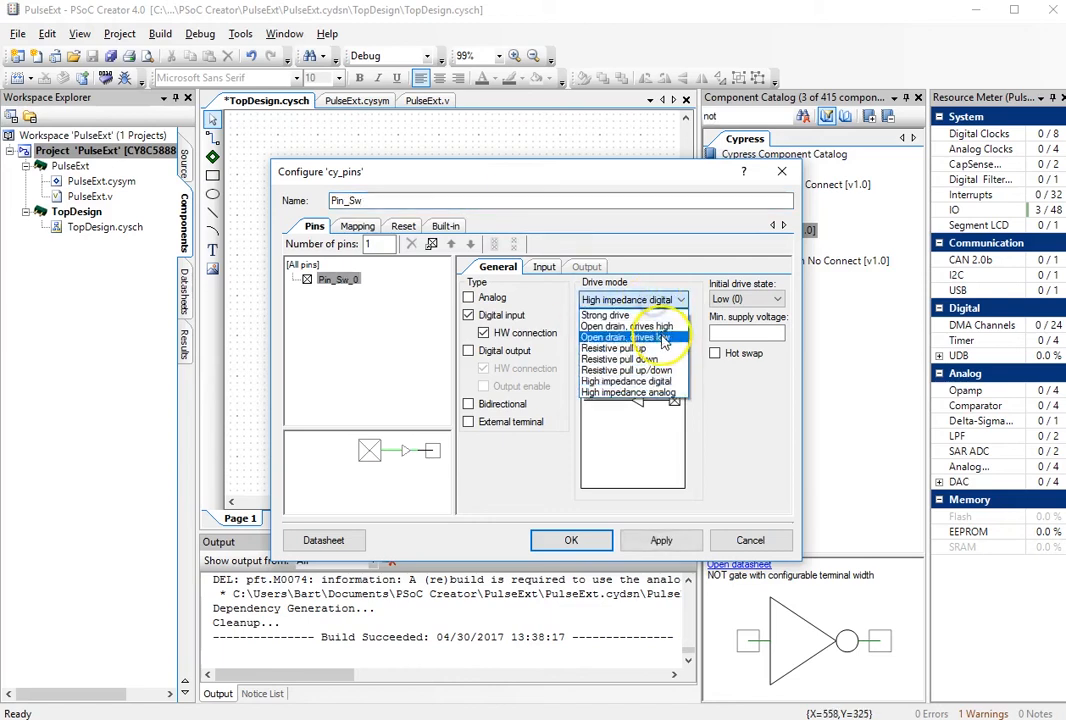
{"action": "left_click", "coordinate": [620, 348]}
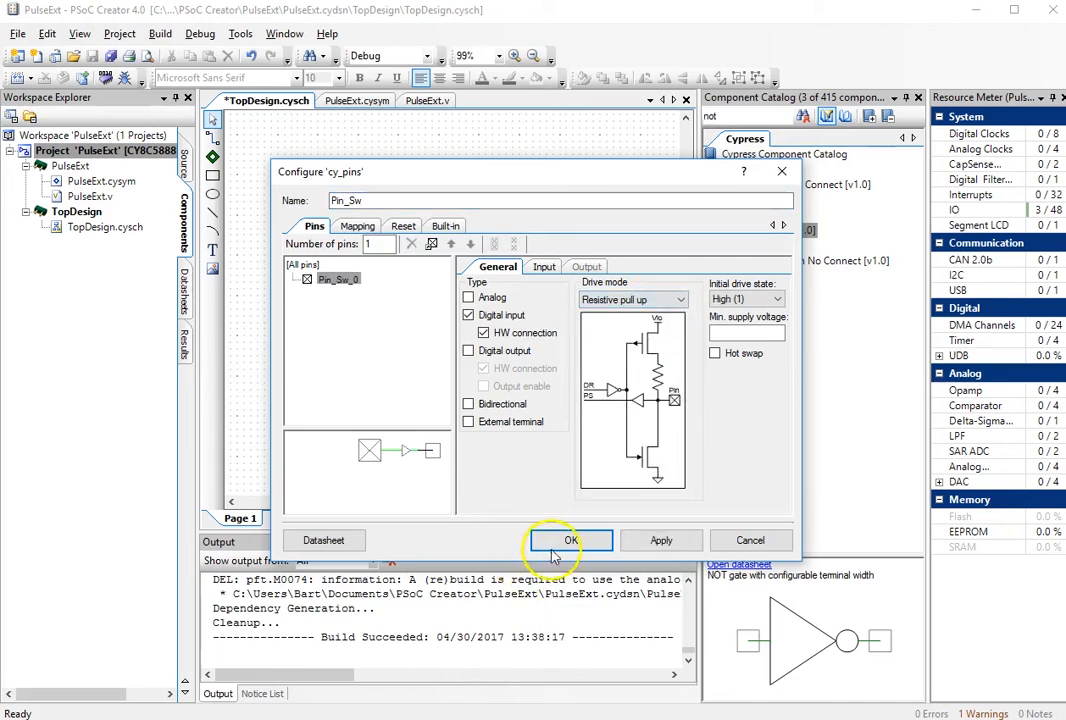
{"action": "left_click", "coordinate": [571, 540]}
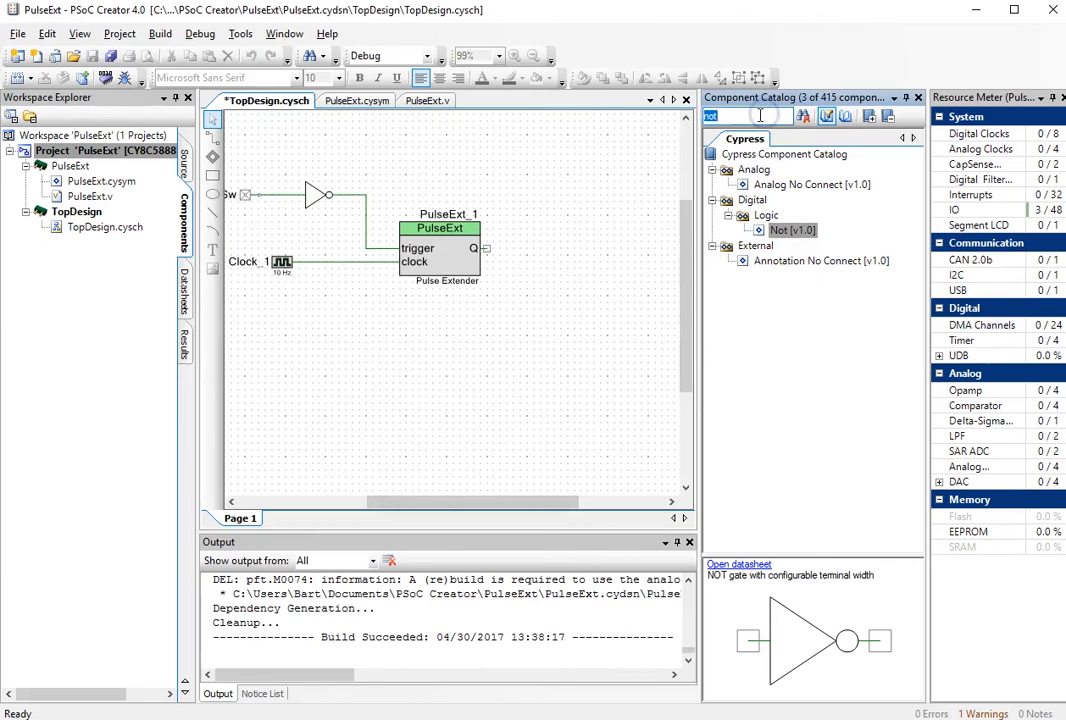
Place a Digital Output Pin named Pin_LED and wire it to Q.
{"action": "type", "text": "output"}
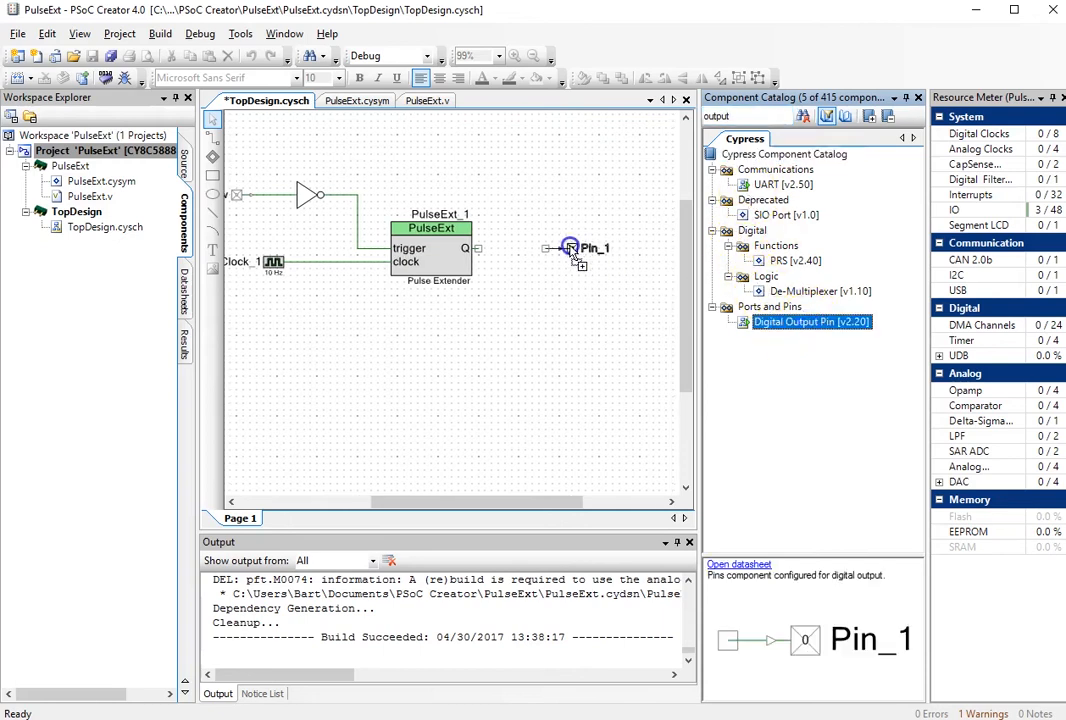
{"action": "double_click", "coordinate": [571, 248]}
{"action": "type", "text": "Pin_LED"}
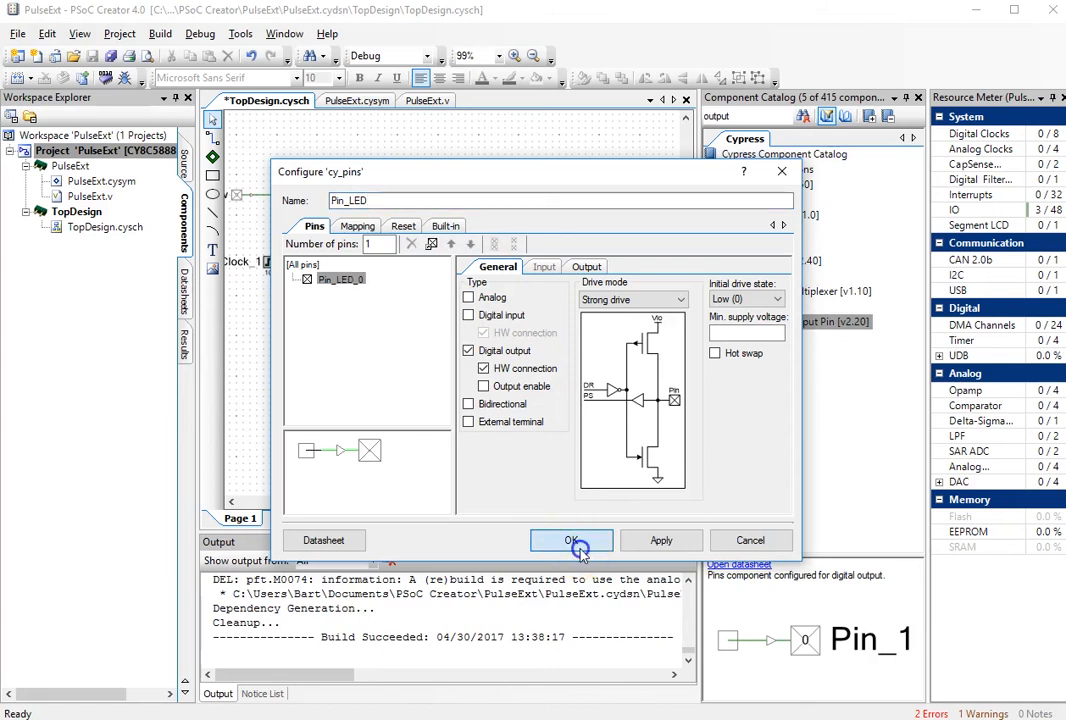
{"action": "left_click", "coordinate": [571, 540]}
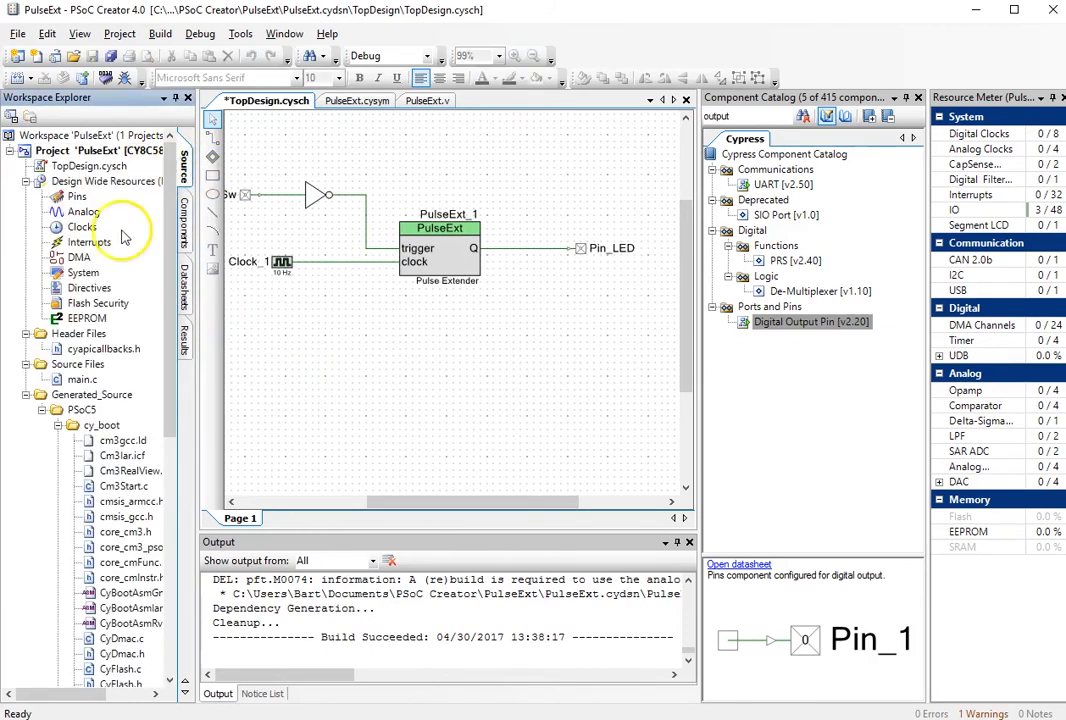
In Design Wide Resources Pins, map Pin_LED to P2[1] (pin 63) and lock it.
{"action": "left_click", "coordinate": [108, 181]}
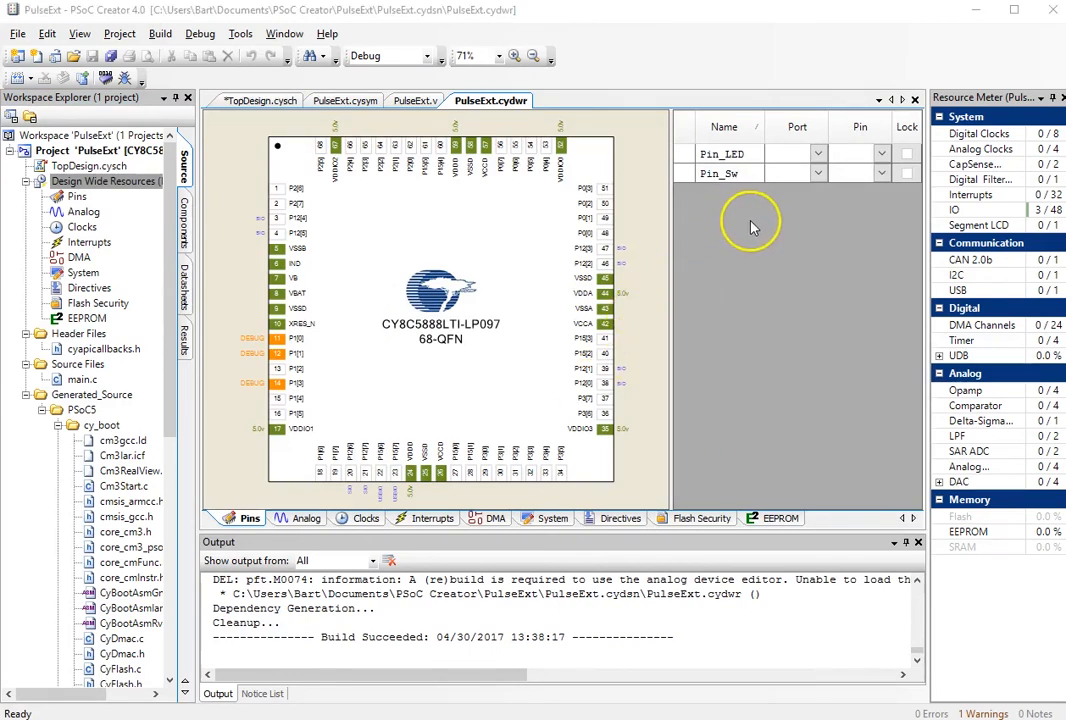
{"action": "mouse_move", "coordinate": [751, 231]}
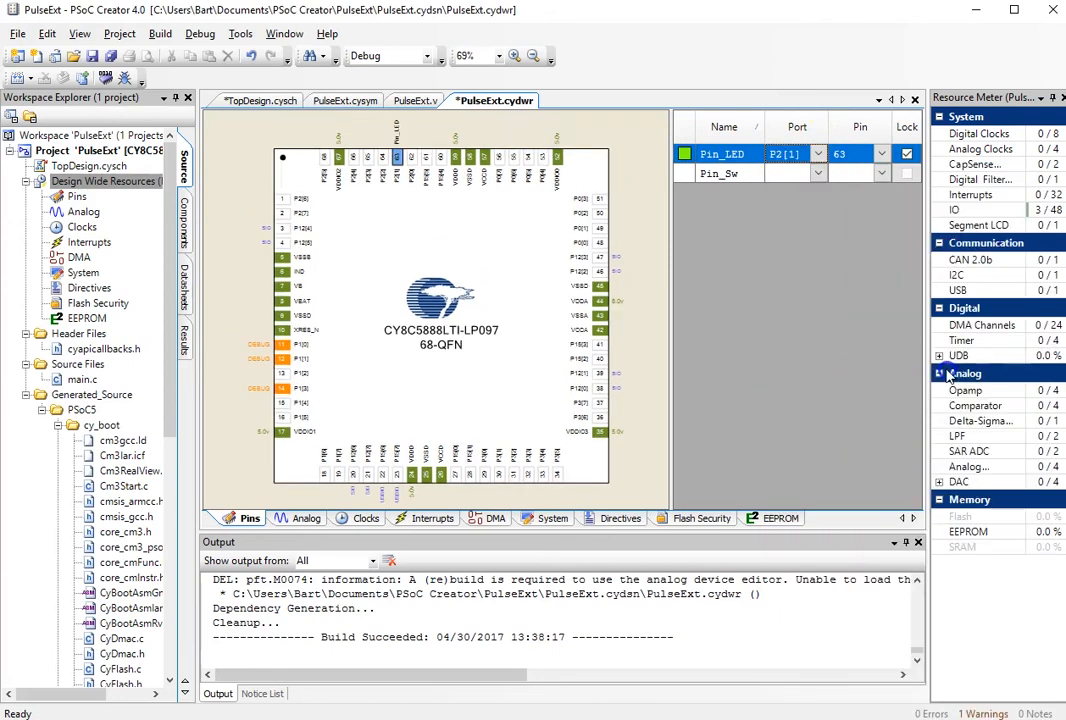
{"action": "mouse_move", "coordinate": [793, 287]}
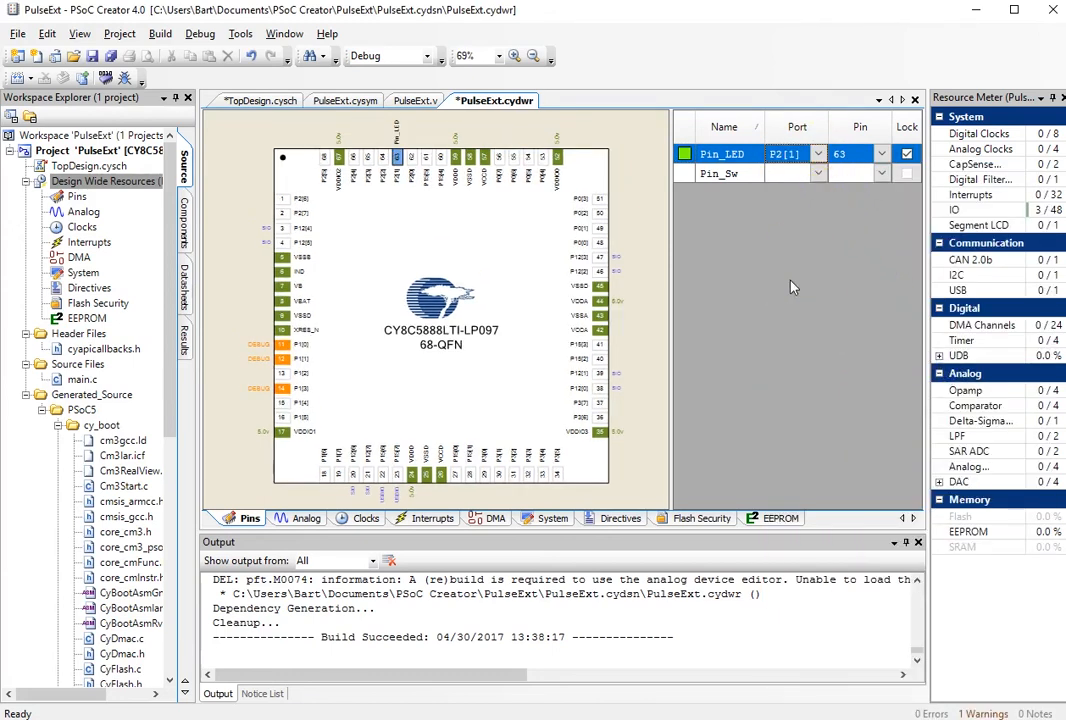
{"action": "left_click", "coordinate": [820, 173]}
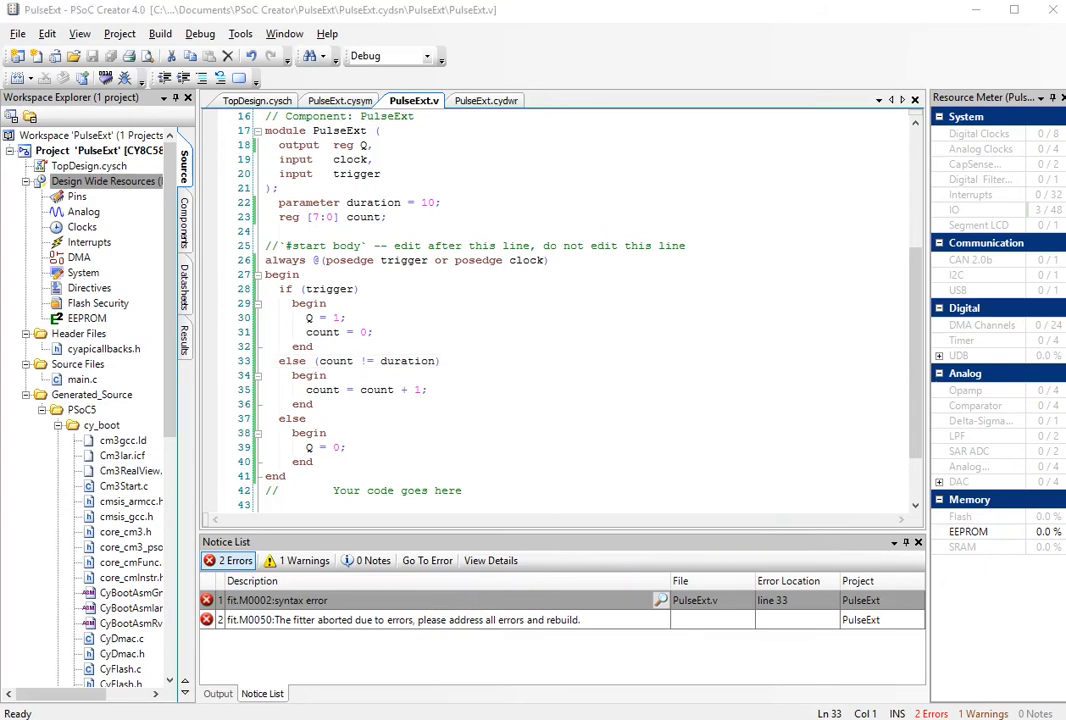
{"action": "mouse_move", "coordinate": [751, 403]}
{"action": "type", "text": " if"}
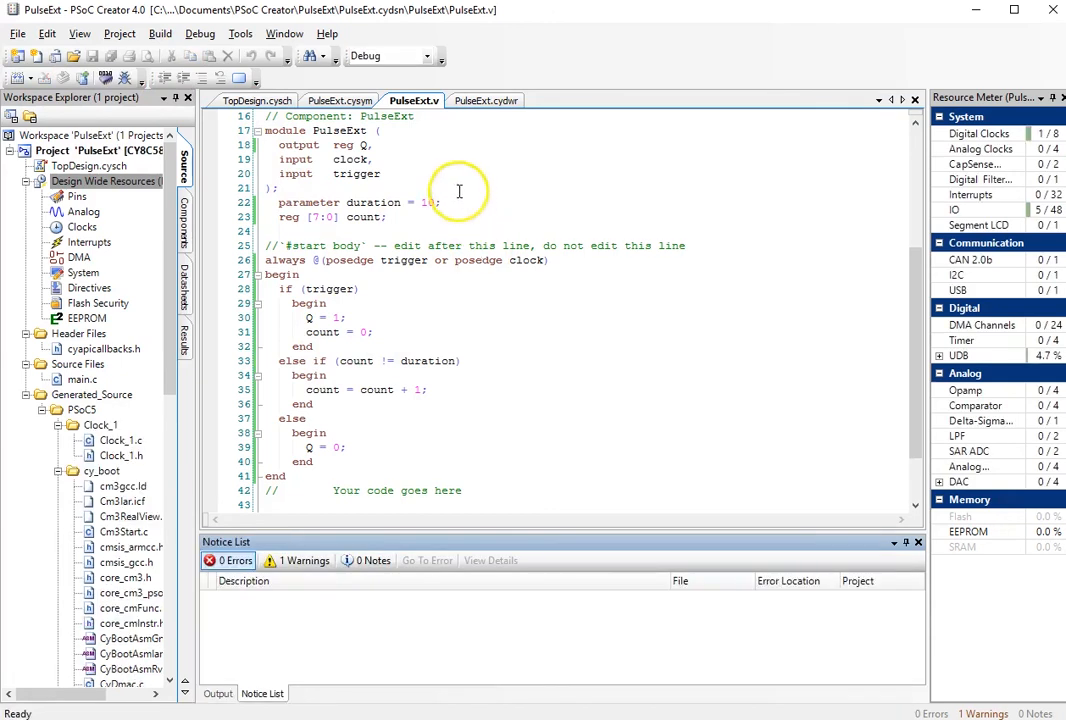
Return to the PulseExt.cysym symbol tab after the error-free rebuild.
{"action": "left_click", "coordinate": [345, 100]}
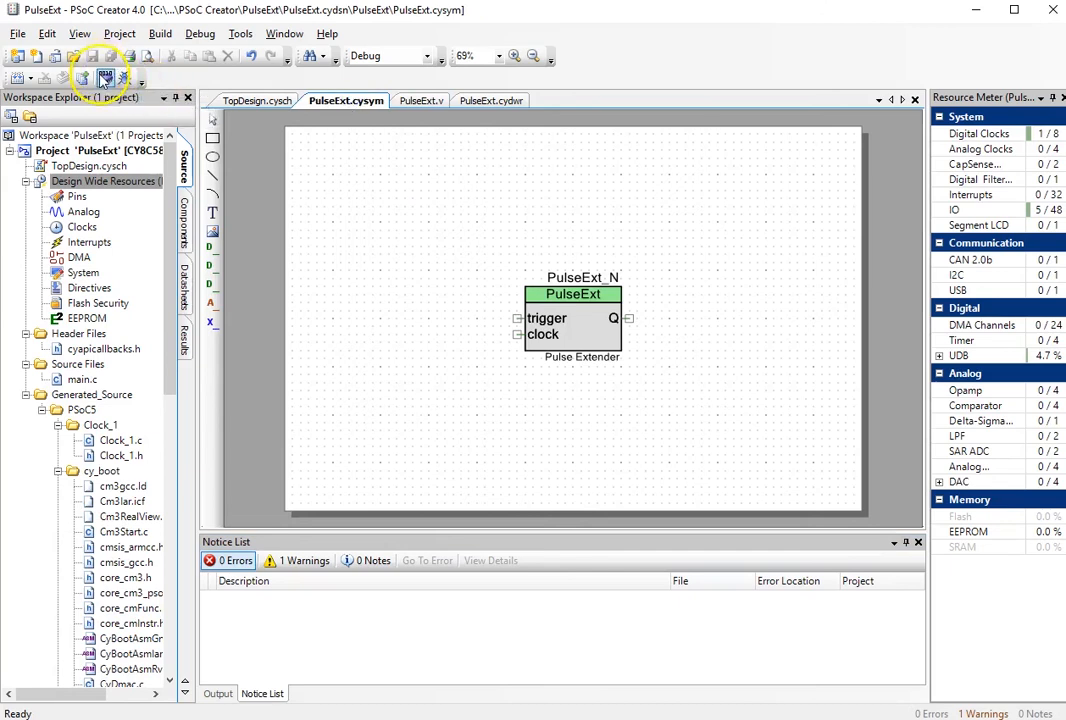
Flash the design onto the PSoC 5LP board, then return to the TopDesign schematic.
{"action": "left_click", "coordinate": [105, 77]}
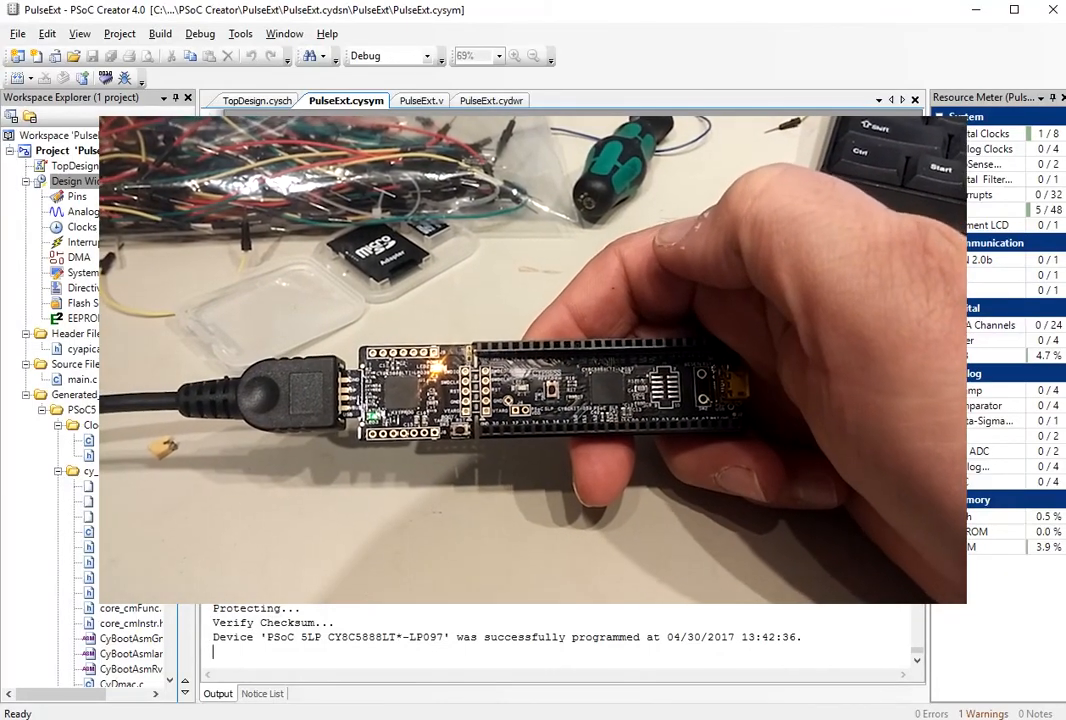
{"action": "left_click", "coordinate": [257, 100]}
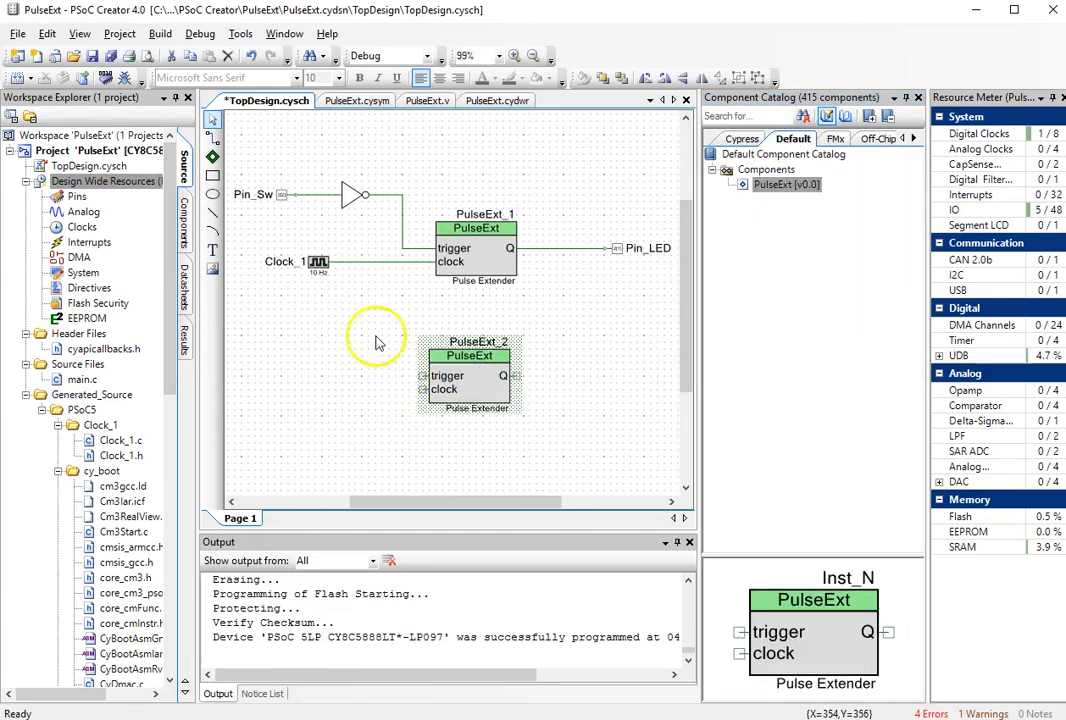
{"action": "mouse_move", "coordinate": [640, 326]}
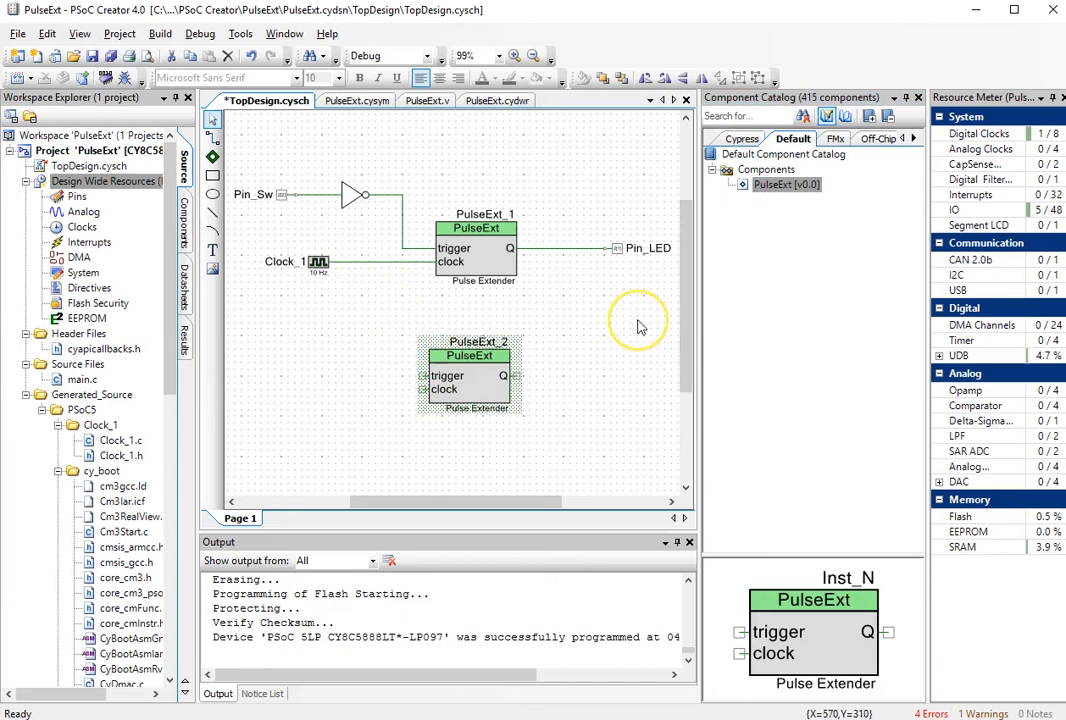
{"action": "mouse_move", "coordinate": [607, 381]}
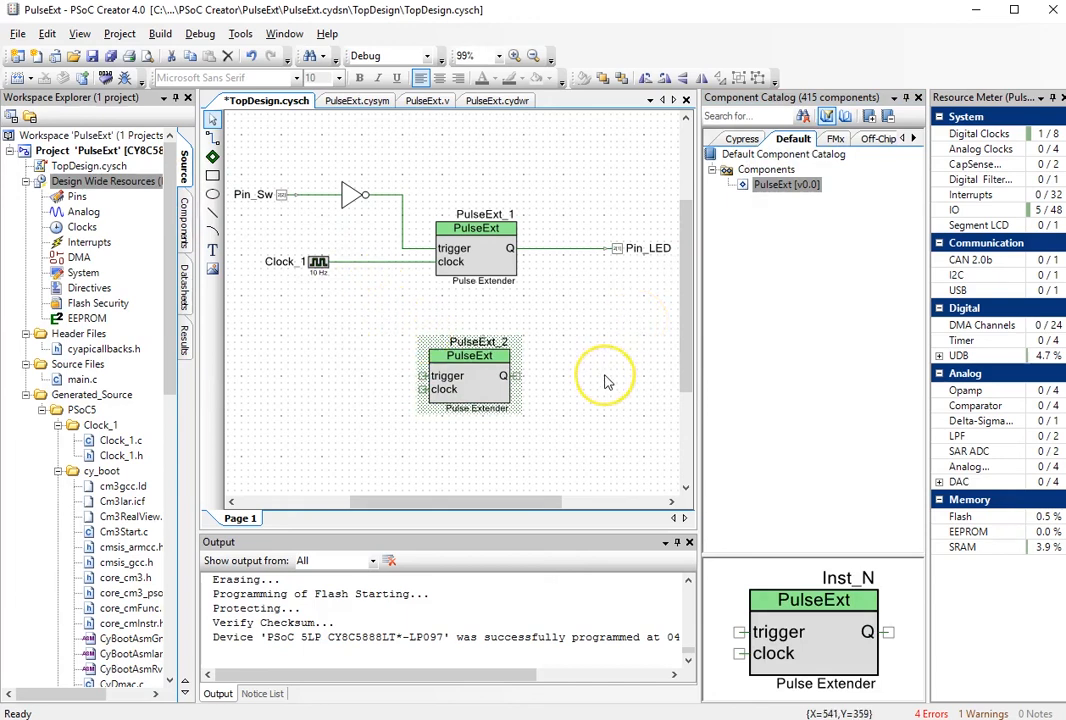